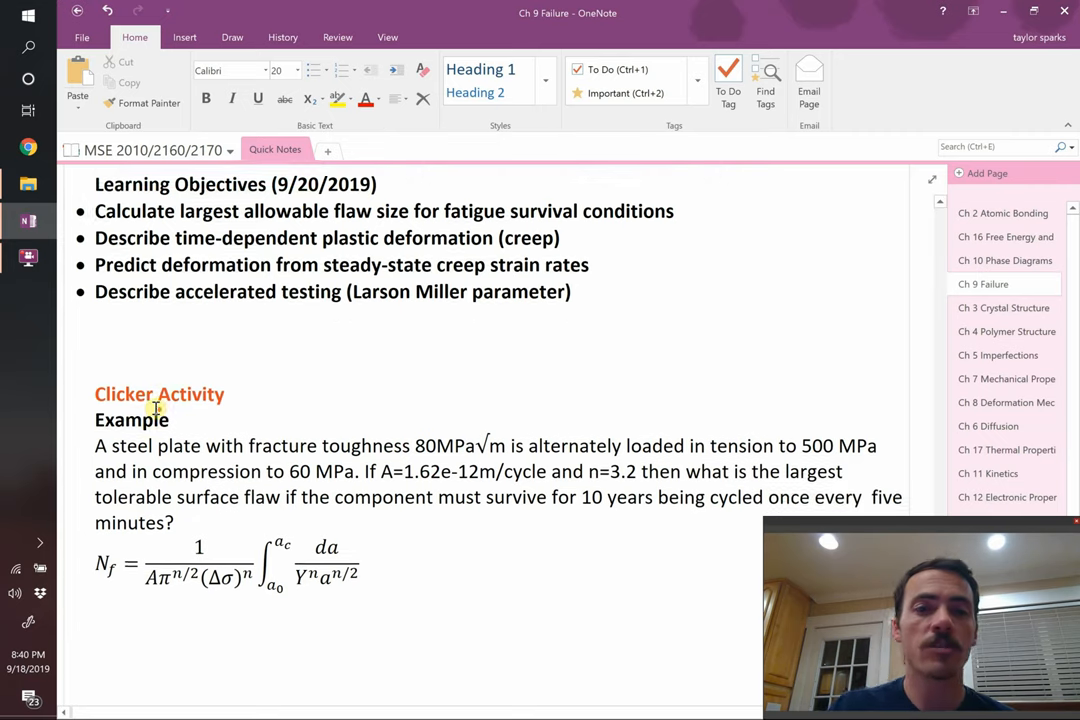
# Scroll down to the steel-plate fatigue example problem text.
pyautogui.scroll(-3)
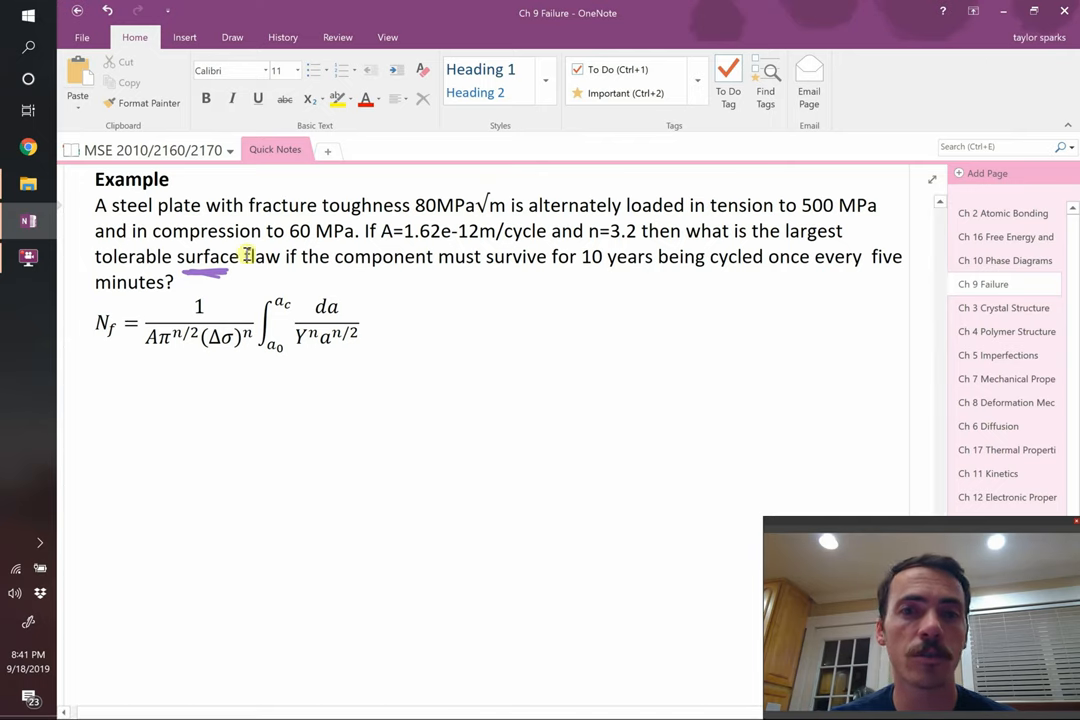
pyautogui.moveTo(352, 378)
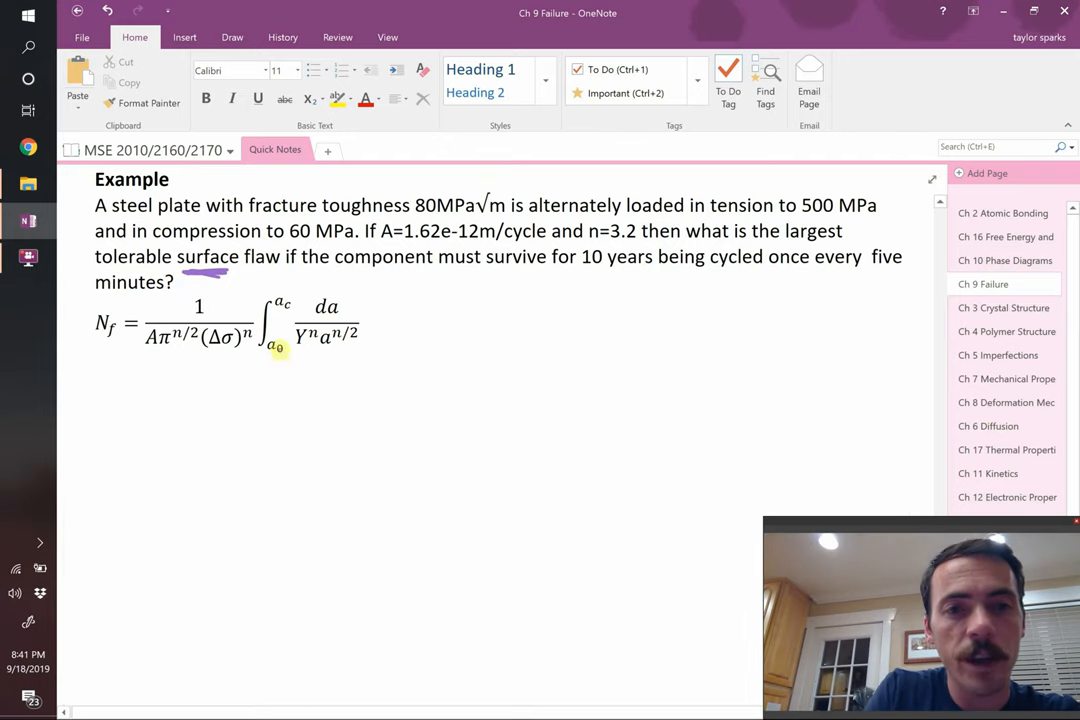
# Circle a0, ink K_Ic = Yσ√(πa_c) with an arrow marking σ as 'max'.
pyautogui.moveTo(262, 356); pyautogui.dragTo(288, 340)
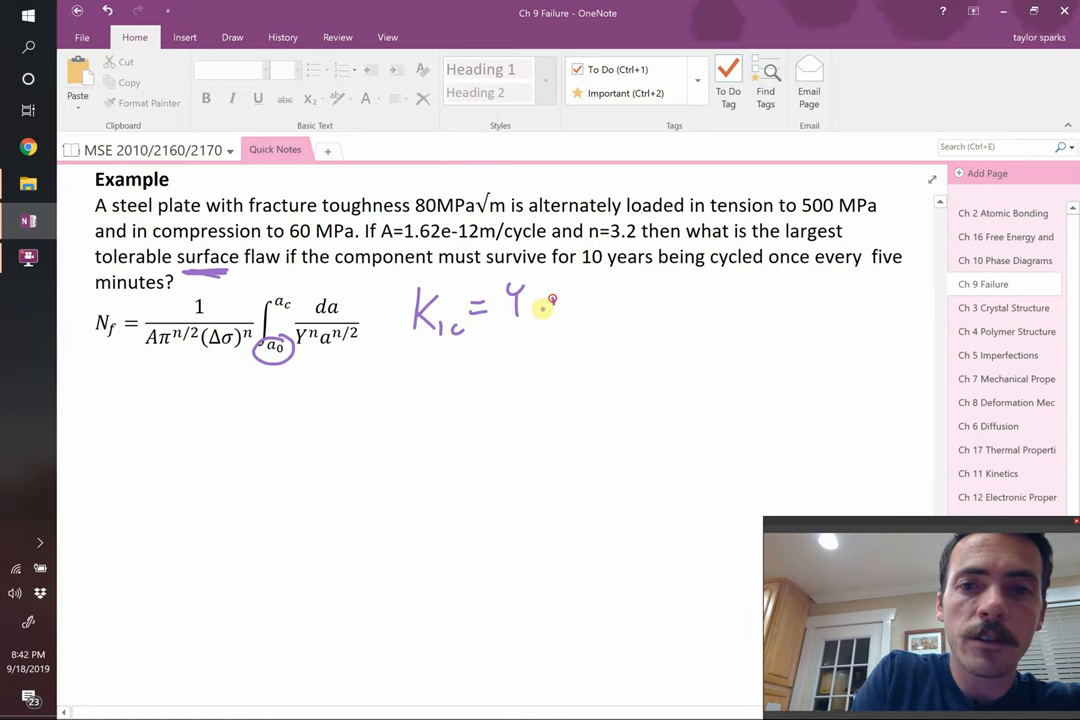
pyautogui.moveTo(540, 304); pyautogui.dragTo(630, 296)
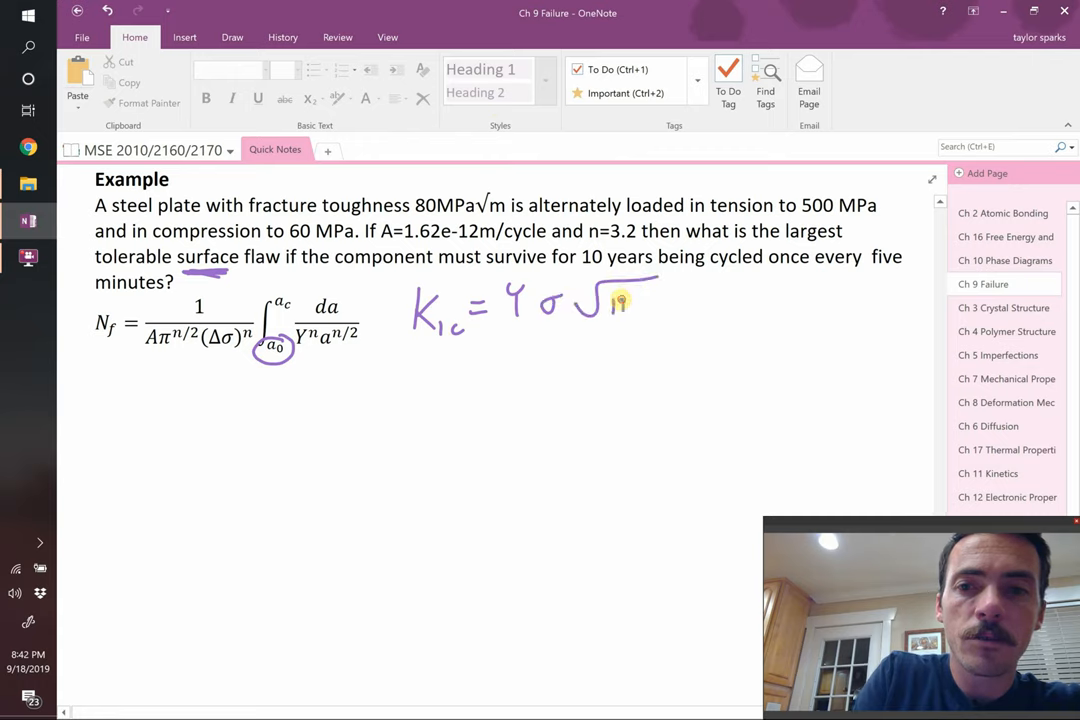
pyautogui.moveTo(616, 300); pyautogui.dragTo(660, 310)
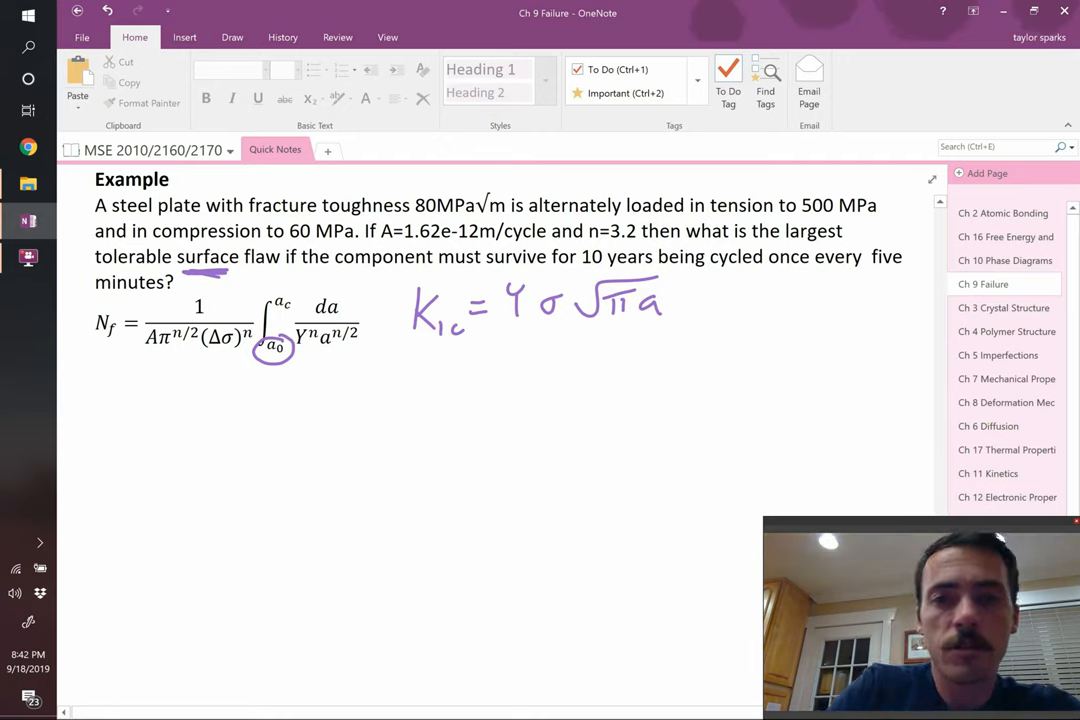
pyautogui.moveTo(548, 376); pyautogui.dragTo(548, 330)
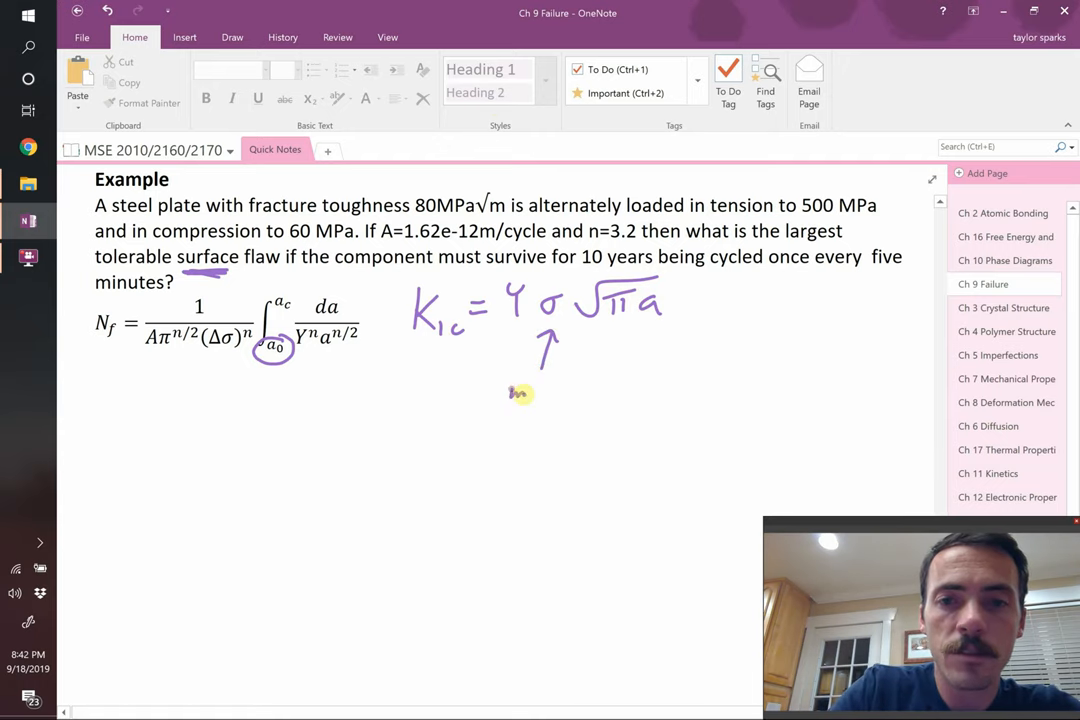
pyautogui.write('max')
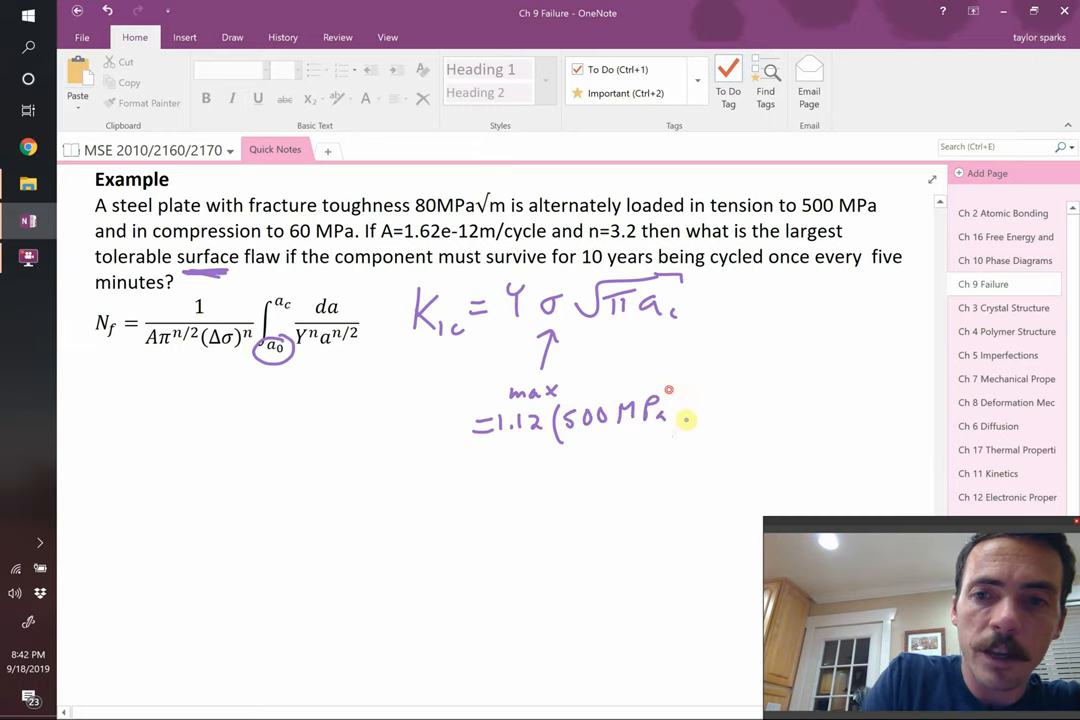
# Underline 80MPa√m, write 80 MPa√m = 1.12(500 MPa)√(πa_c), solve a_c = 0.00649 m, erase the a0 circle.
pyautogui.moveTo(670, 390); pyautogui.dragTo(684, 444)
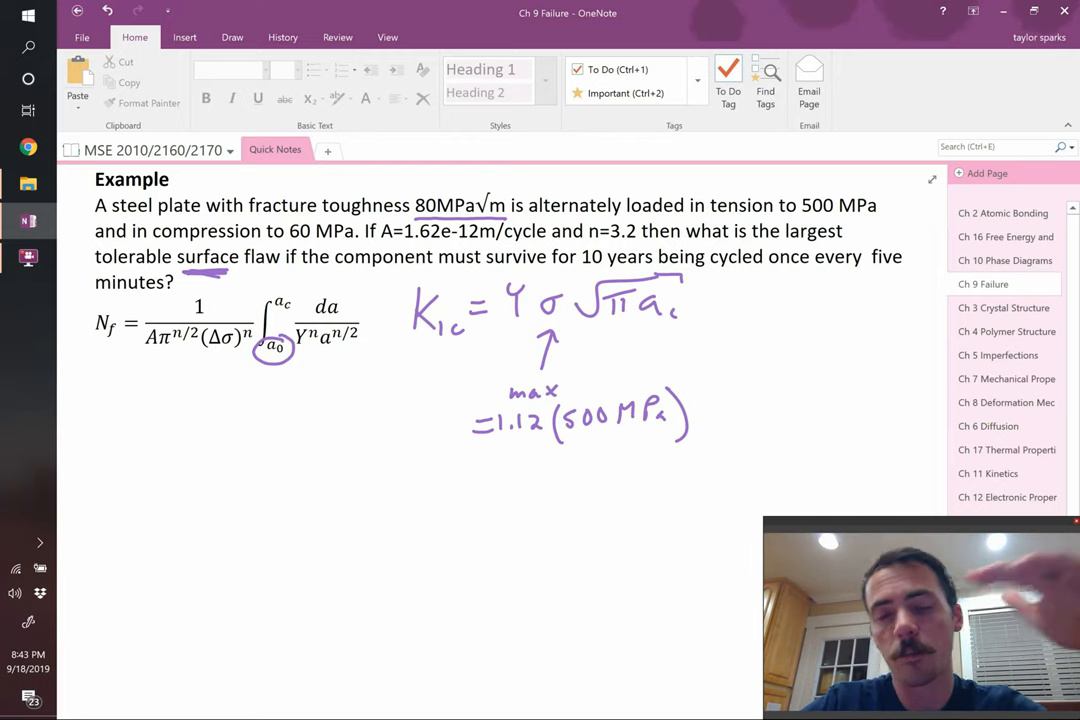
pyautogui.moveTo(700, 420); pyautogui.dragTo(790, 376)
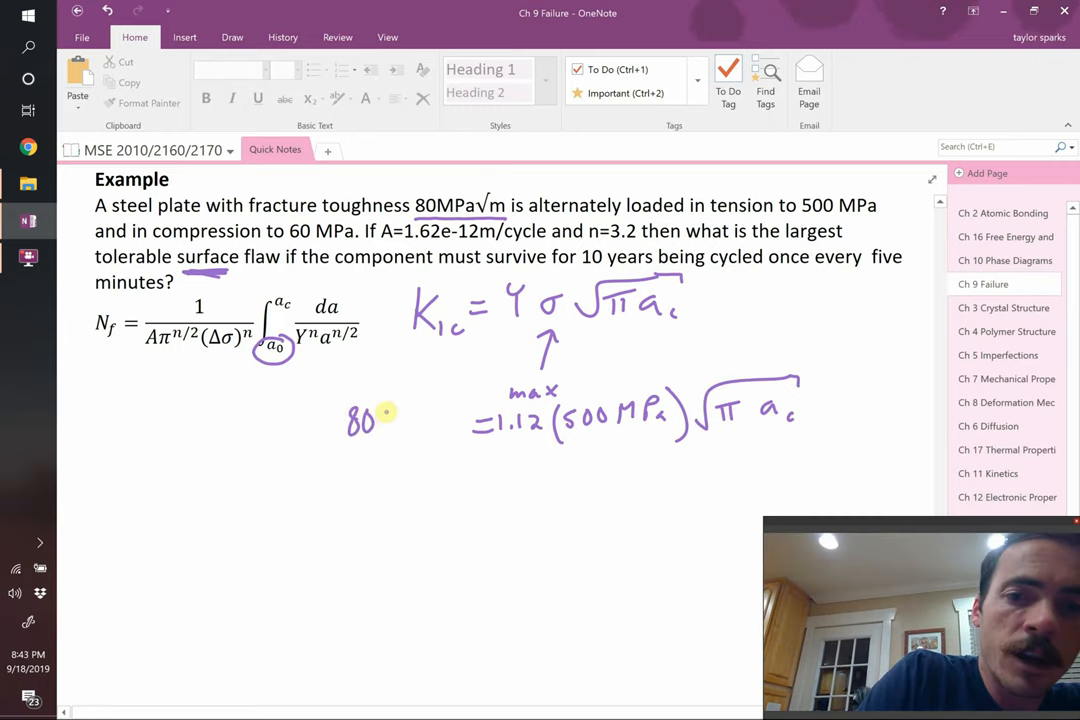
pyautogui.write('MPa√m')
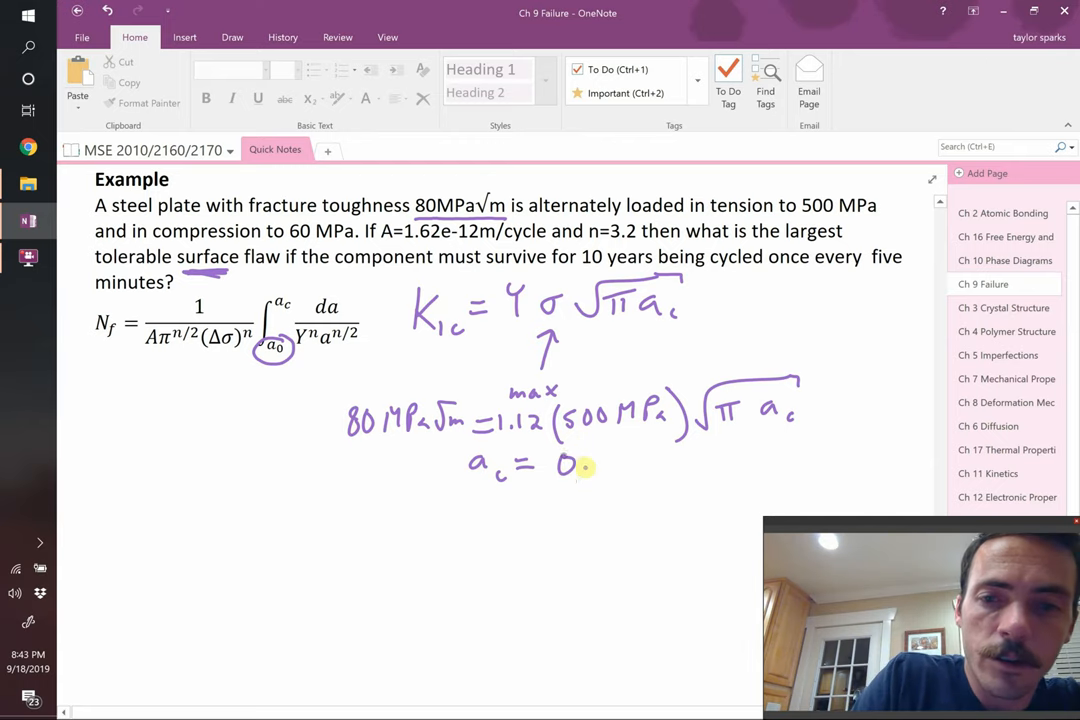
pyautogui.write('0649 m')
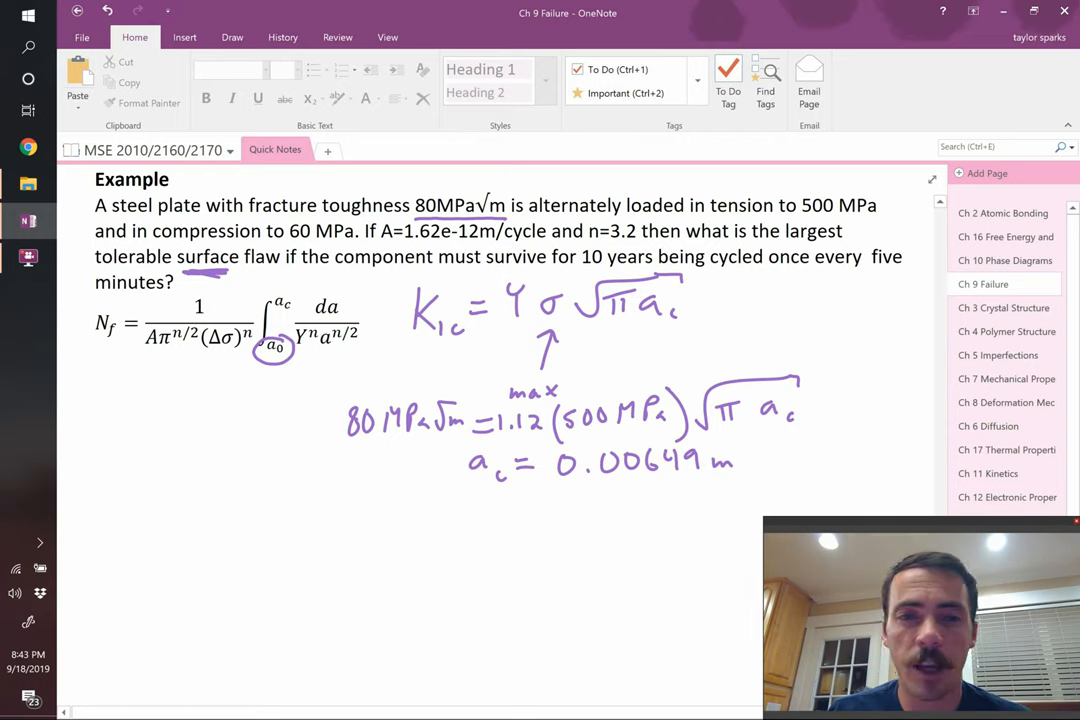
pyautogui.click(284, 290)
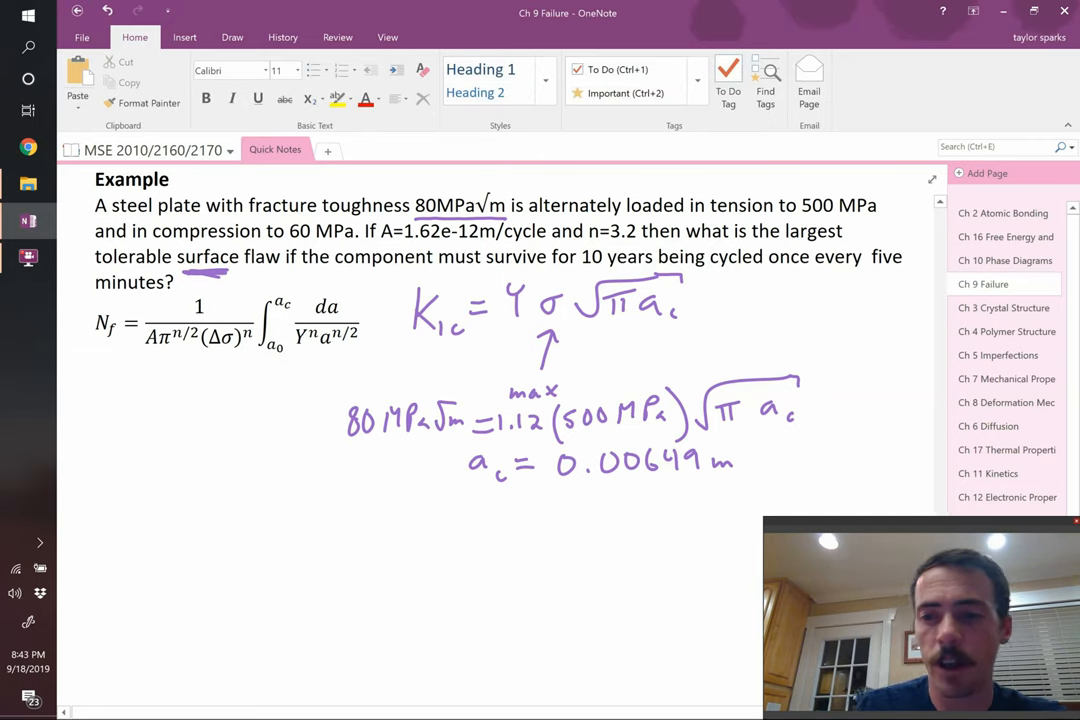
# Ink N_f = 10yr·365d/yr·24h/d·60m/h with dividers between factors.
pyautogui.scroll(-3)
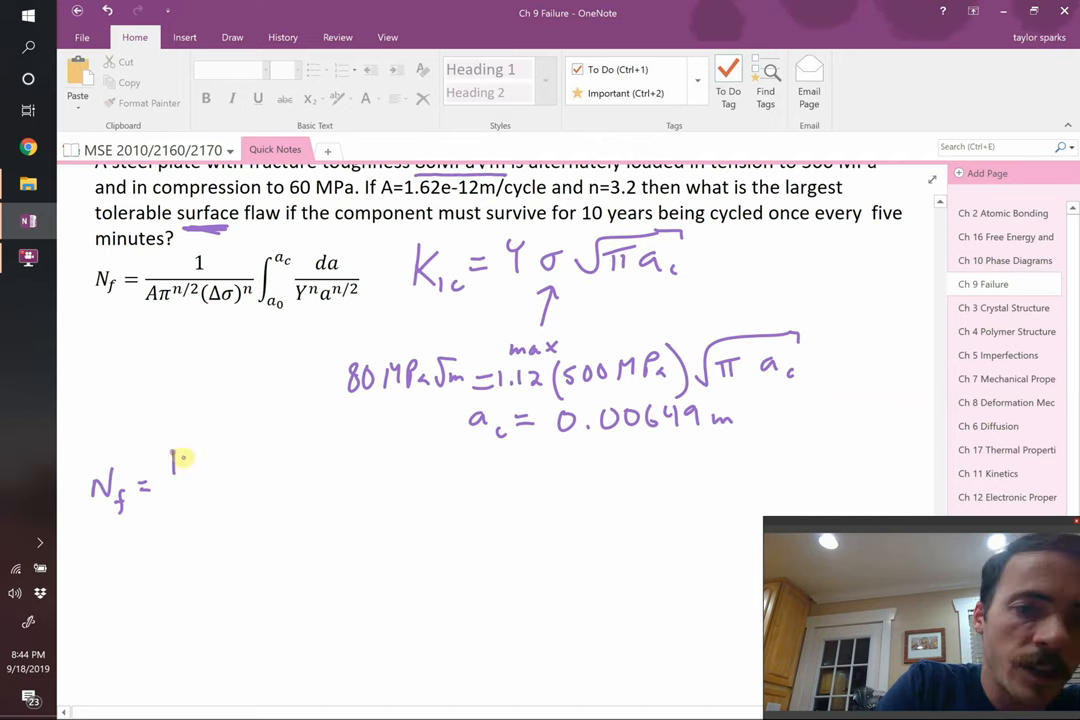
pyautogui.write('10yr')
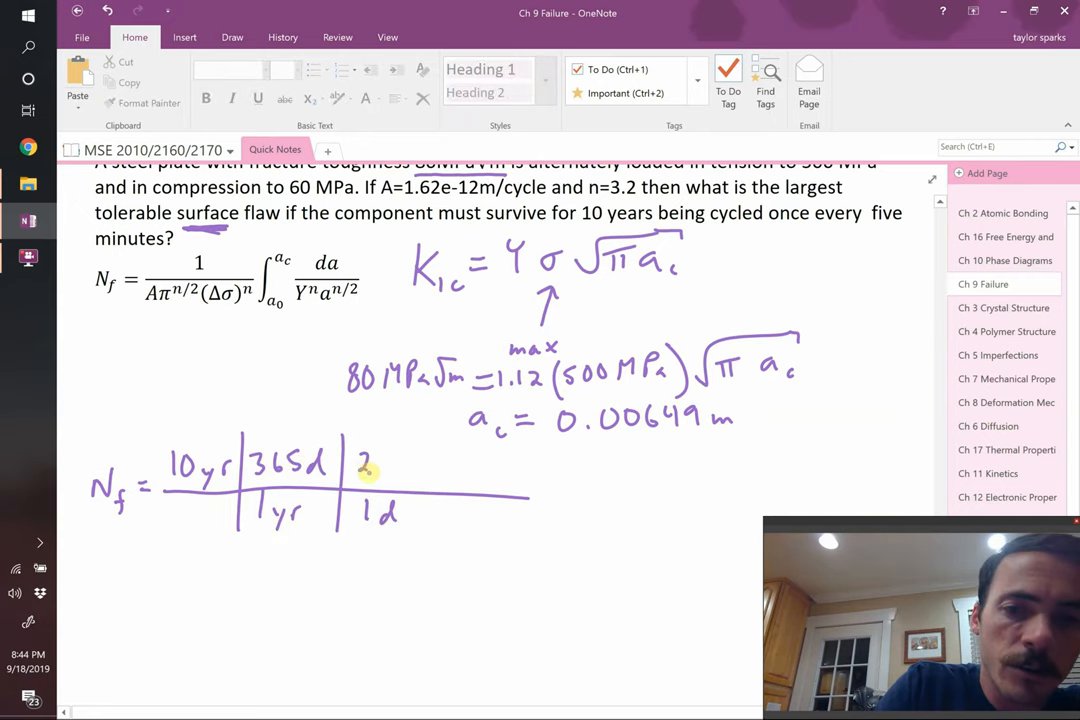
pyautogui.moveTo(376, 464); pyautogui.dragTo(420, 524)
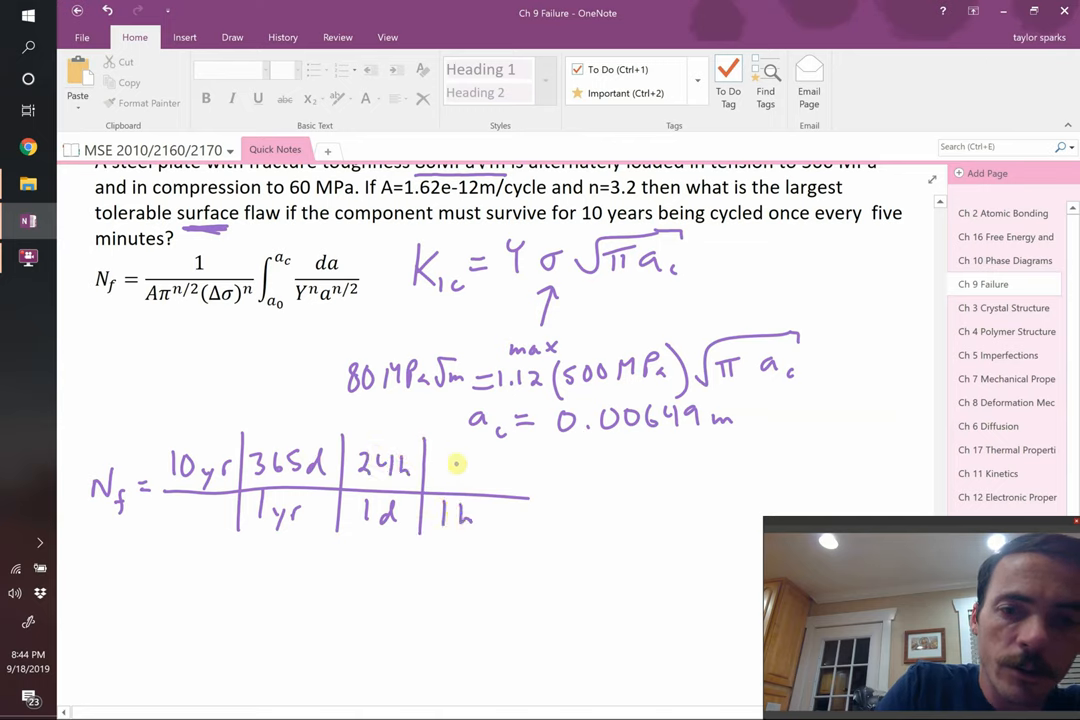
pyautogui.write('60m')
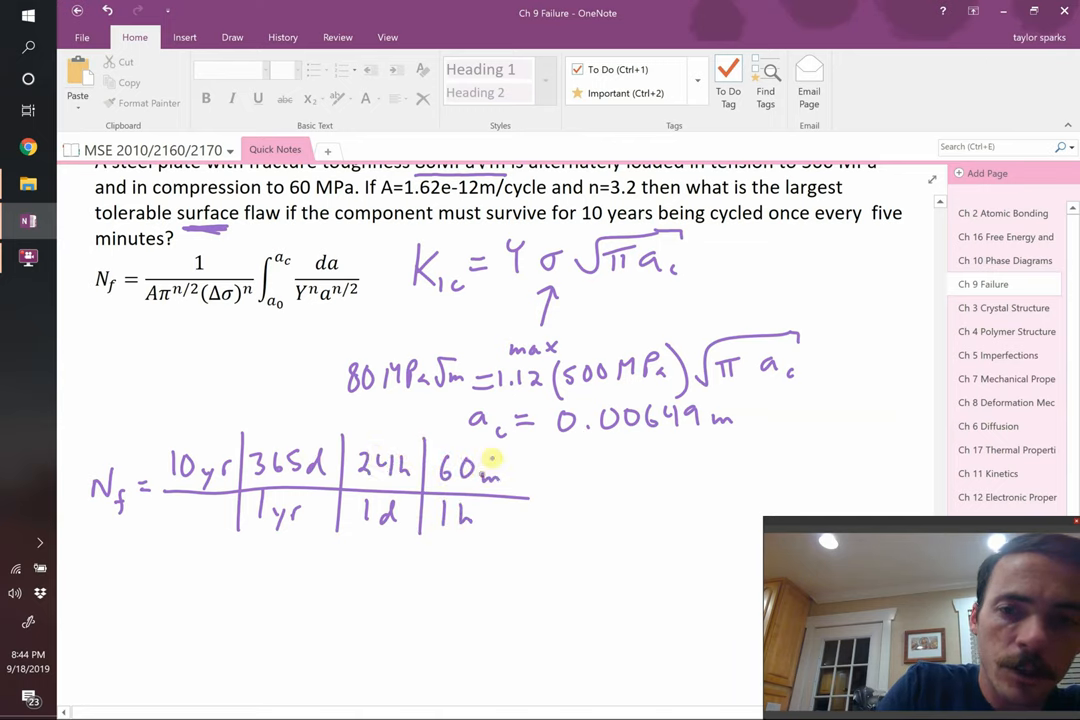
pyautogui.moveTo(510, 456); pyautogui.dragTo(510, 510)
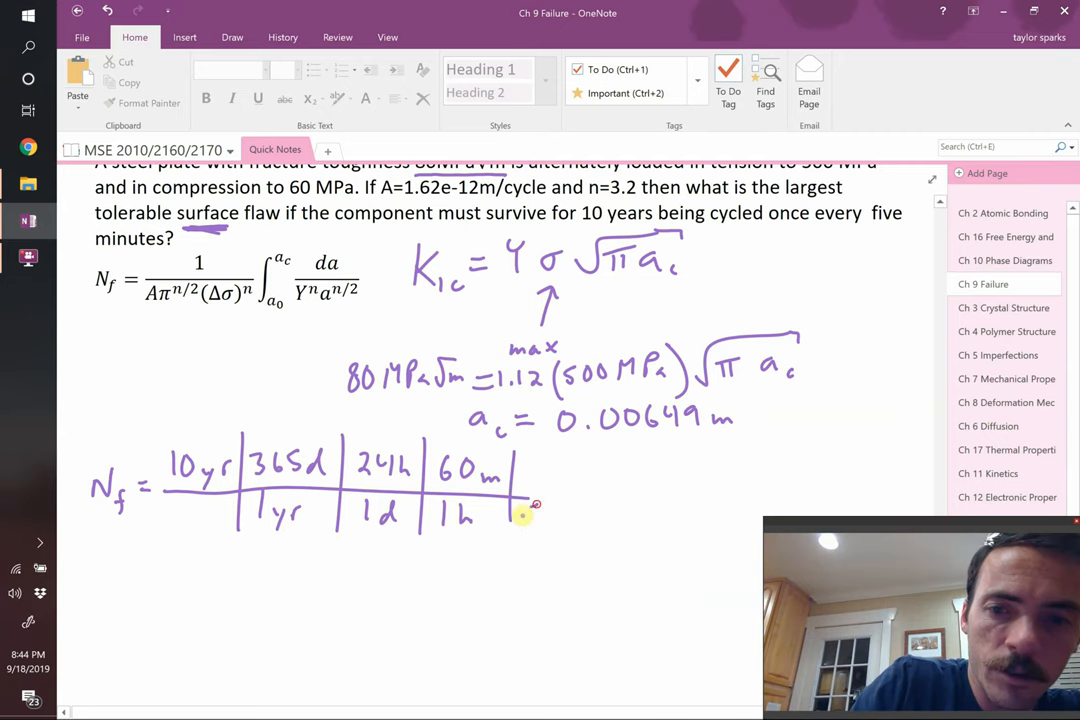
# Finish with 1cycle/5min and the result N_f = 1.05×10^6 cycles.
pyautogui.write('5min')
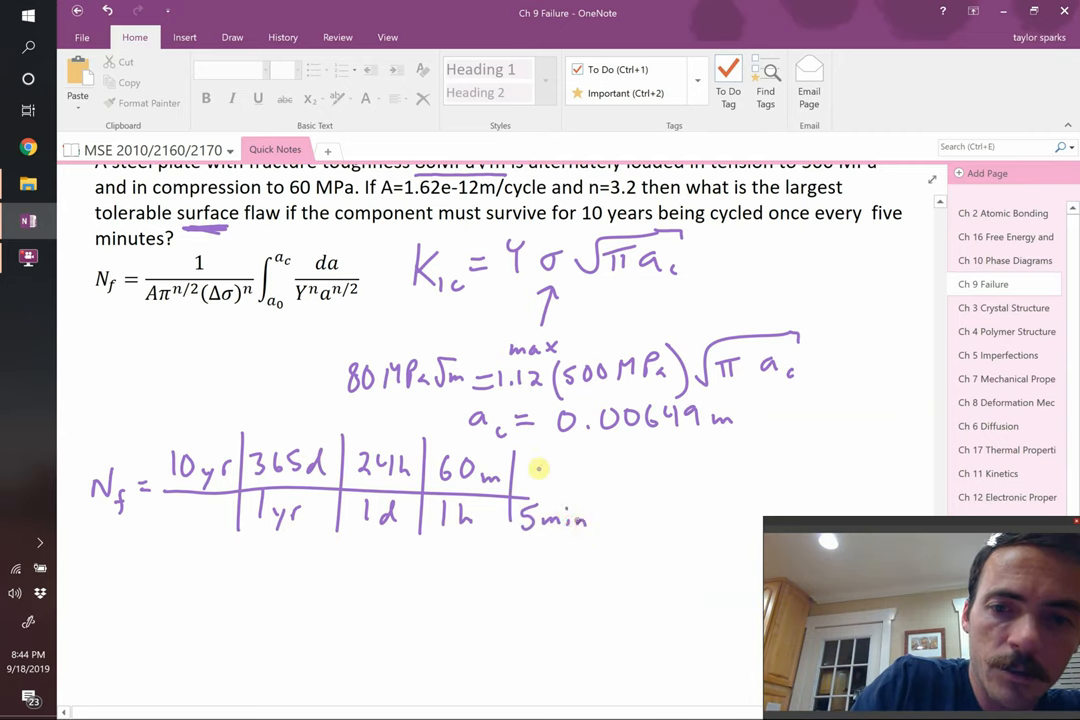
pyautogui.write('1cycle = 1.0')
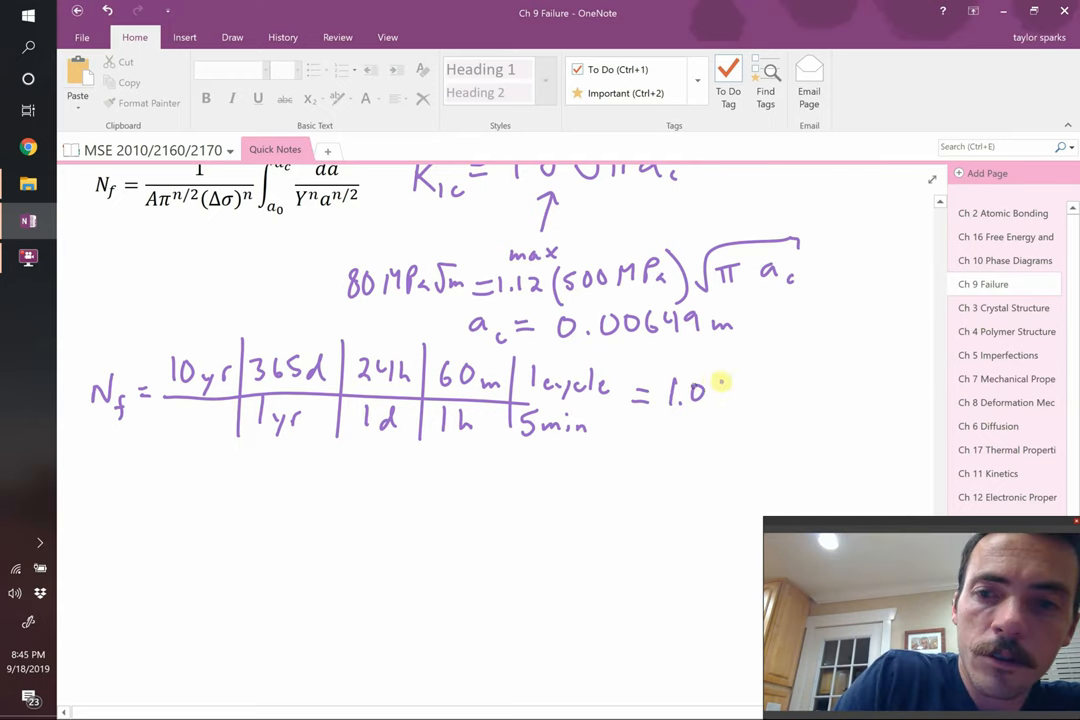
pyautogui.write('5X10^6 cycles')
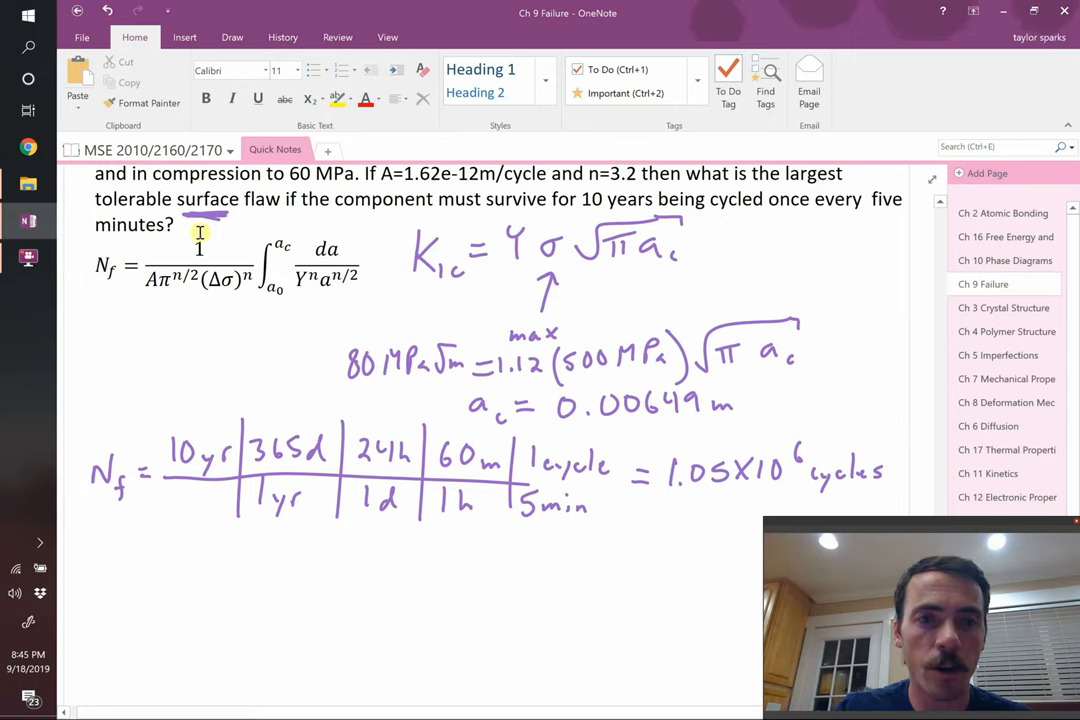
pyautogui.moveTo(184, 300)
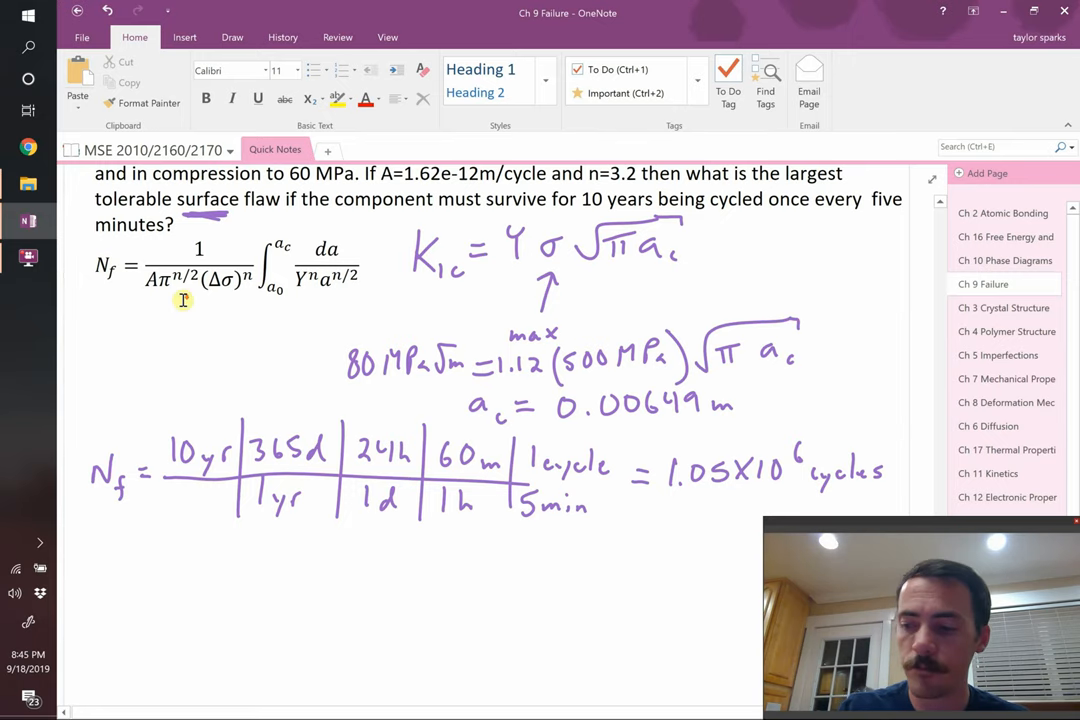
# Write 1.05×10^6 cycles = 1/(1.62×10^-12 π^(3.2/2)(500 MPa)^3.2) times an integral from a0 to 0.00649.
pyautogui.scroll(-3)
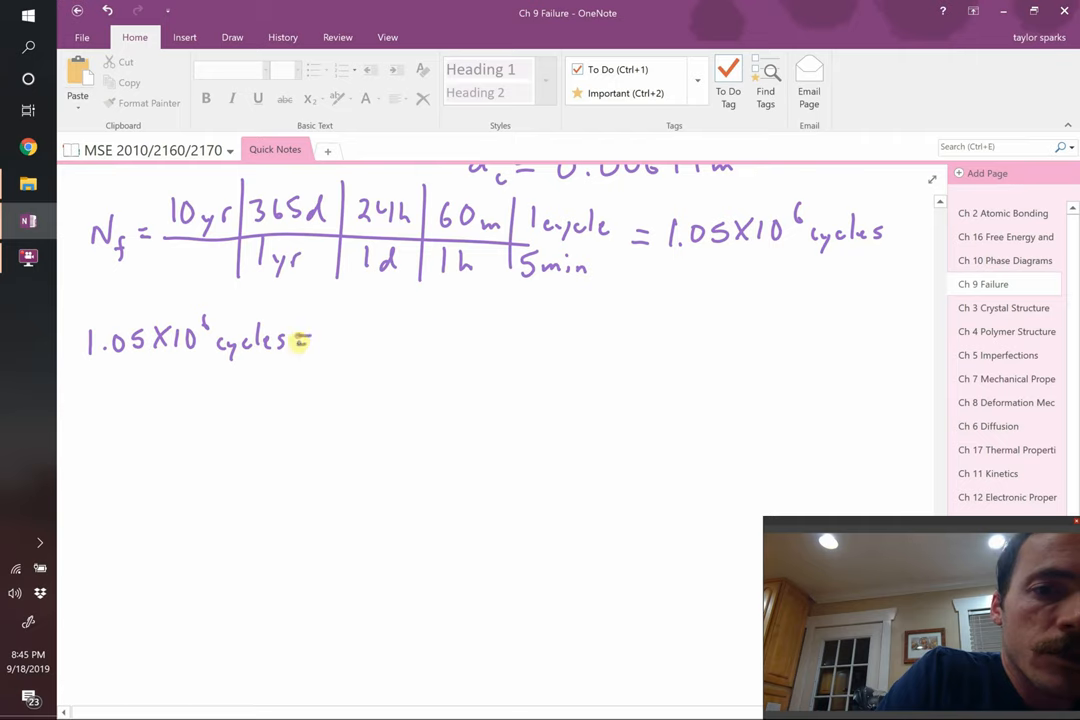
pyautogui.moveTo(330, 344); pyautogui.dragTo(578, 344)
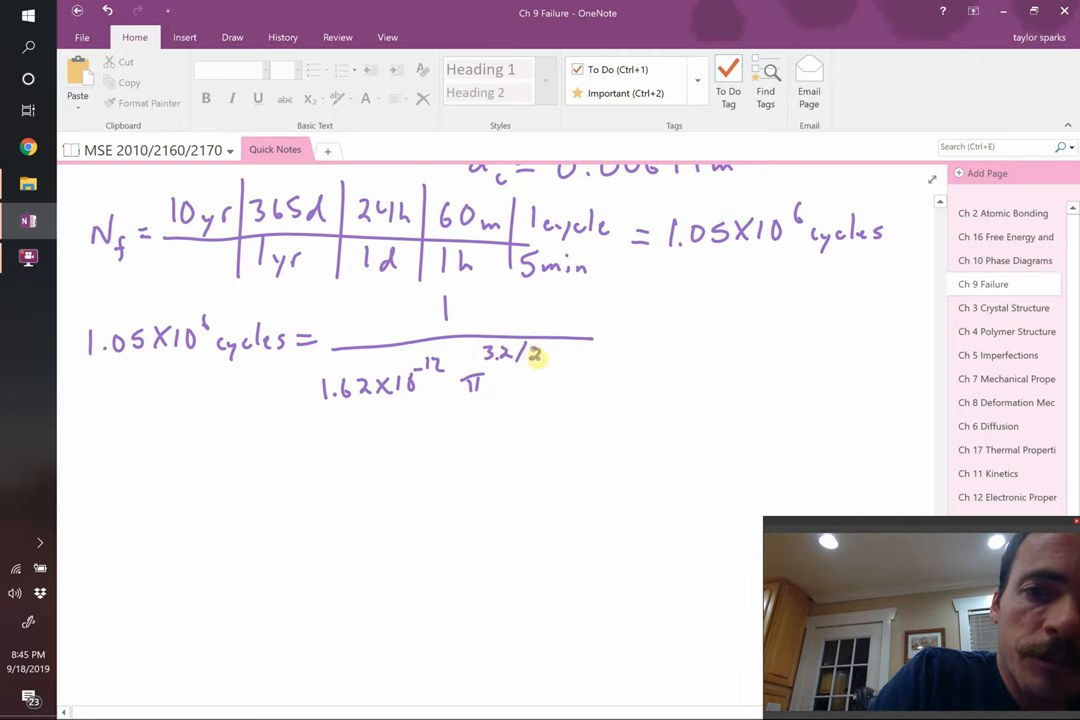
pyautogui.scroll(-3)
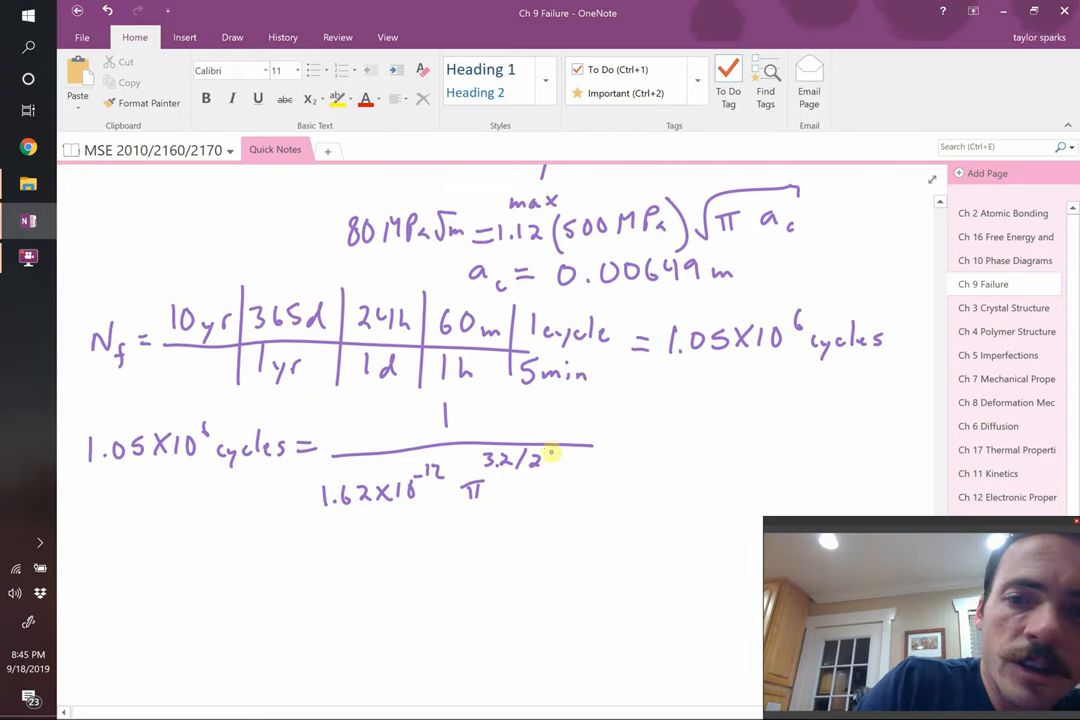
pyautogui.moveTo(548, 450); pyautogui.dragTo(550, 500)
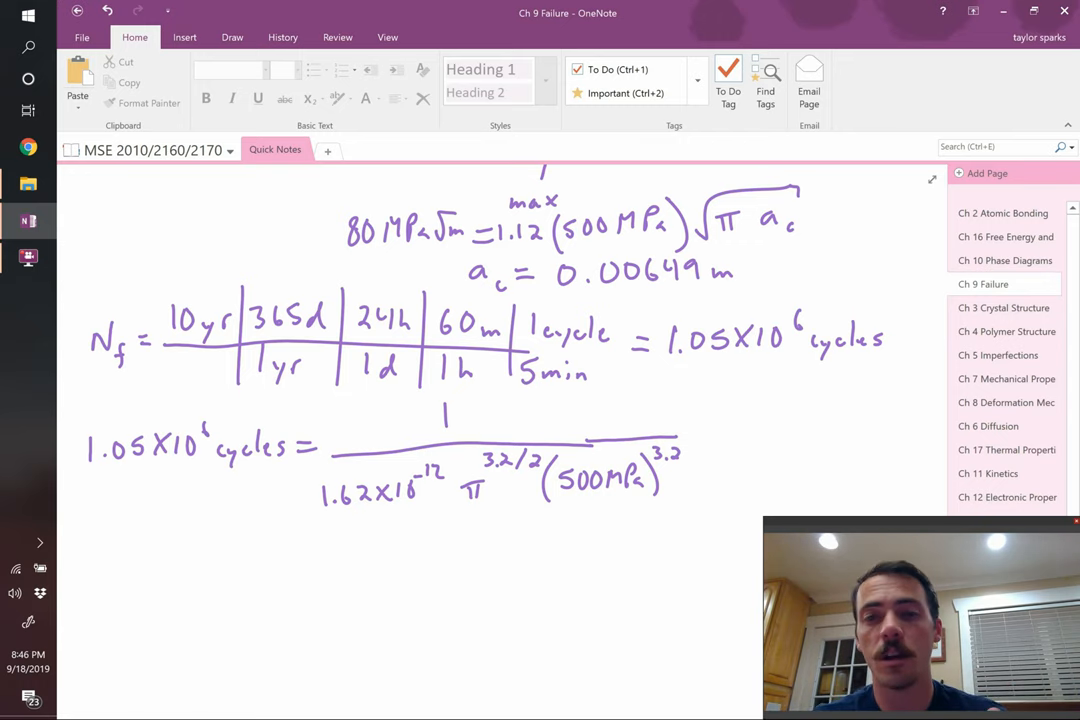
pyautogui.scroll(-3)
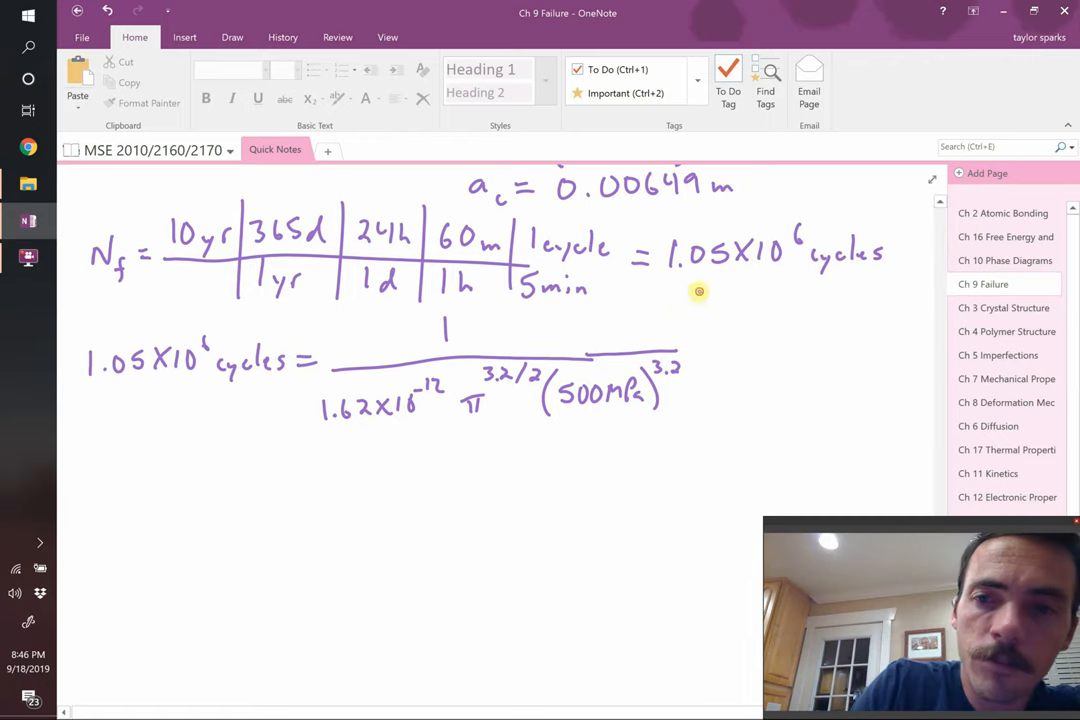
pyautogui.moveTo(698, 292); pyautogui.dragTo(680, 446)
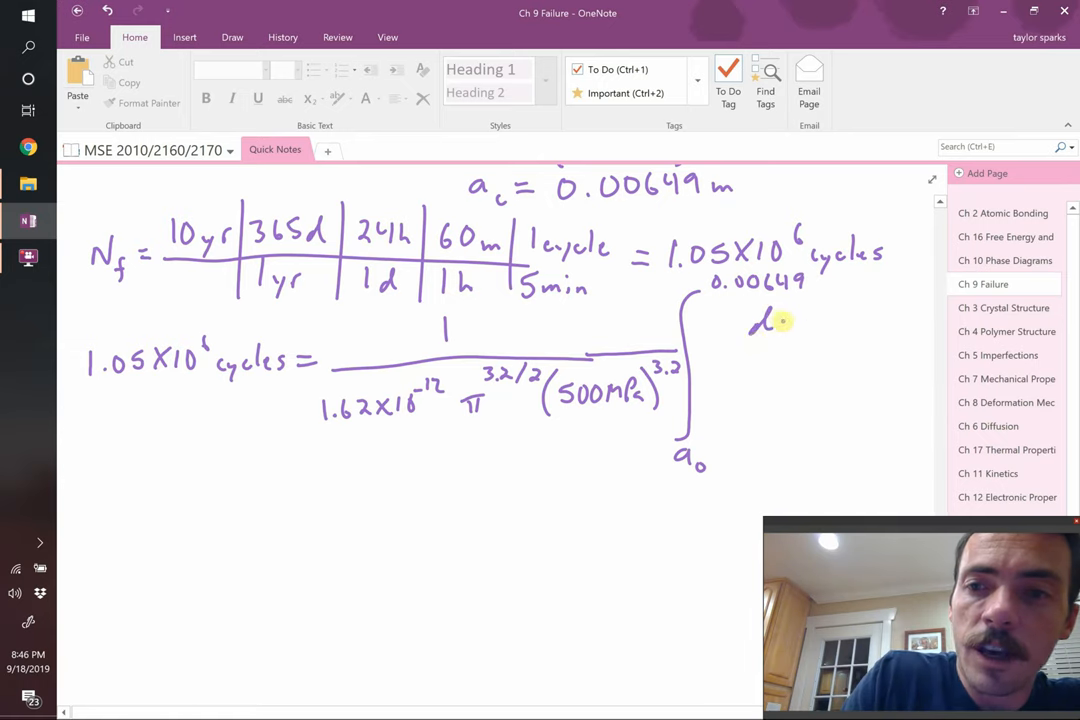
# Ink the integrand da/(1.12^3.2 a^(3.2/2)) inside the integral.
pyautogui.moveTo(750, 324); pyautogui.dragTo(816, 356)
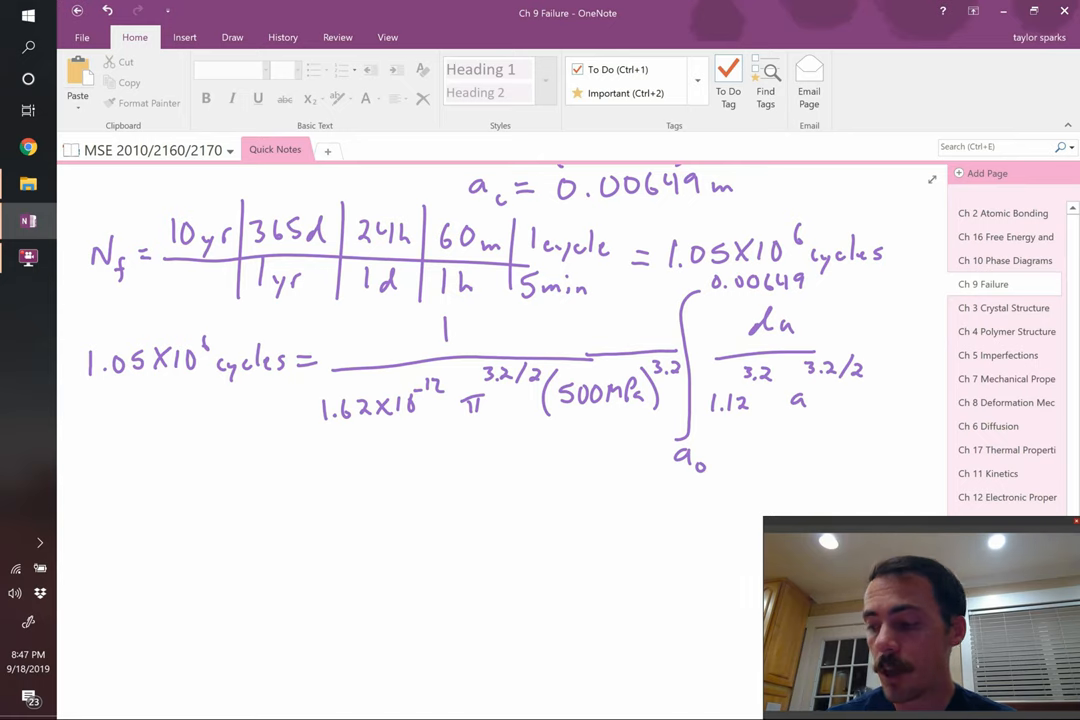
# Start a new line with = 228.2 [−1.159 / a^0.6.
pyautogui.click(570, 428)
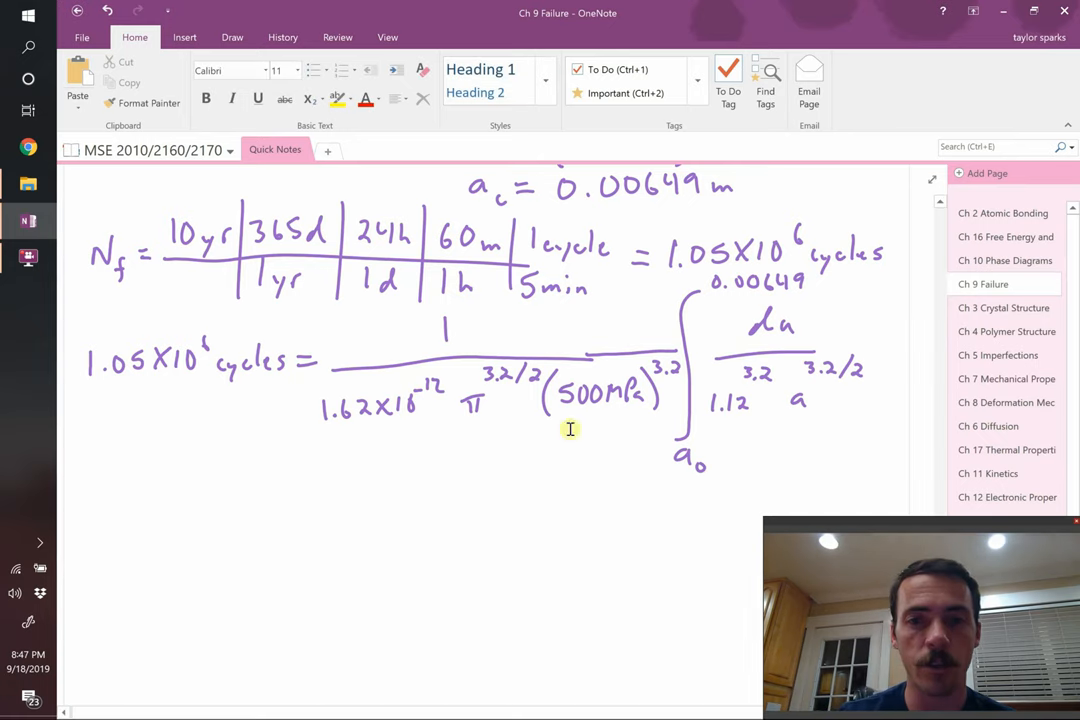
pyautogui.moveTo(424, 374)
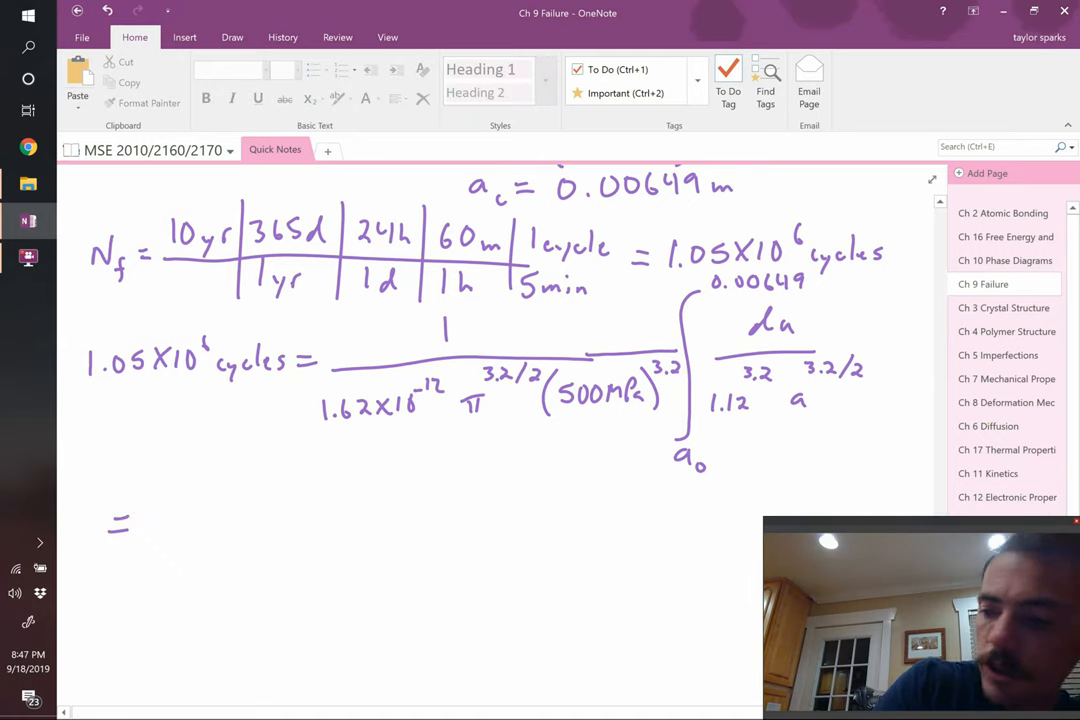
pyautogui.write('228.2')
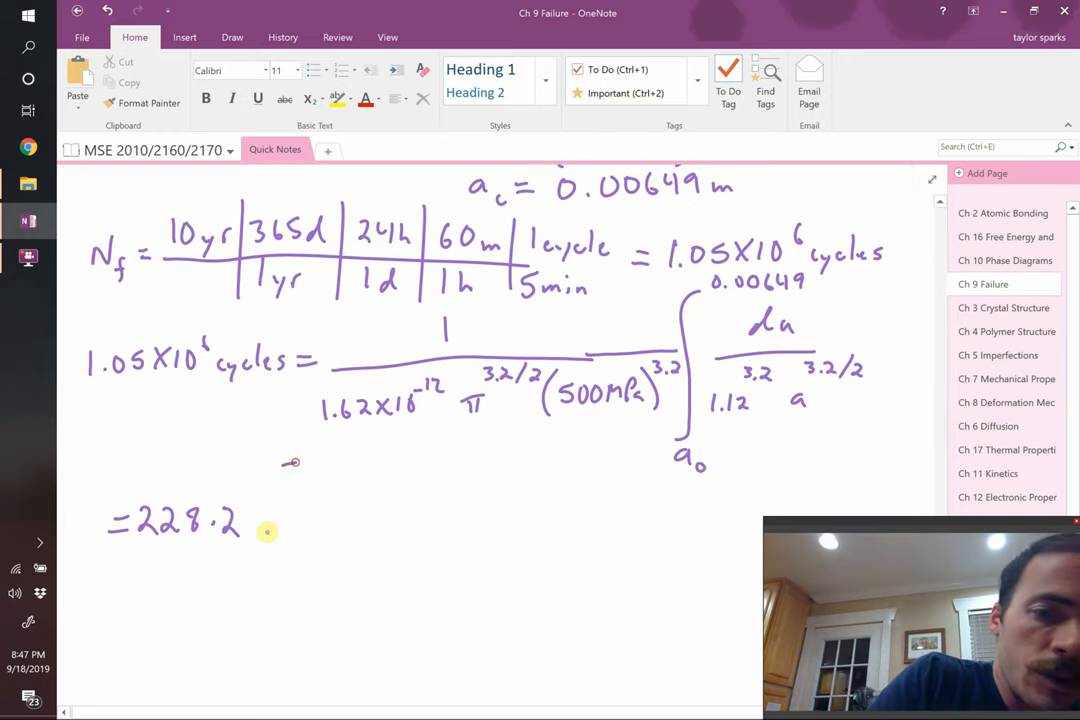
pyautogui.moveTo(292, 462); pyautogui.dragTo(272, 608)
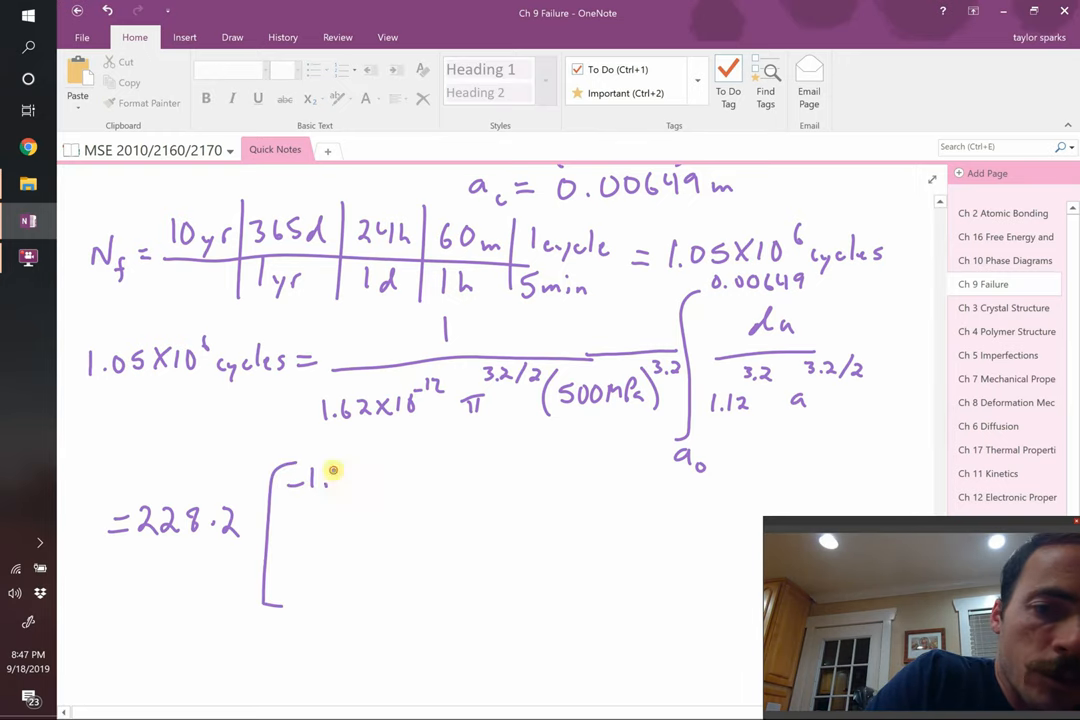
pyautogui.write('159')
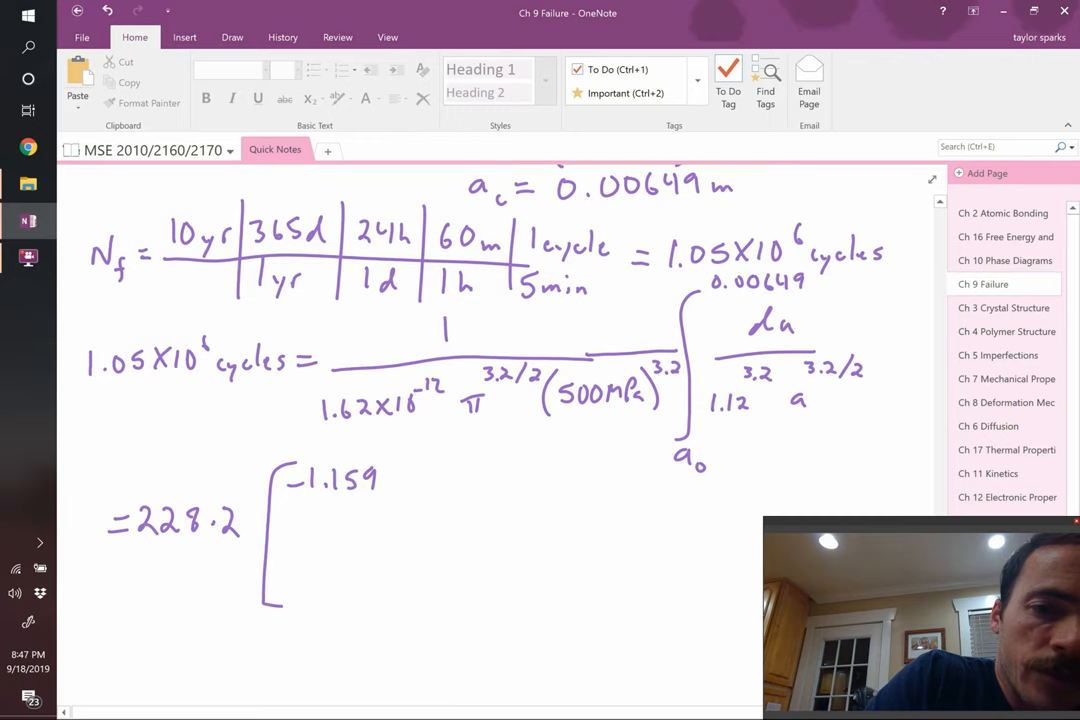
pyautogui.moveTo(300, 516); pyautogui.dragTo(384, 512)
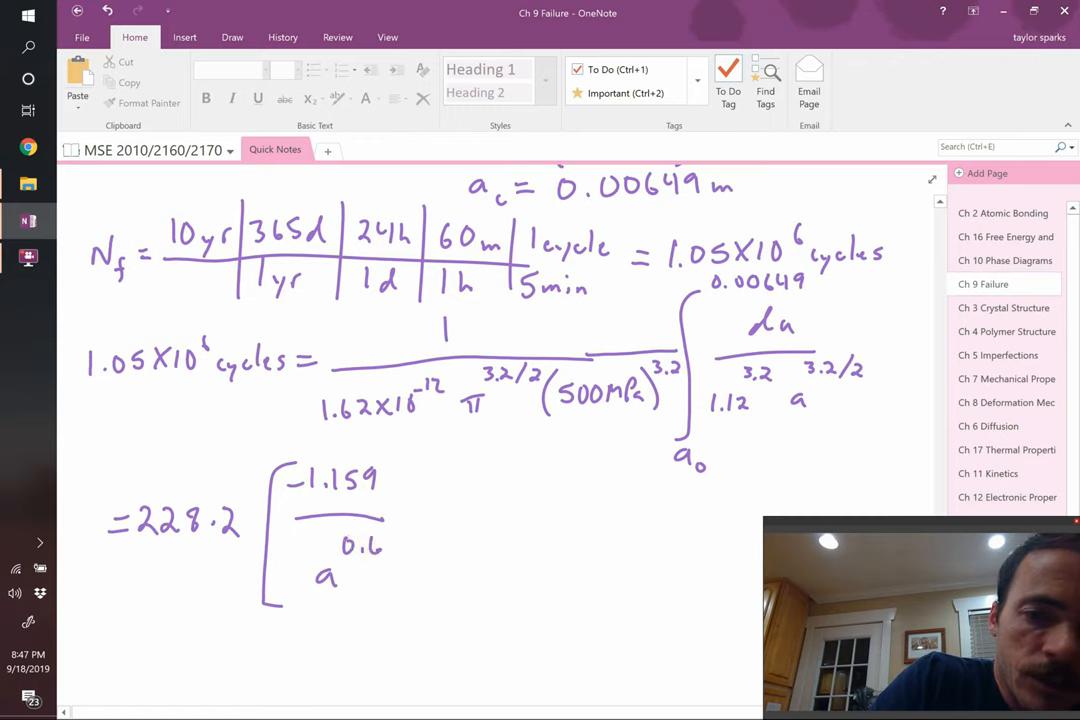
# Close the bracket with limits a0 and 0.00642.
pyautogui.click(384, 450)
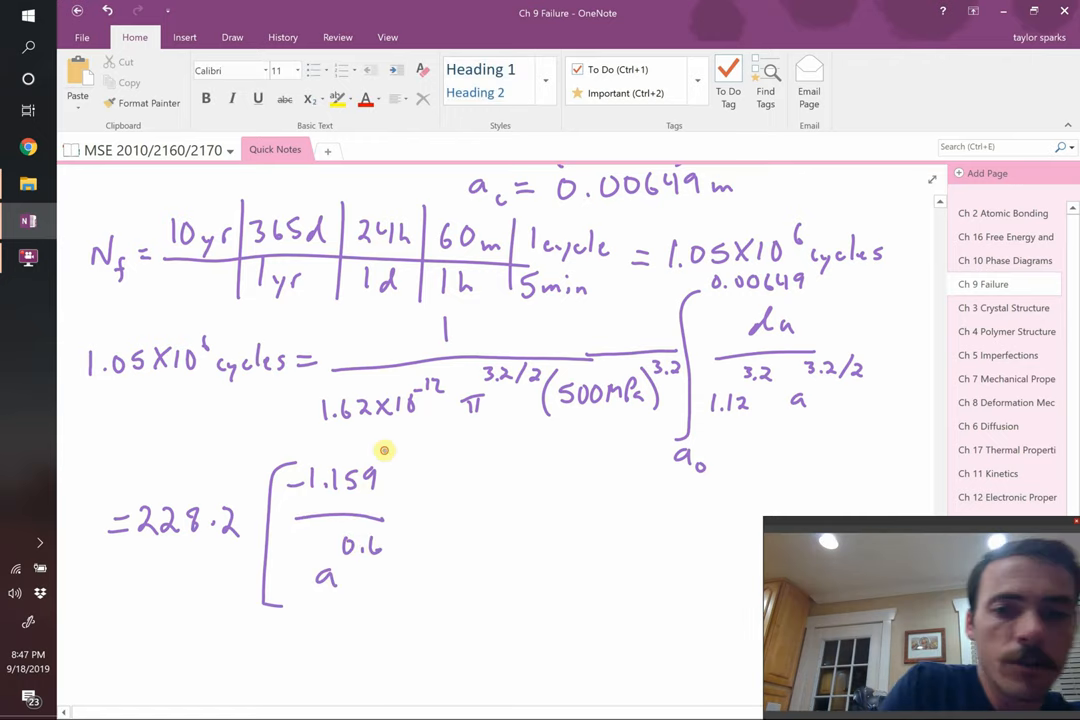
pyautogui.moveTo(384, 448); pyautogui.dragTo(410, 610)
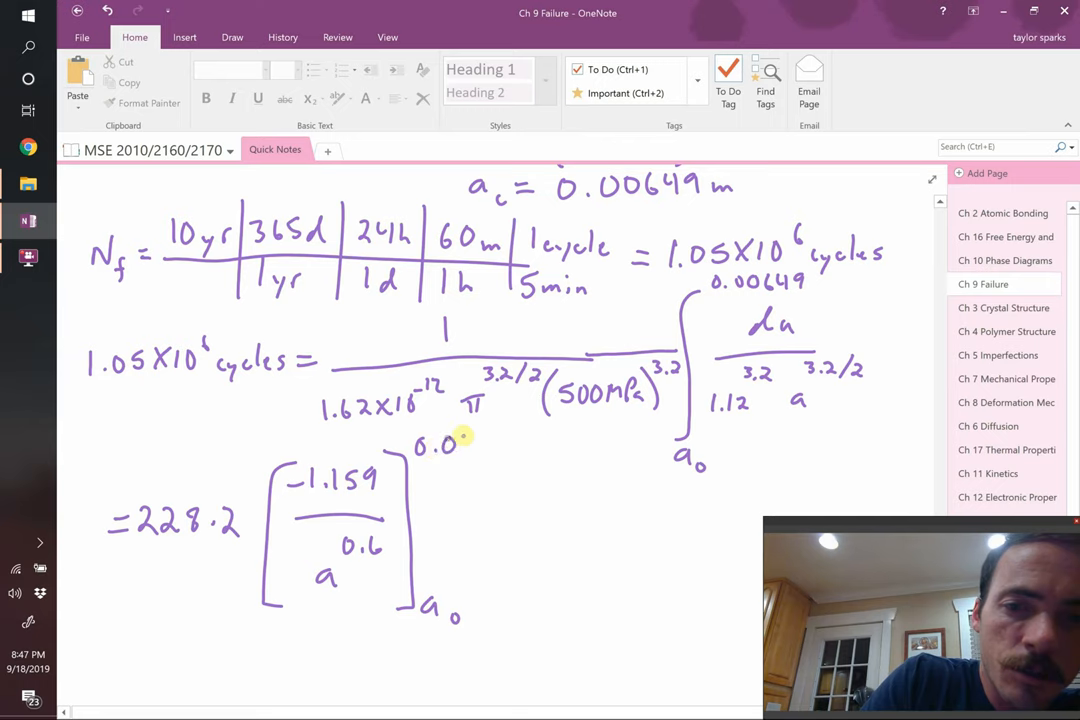
pyautogui.moveTo(456, 444); pyautogui.dragTo(520, 450)
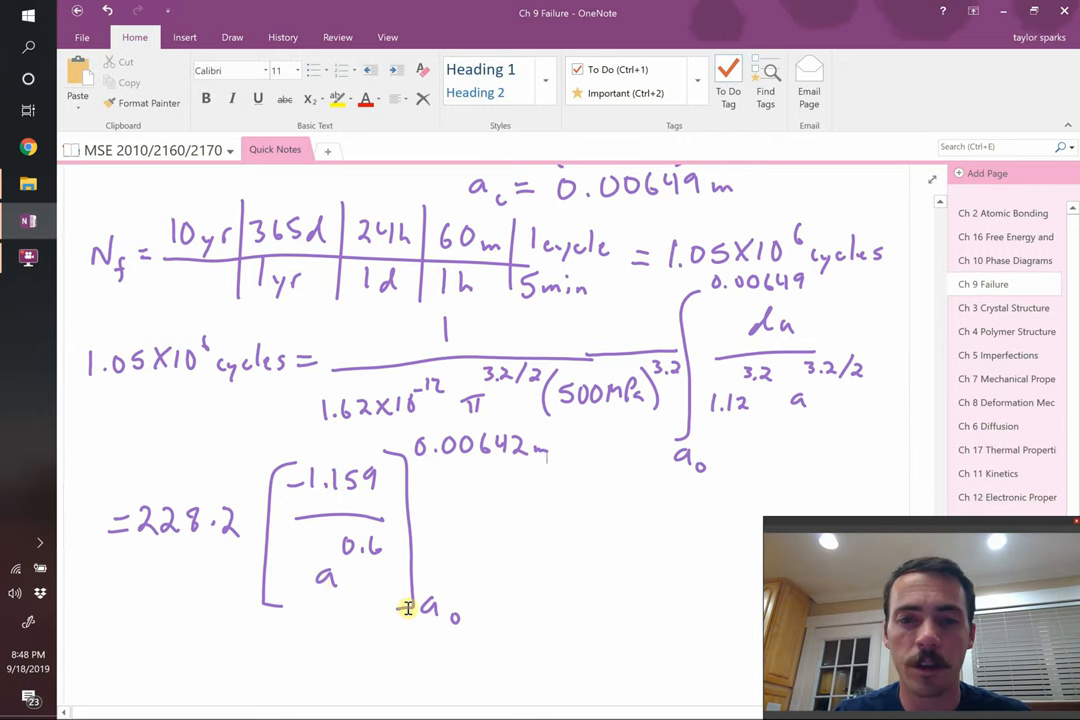
# Write the next line = 264.66 and continue the simplified equation.
pyautogui.scroll(-3)
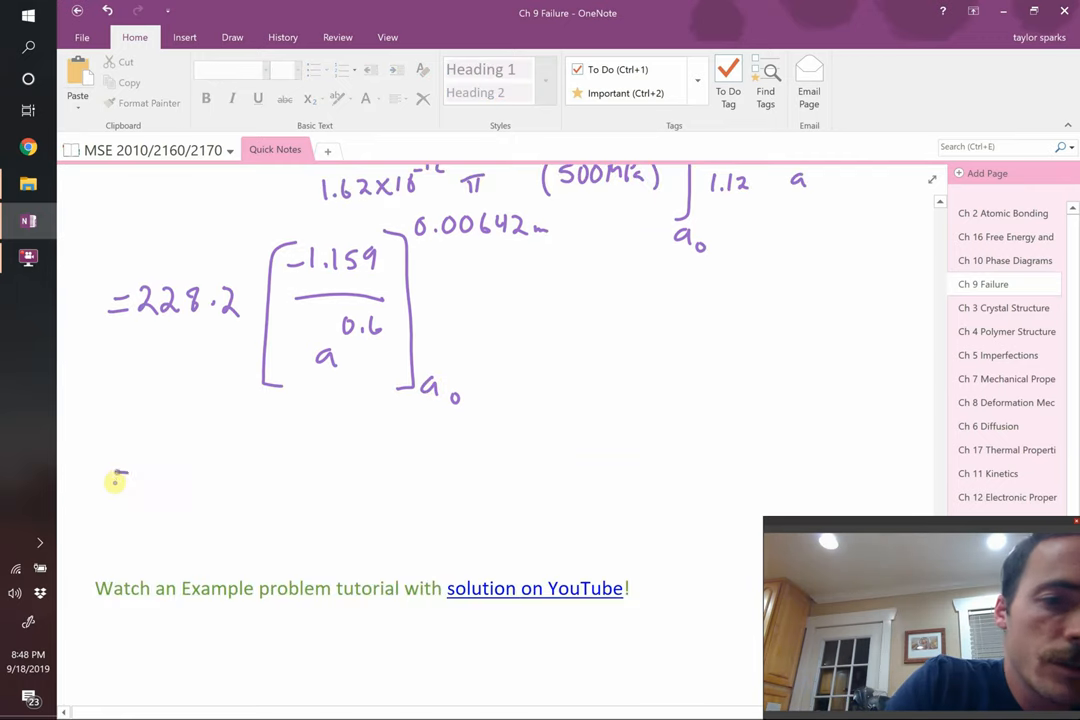
pyautogui.moveTo(110, 480); pyautogui.dragTo(130, 480)
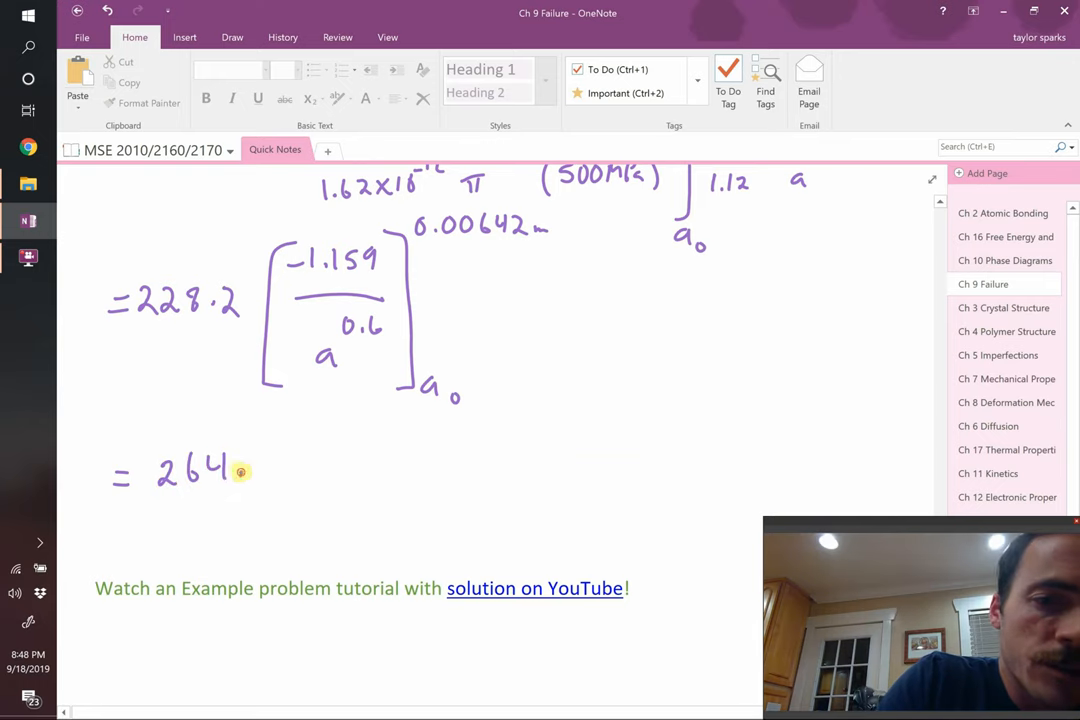
pyautogui.write('.66')
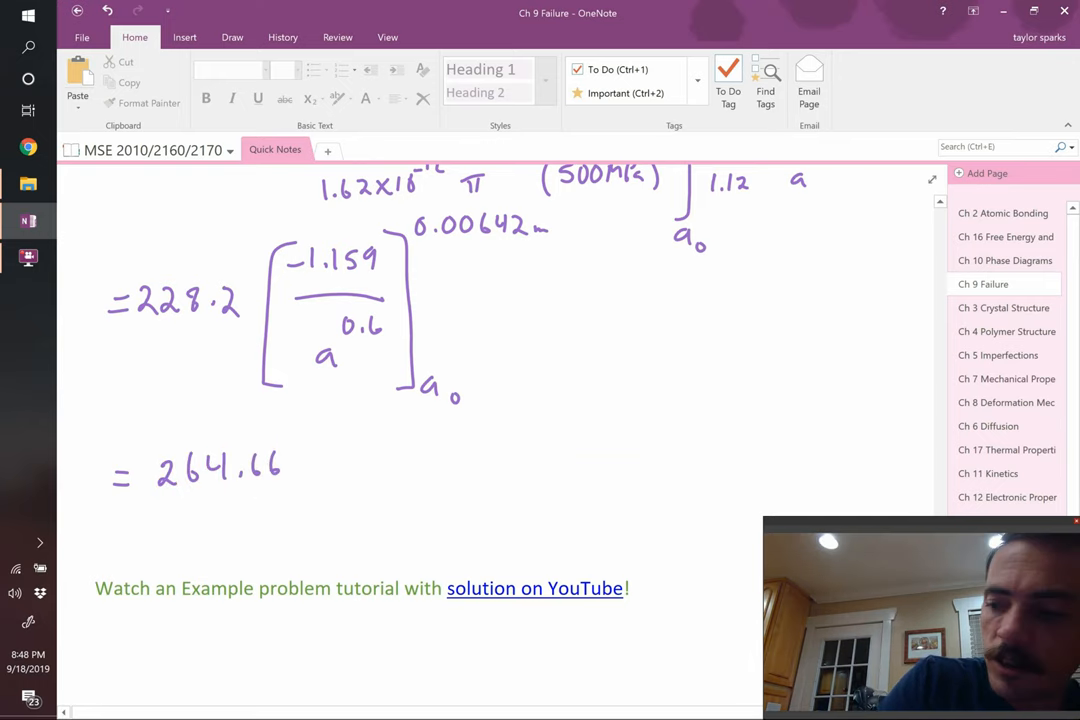
pyautogui.moveTo(160, 508); pyautogui.dragTo(282, 504)
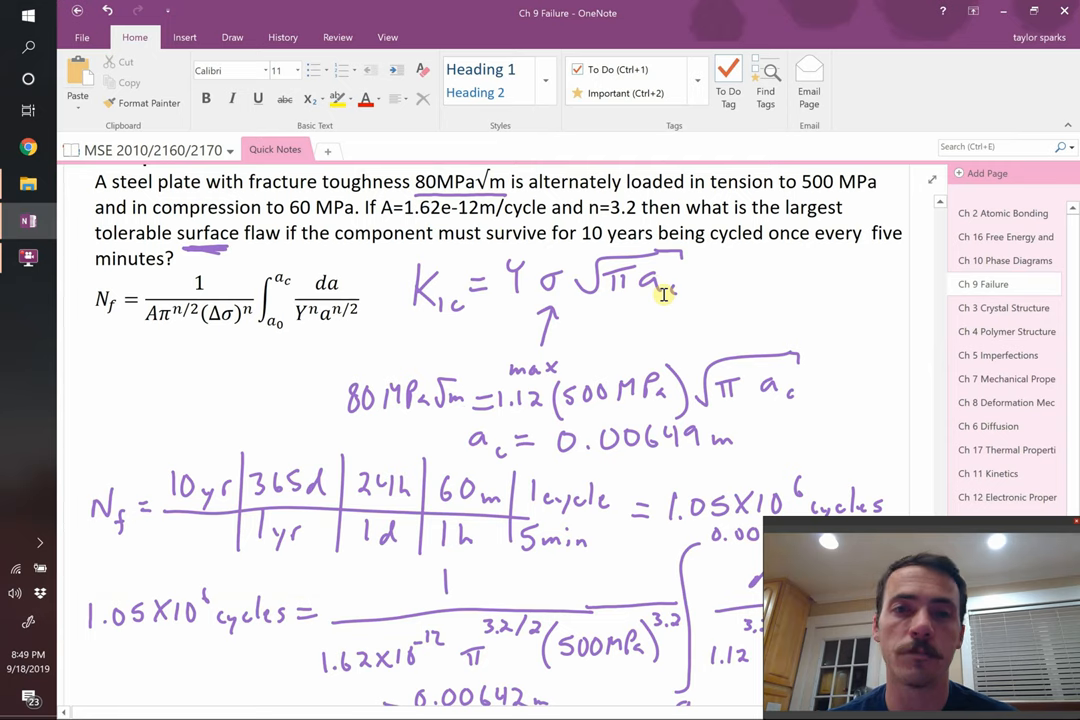
pyautogui.scroll(-3)
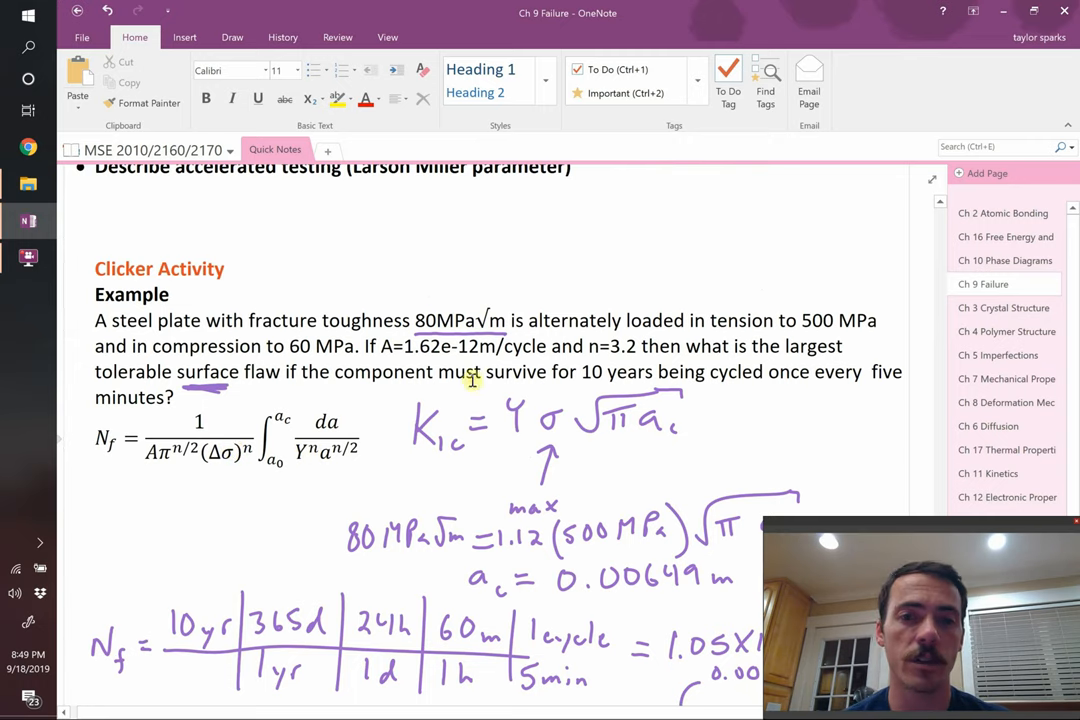
pyautogui.scroll(-3)
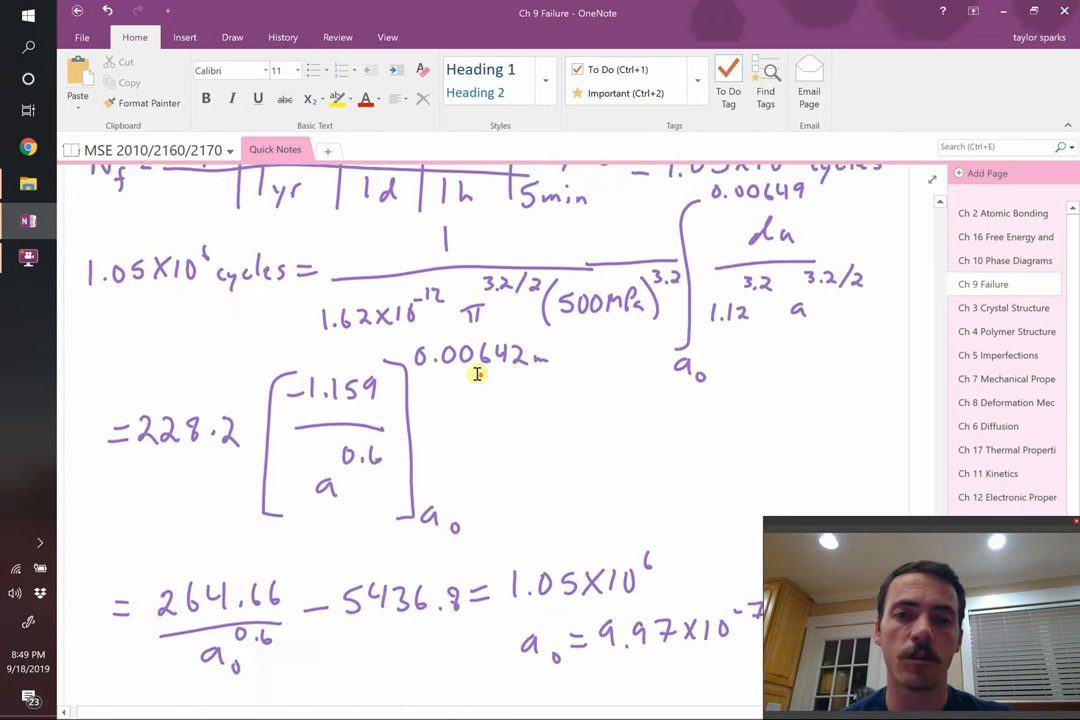
pyautogui.scroll(-3)
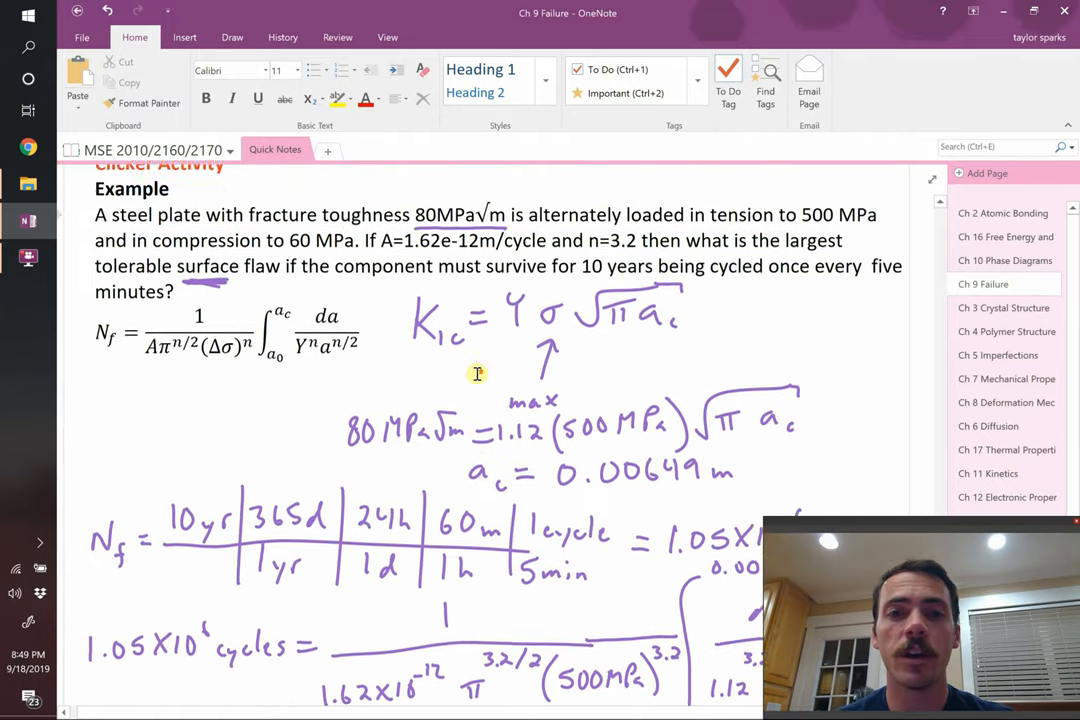
pyautogui.scroll(-3)
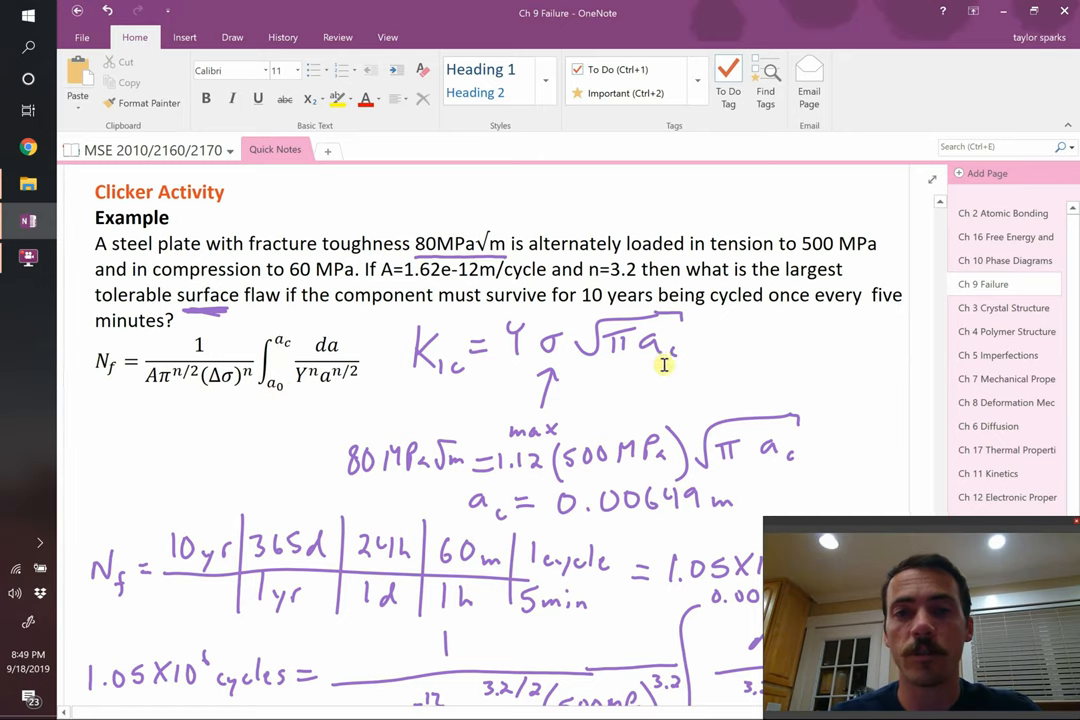
pyautogui.moveTo(456, 364)
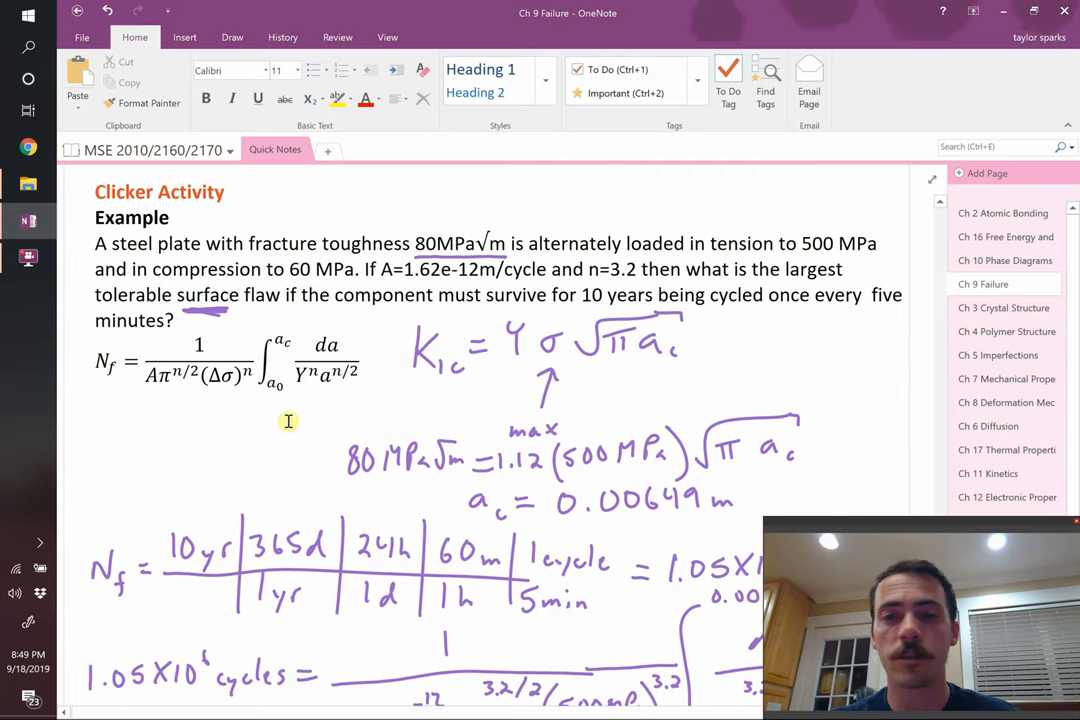
pyautogui.scroll(-3)
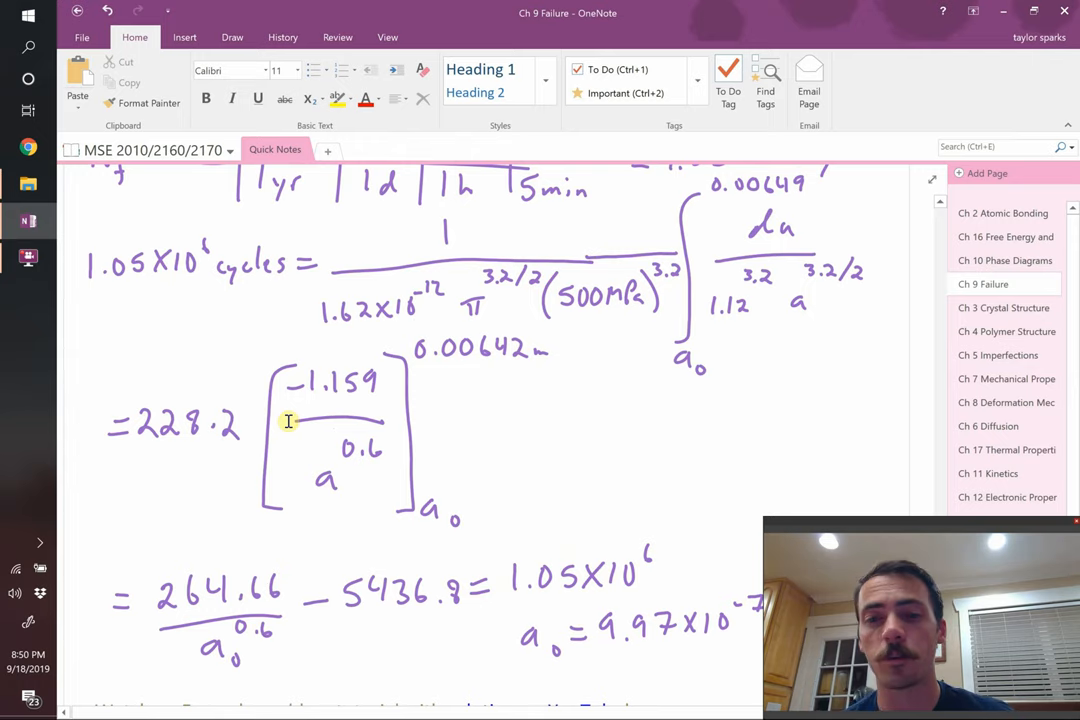
# Circle the decade values 10, 100, 1000 and 0.1 and label intermediate ticks on the log-log plot.
pyautogui.scroll(-3)
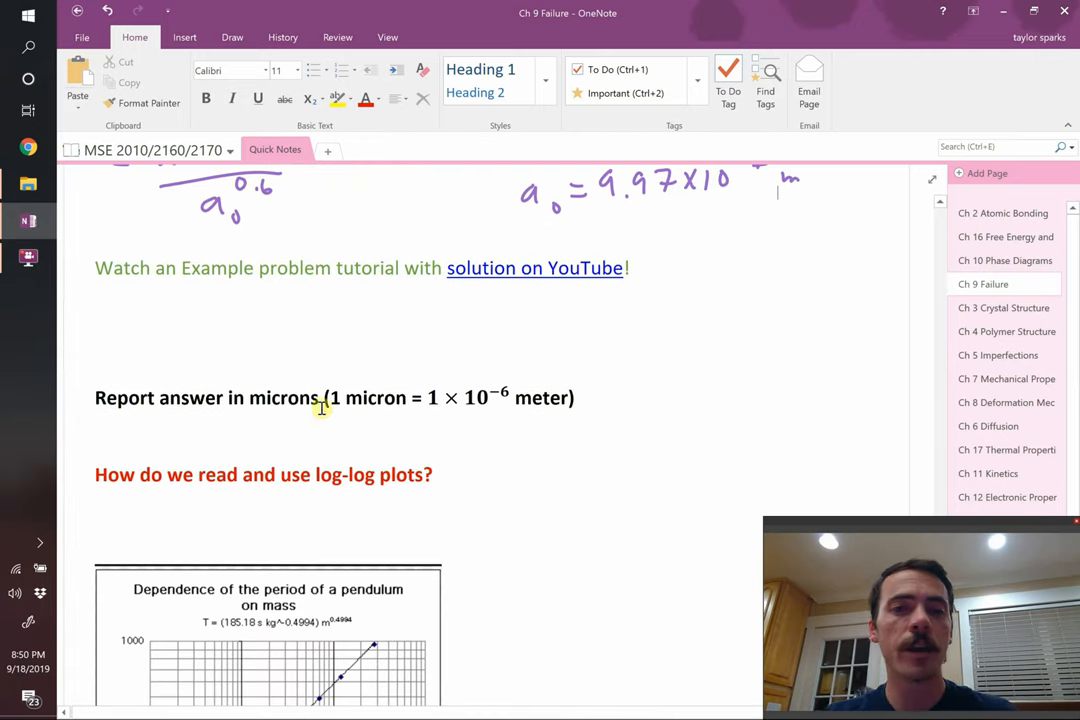
pyautogui.moveTo(498, 280)
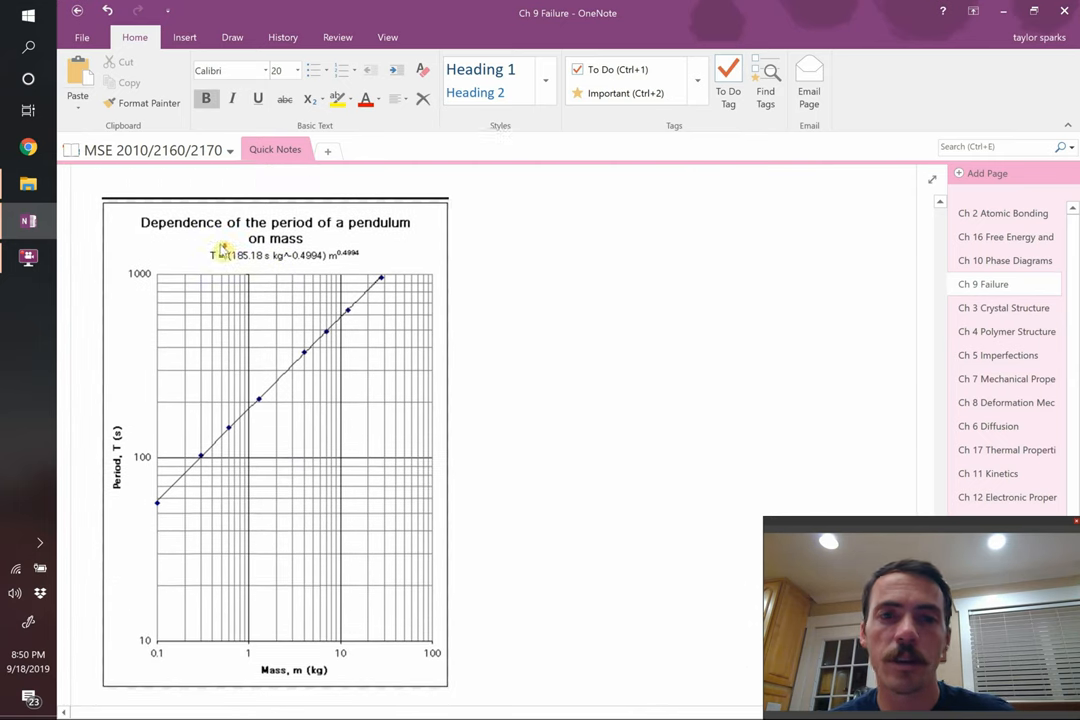
pyautogui.scroll(-3)
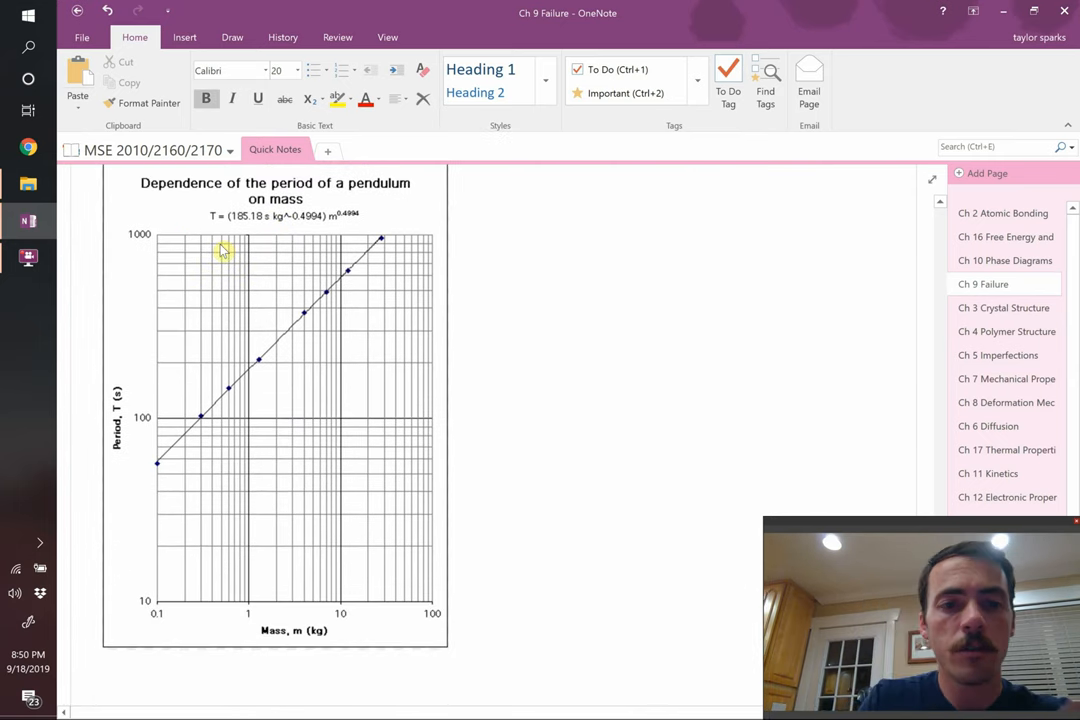
pyautogui.moveTo(158, 592)
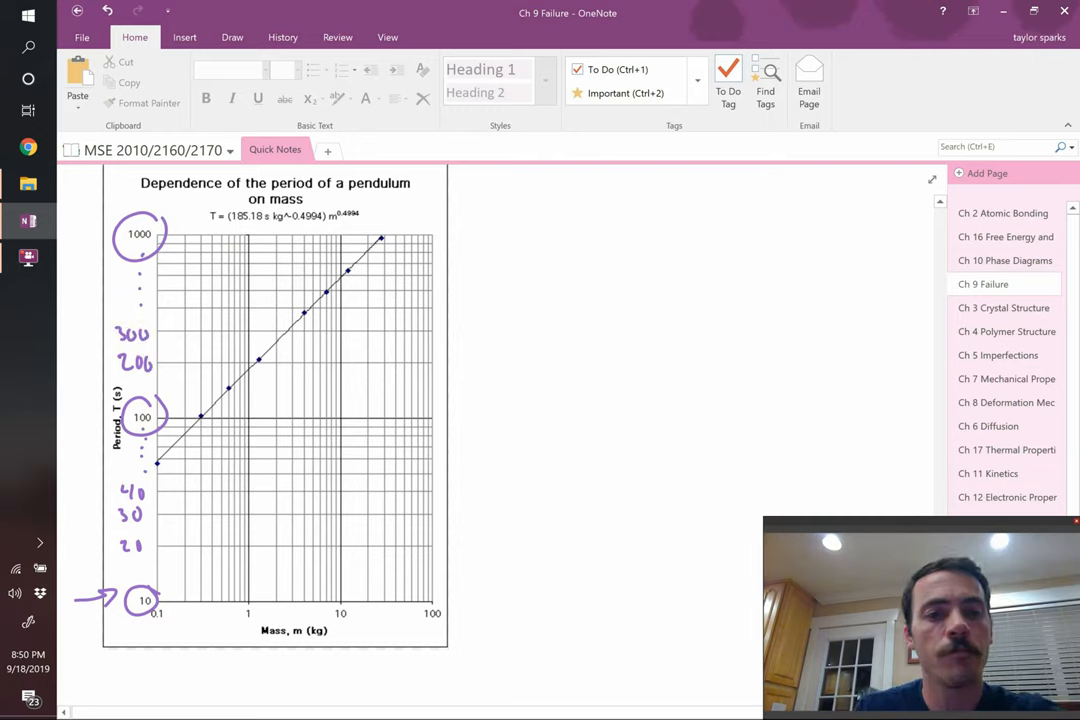
pyautogui.moveTo(140, 590); pyautogui.dragTo(160, 620)
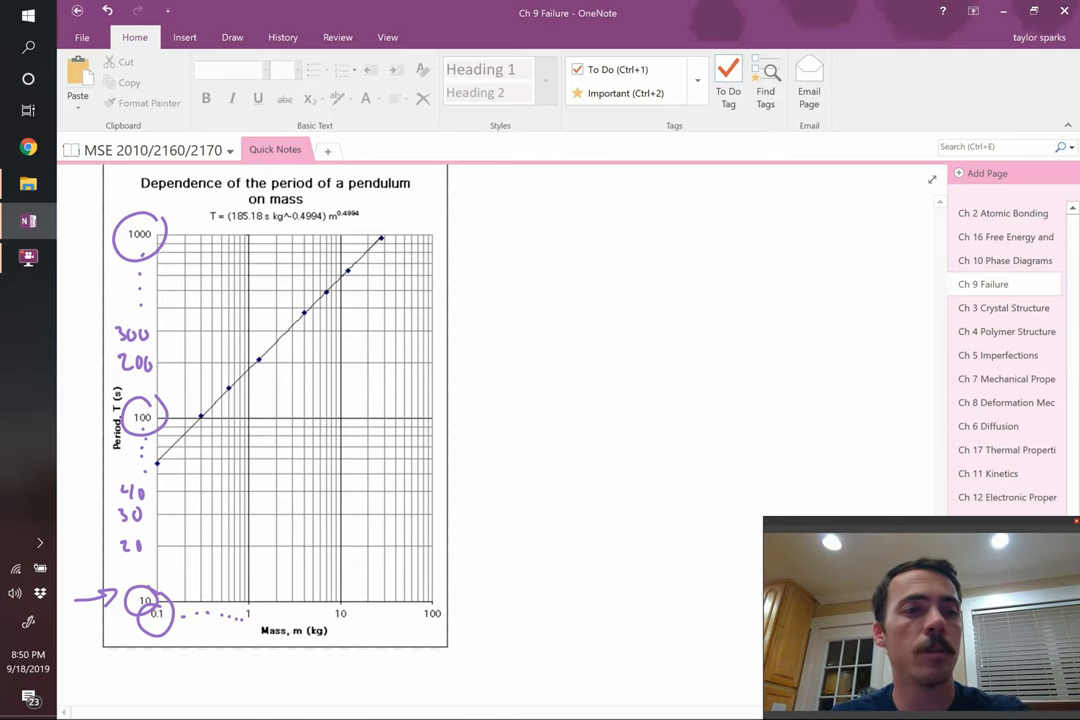
pyautogui.scroll(-3)
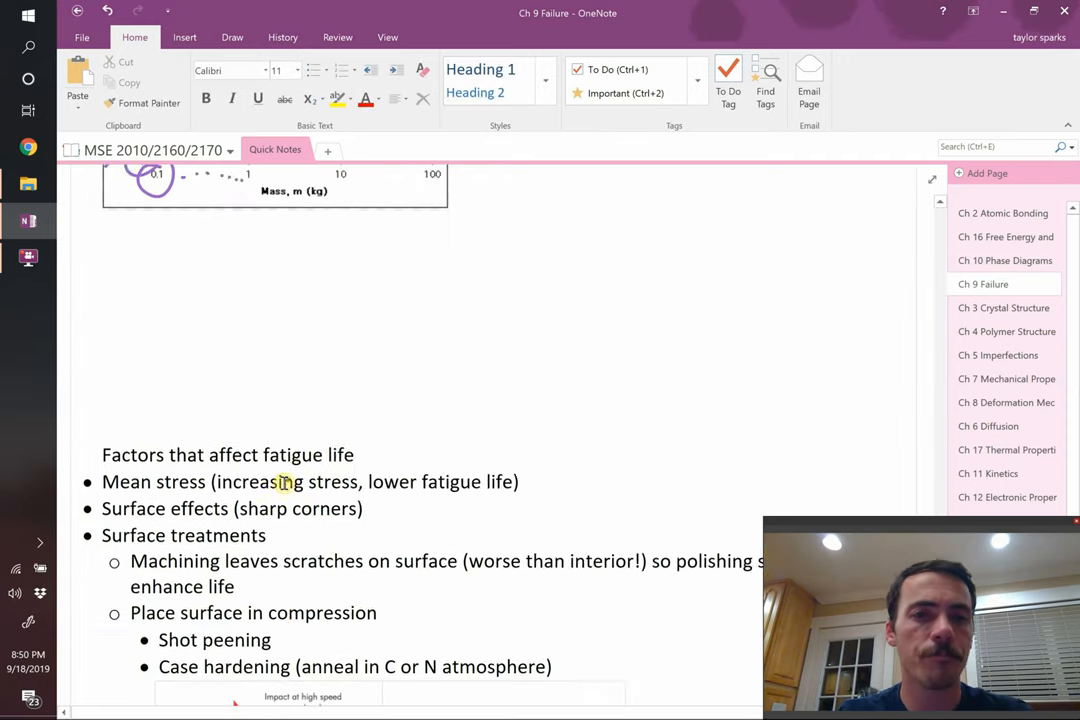
pyautogui.scroll(-3)
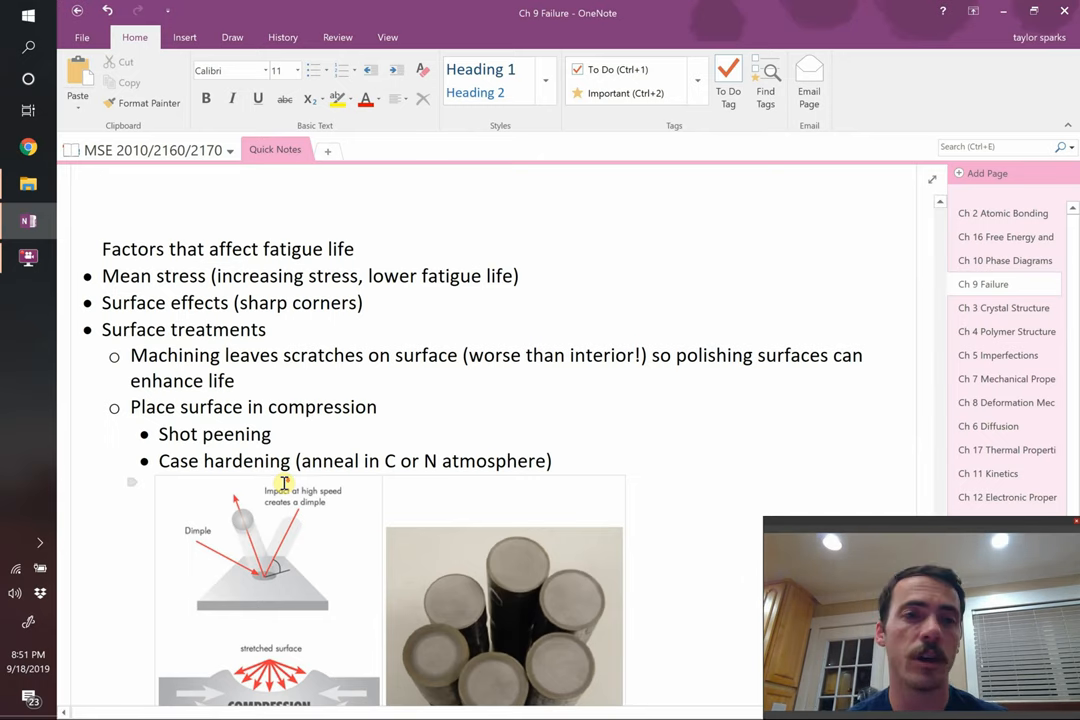
pyautogui.scroll(-3)
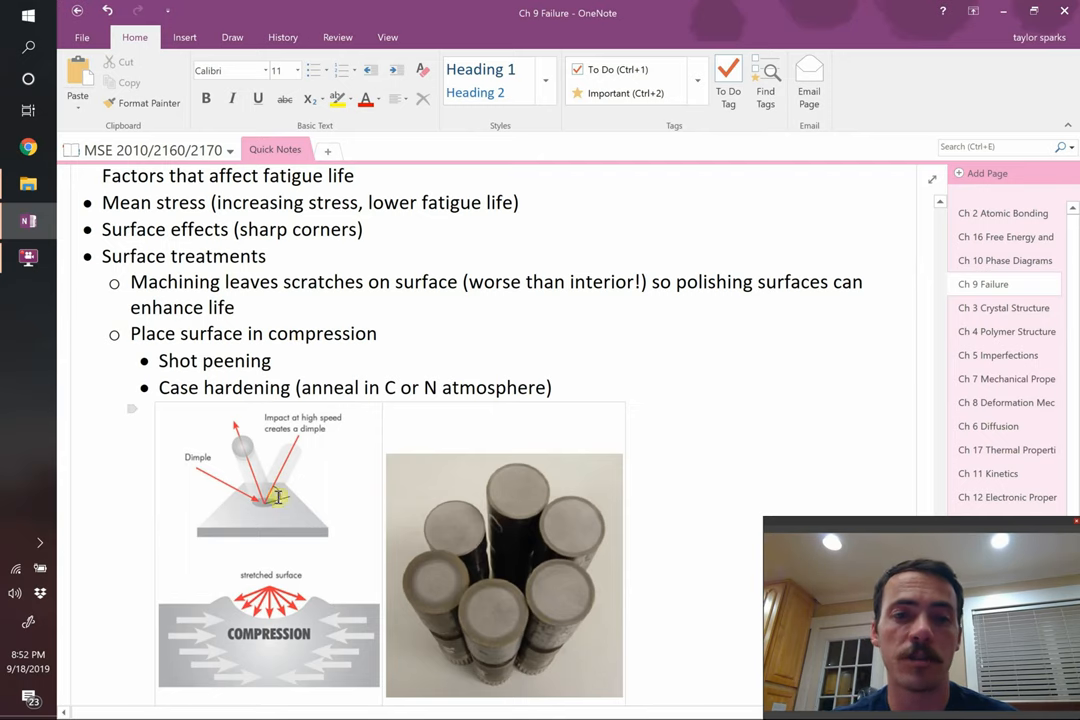
pyautogui.moveTo(248, 504)
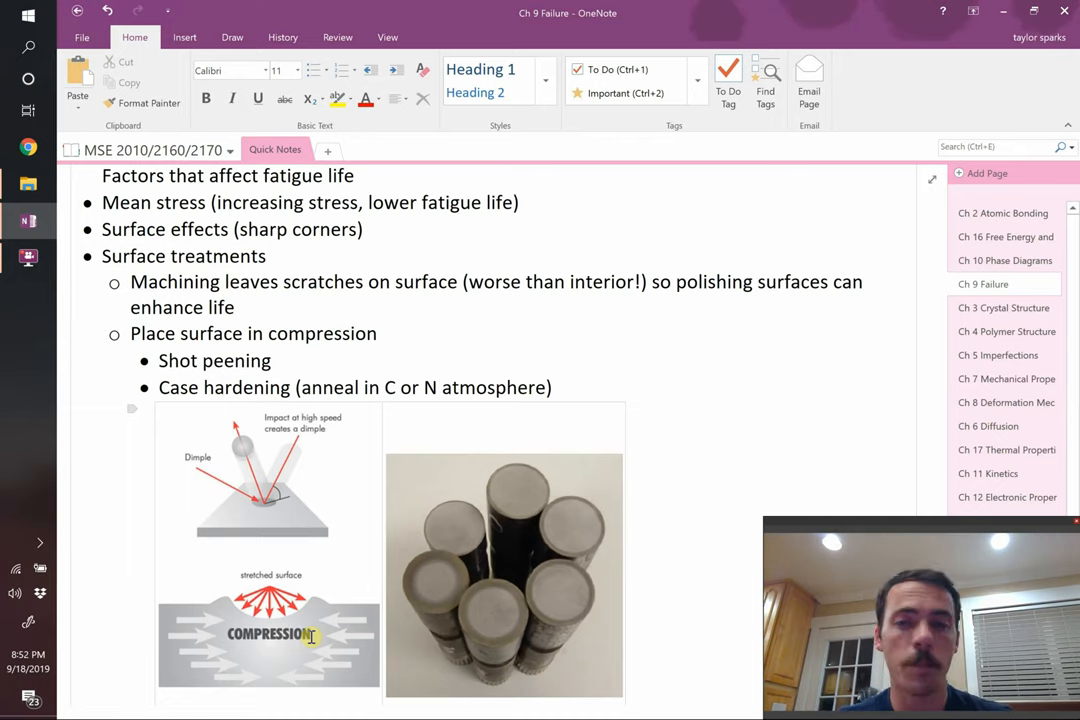
pyautogui.moveTo(448, 482)
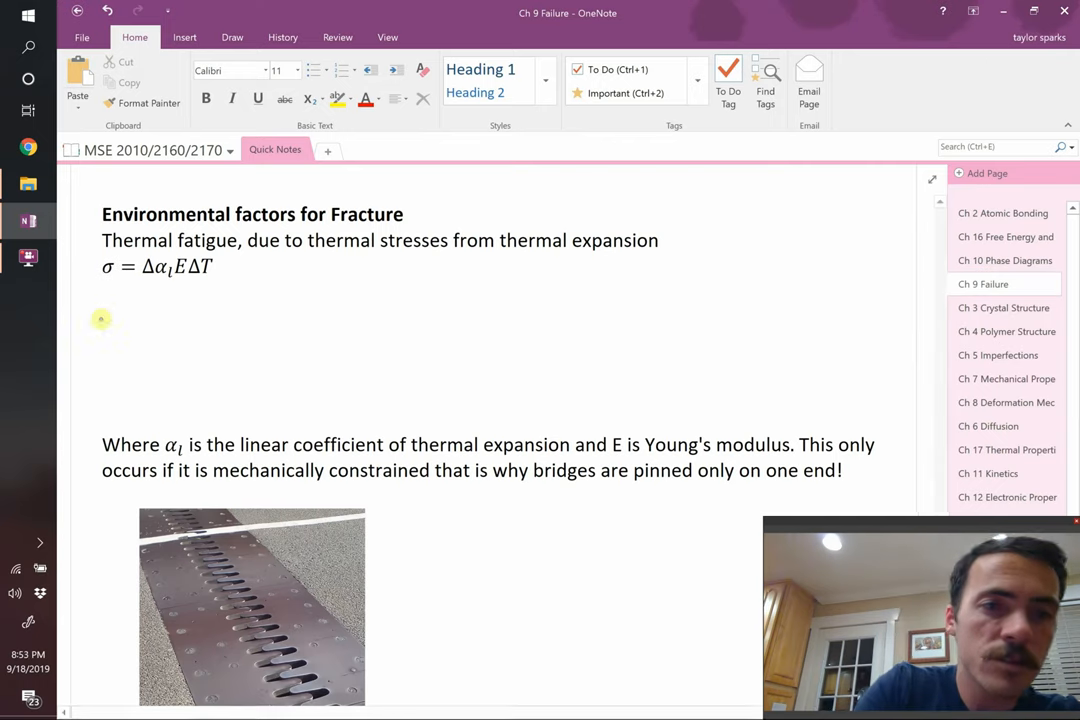
# Draw arrows under Δα and E and sketch a hatched bar beside the thermal stress equation.
pyautogui.moveTo(104, 336); pyautogui.dragTo(110, 296)
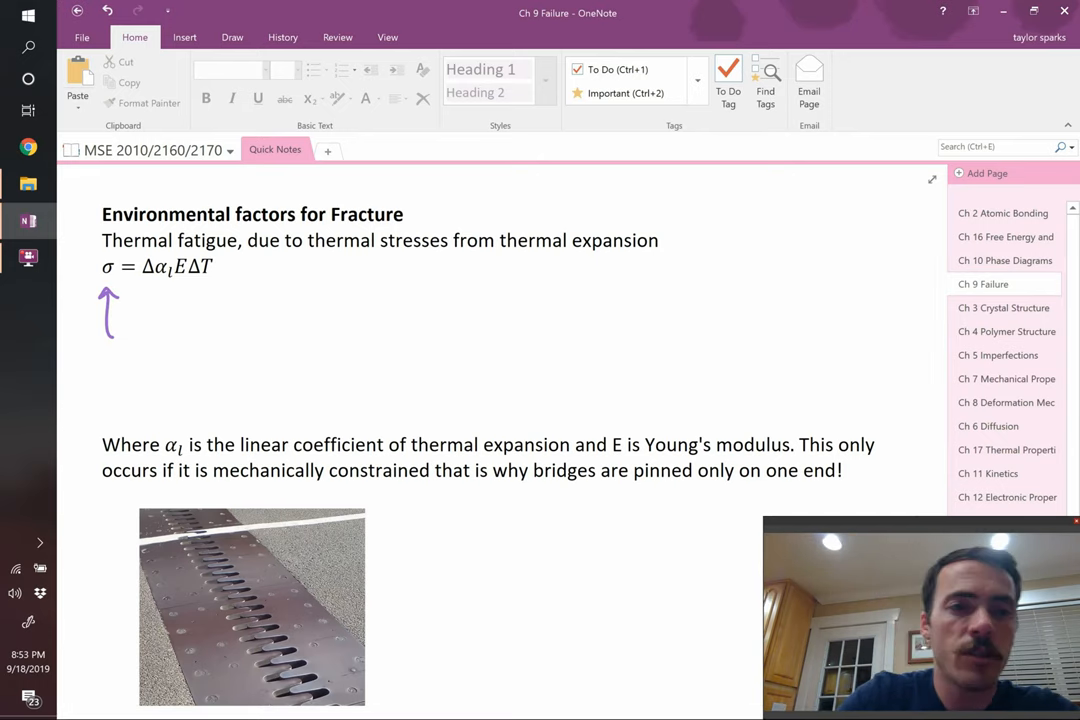
pyautogui.moveTo(156, 320); pyautogui.dragTo(160, 284)
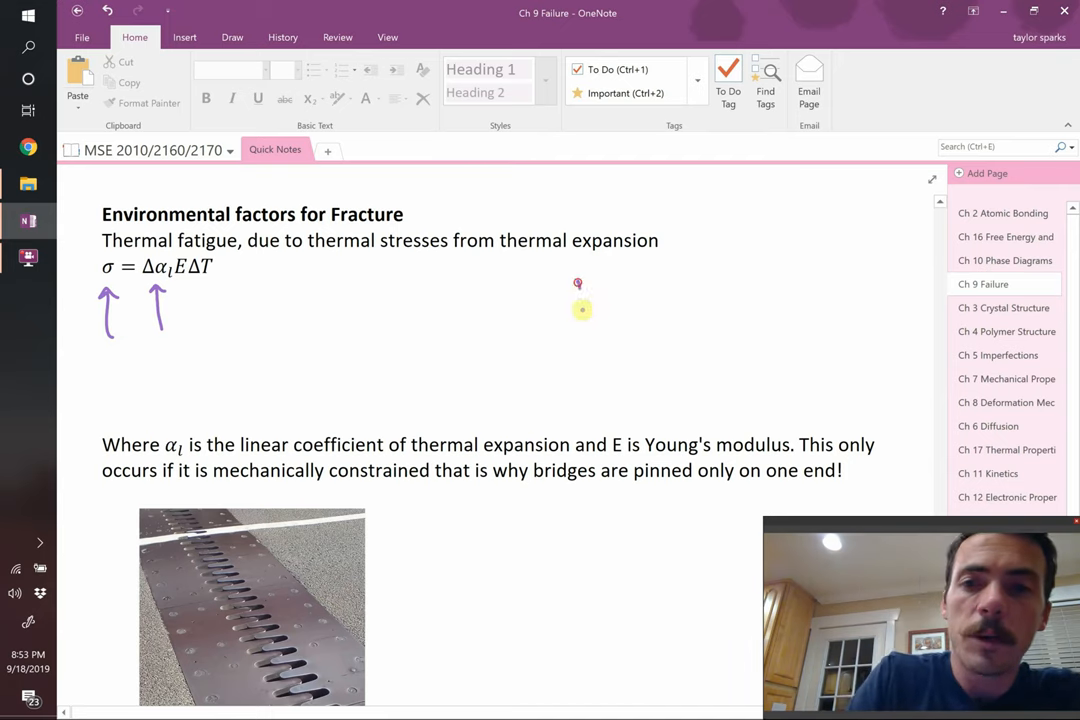
pyautogui.moveTo(578, 284); pyautogui.dragTo(812, 308)
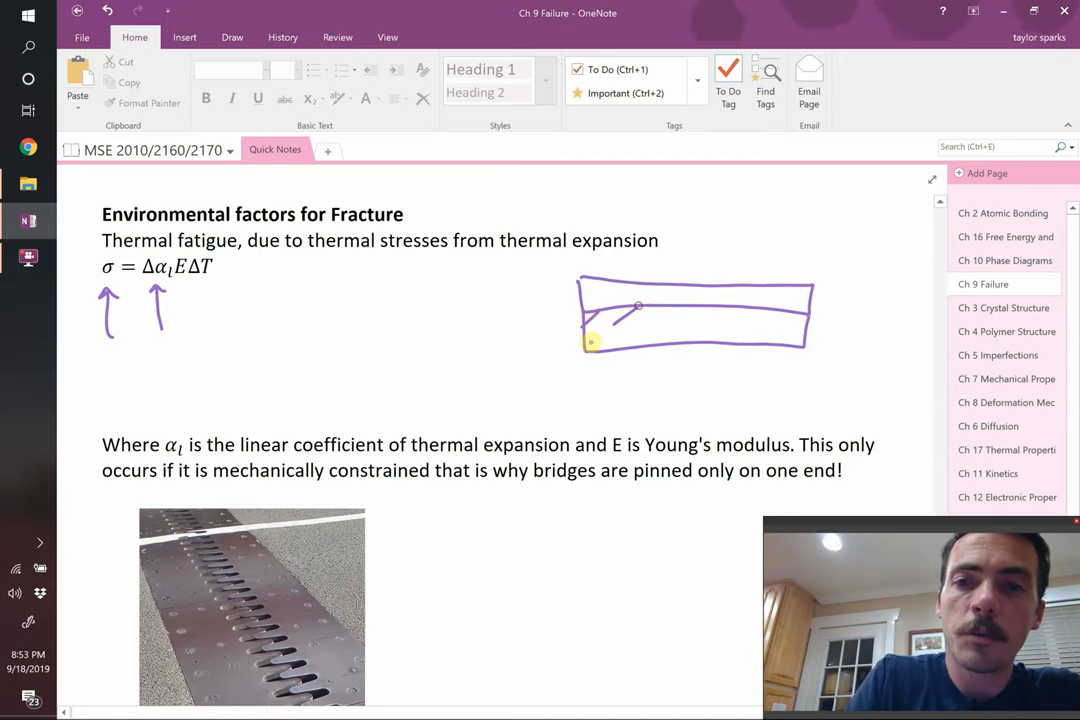
pyautogui.moveTo(600, 340); pyautogui.dragTo(780, 310)
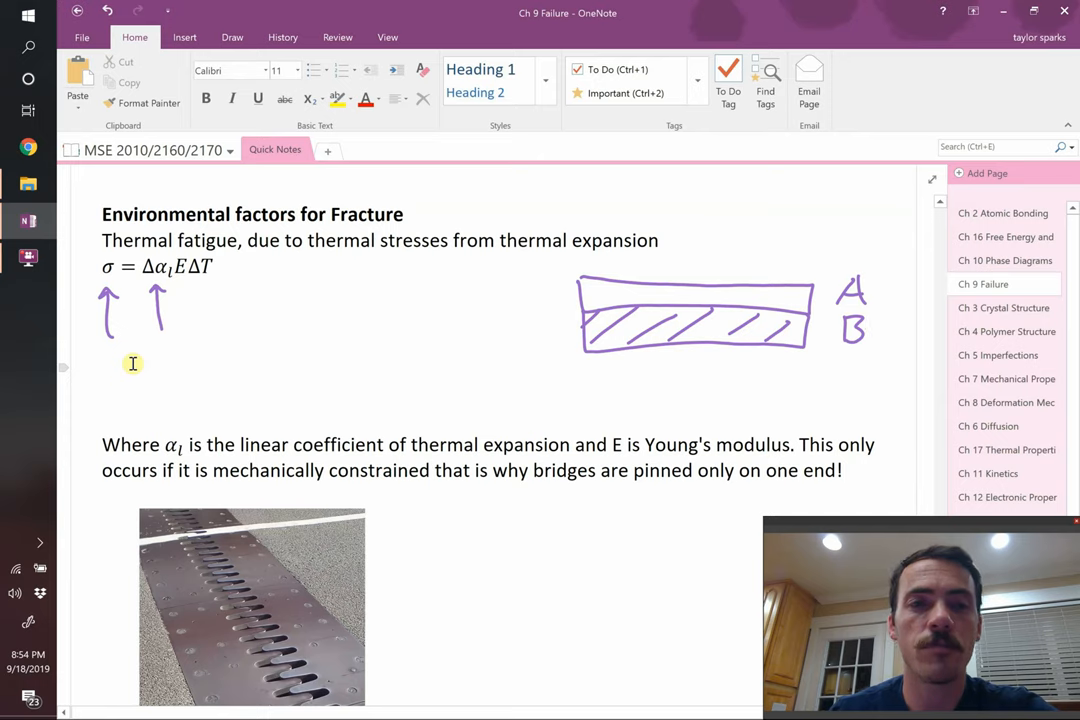
pyautogui.moveTo(170, 328)
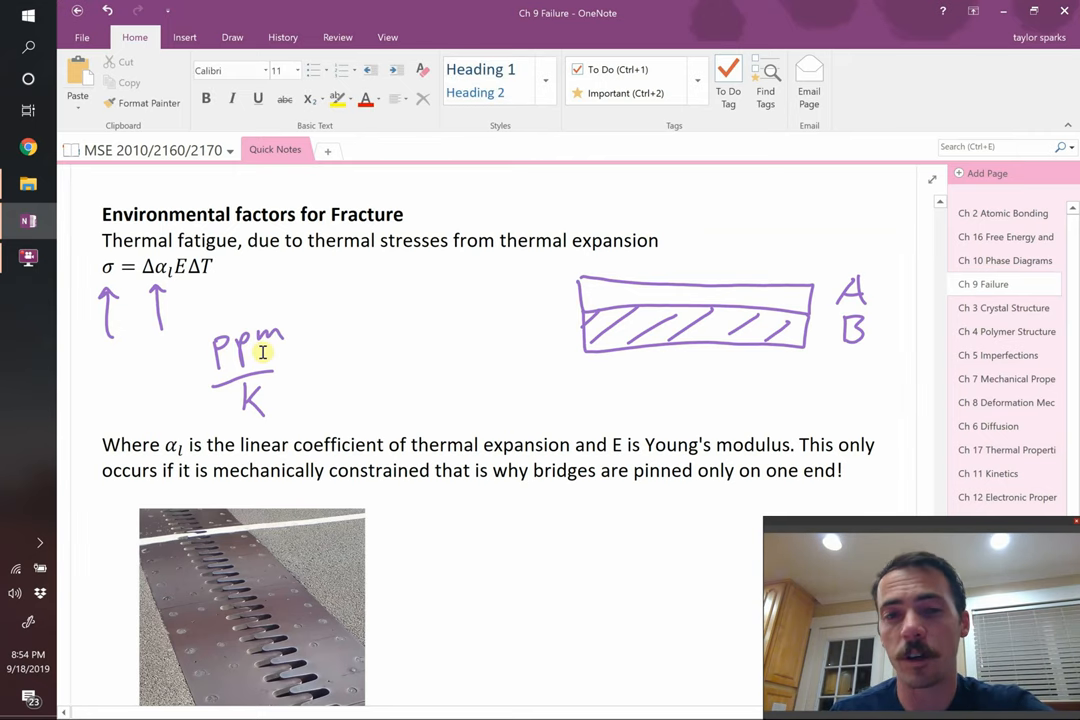
pyautogui.moveTo(252, 404)
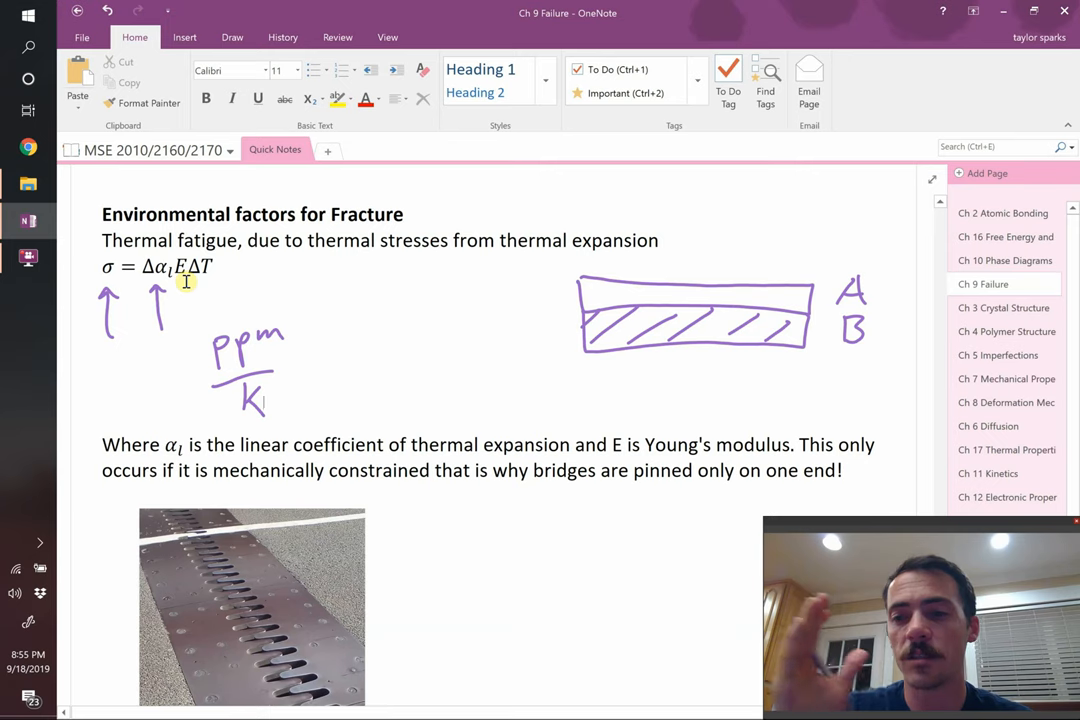
# Scroll down past the bridge expansion joint photo until the Creep heading appears.
pyautogui.scroll(-3)
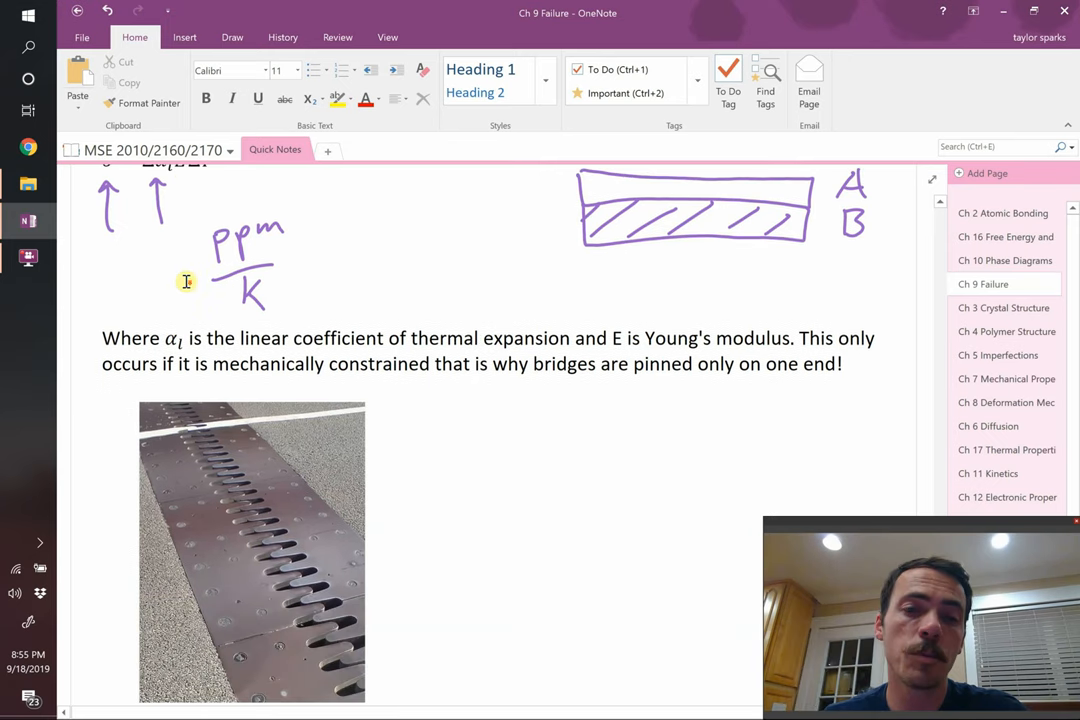
pyautogui.scroll(-3)
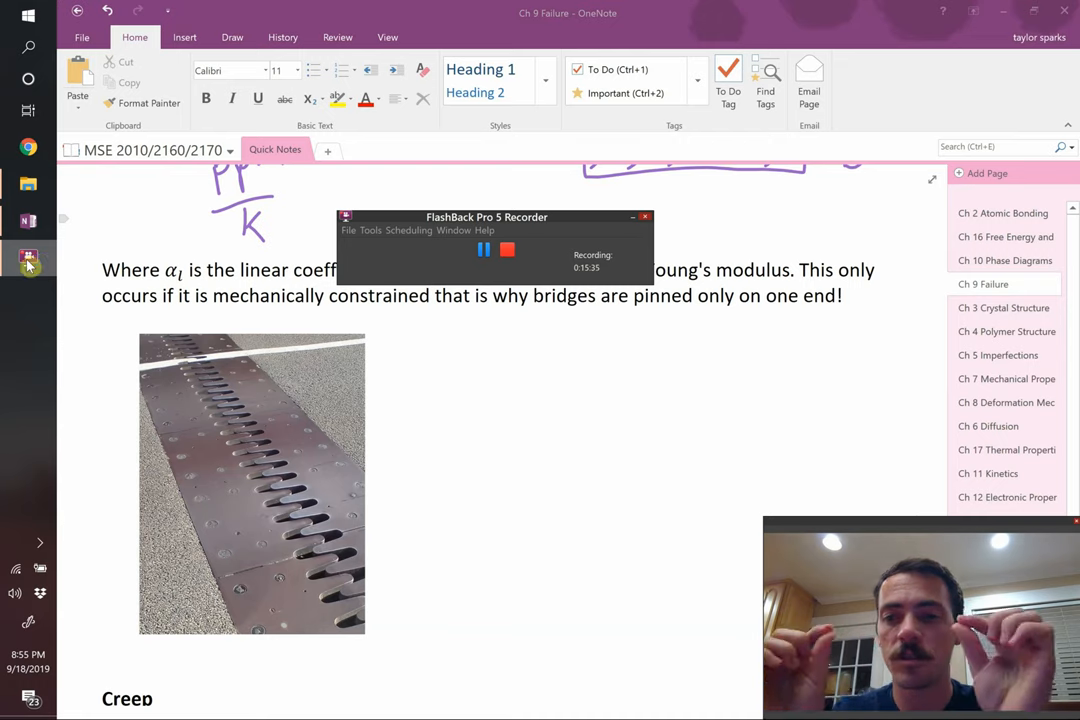
pyautogui.click(484, 250)
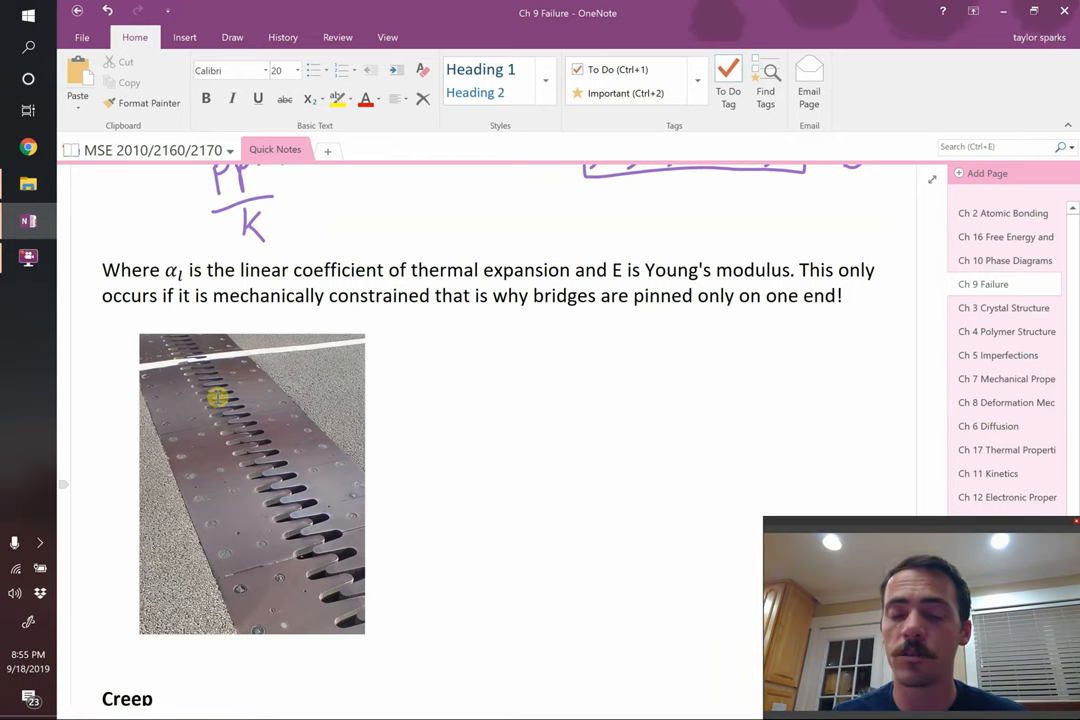
pyautogui.scroll(-3)
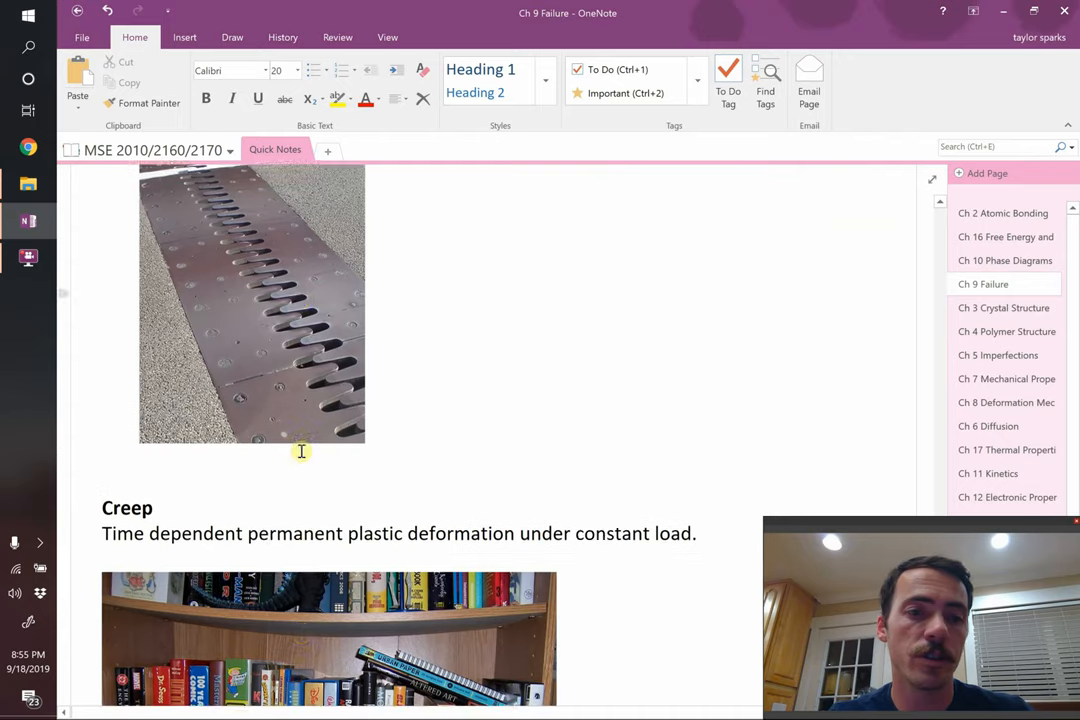
# Scroll so the Creep definition and cheap bookshelves photo are fully visible.
pyautogui.scroll(-3)
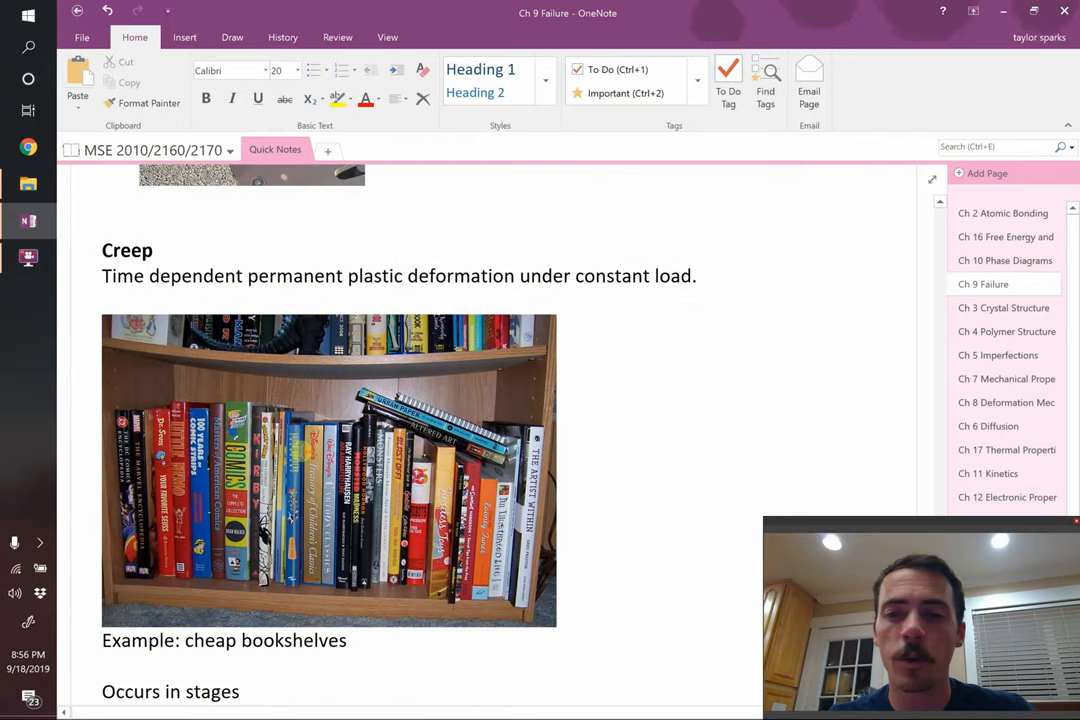
pyautogui.scroll(-3)
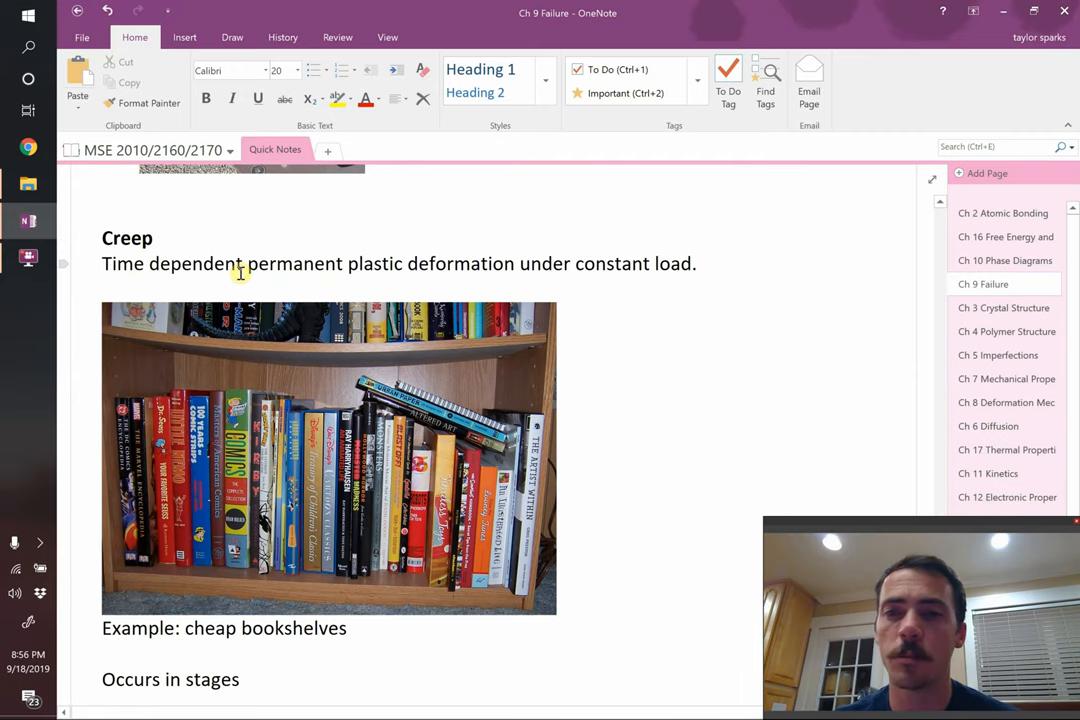
pyautogui.moveTo(336, 340)
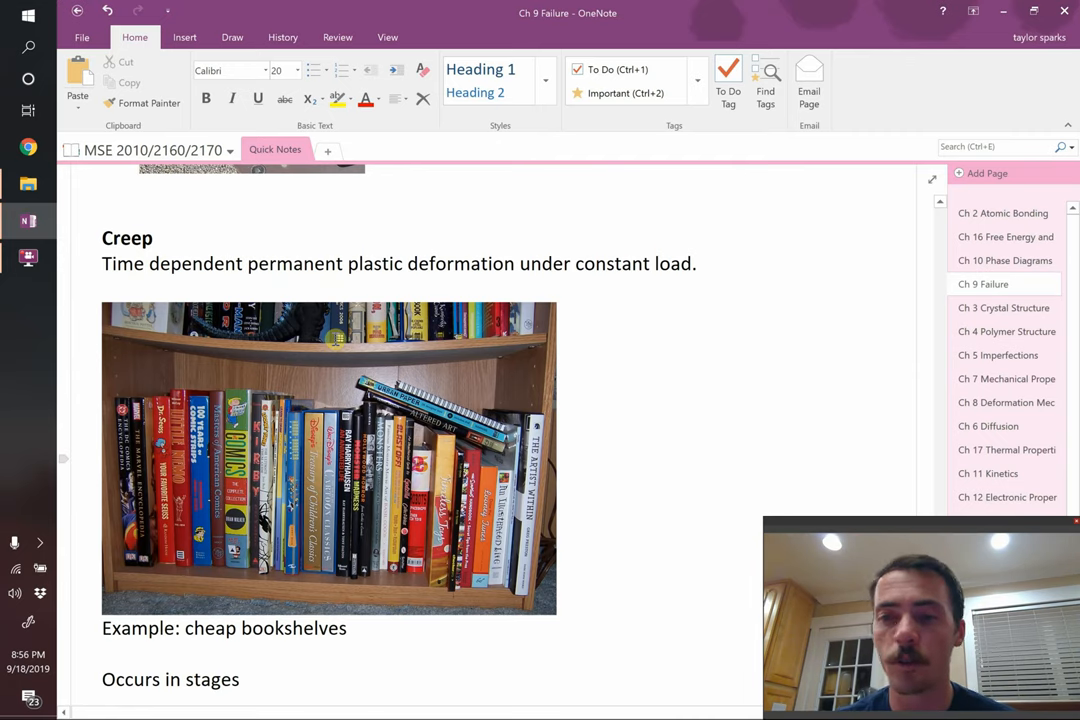
pyautogui.moveTo(512, 350)
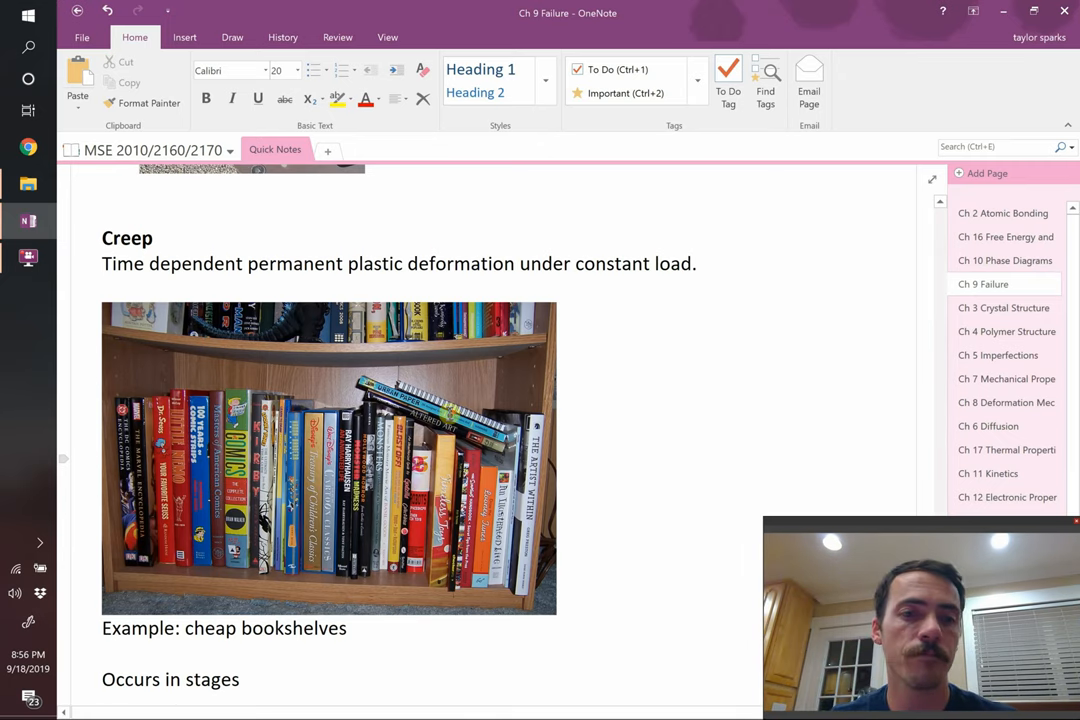
# Scroll down to the Stages of Creep Over Time strain graph.
pyautogui.scroll(-3)
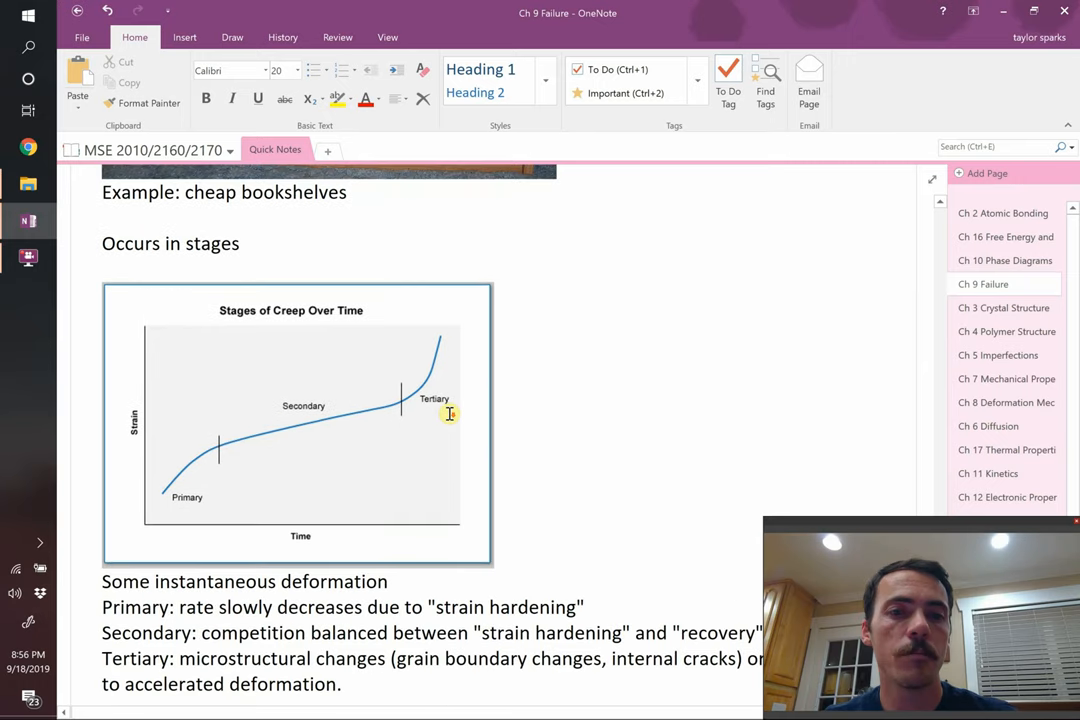
pyautogui.scroll(-3)
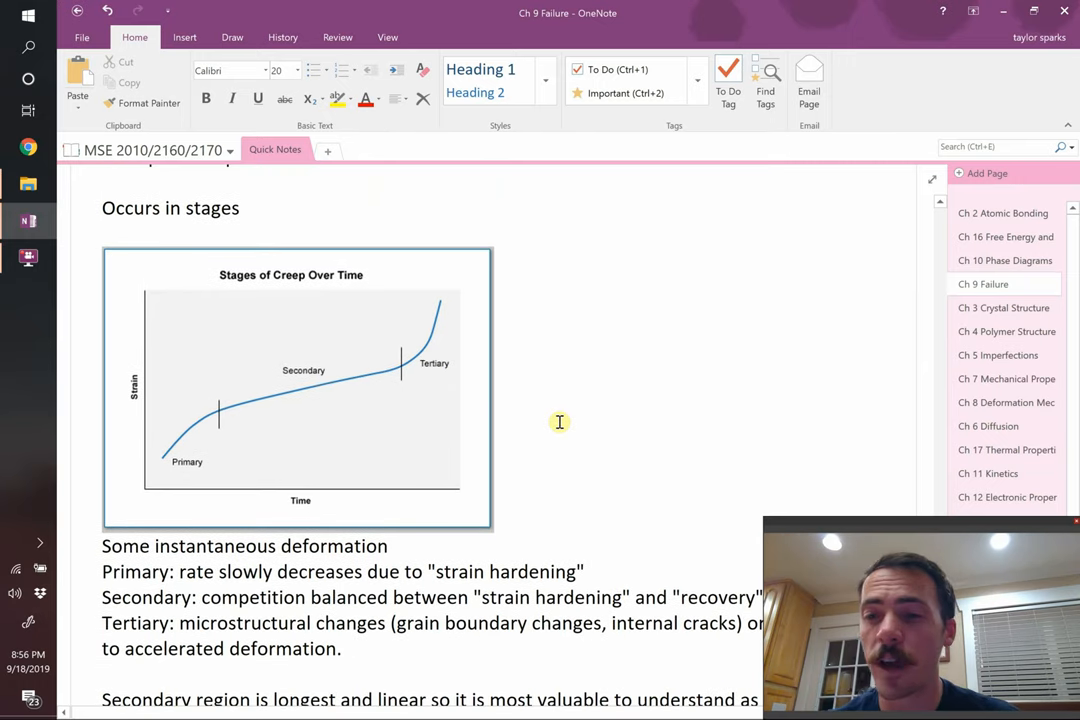
pyautogui.moveTo(328, 468)
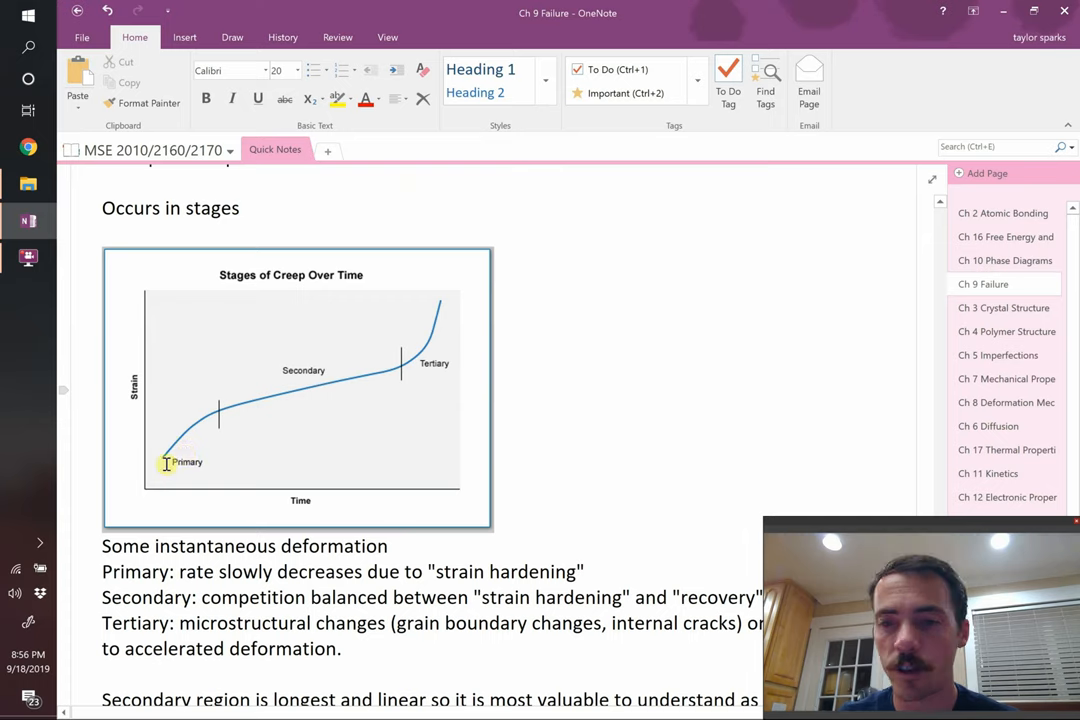
pyautogui.moveTo(344, 402)
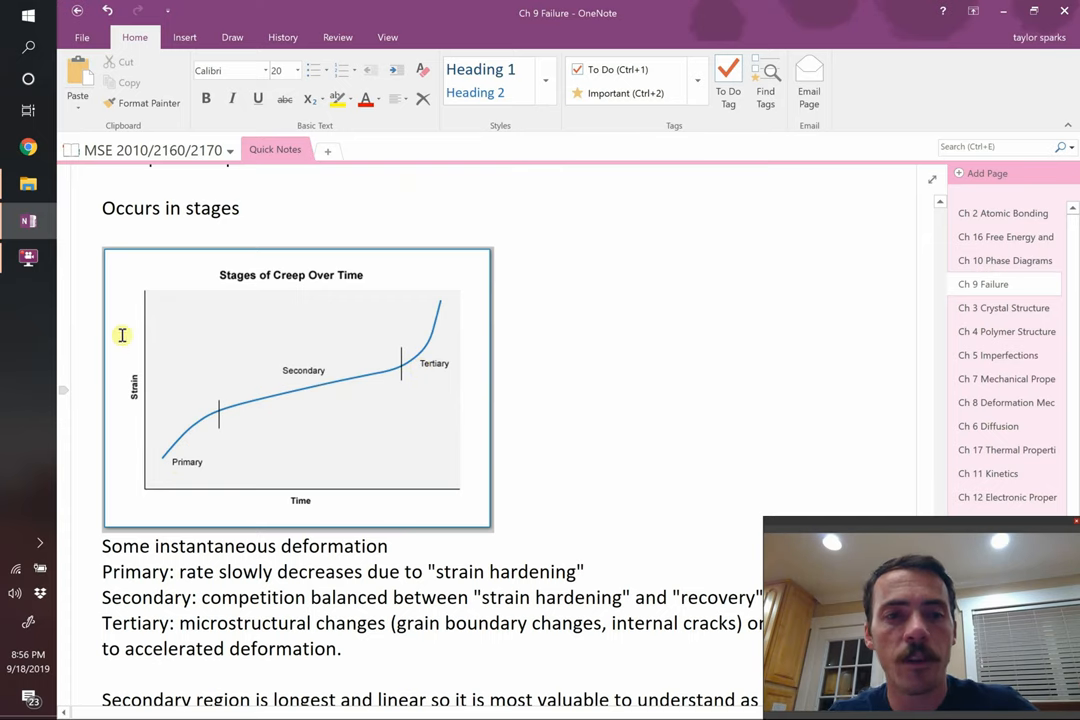
pyautogui.moveTo(122, 384)
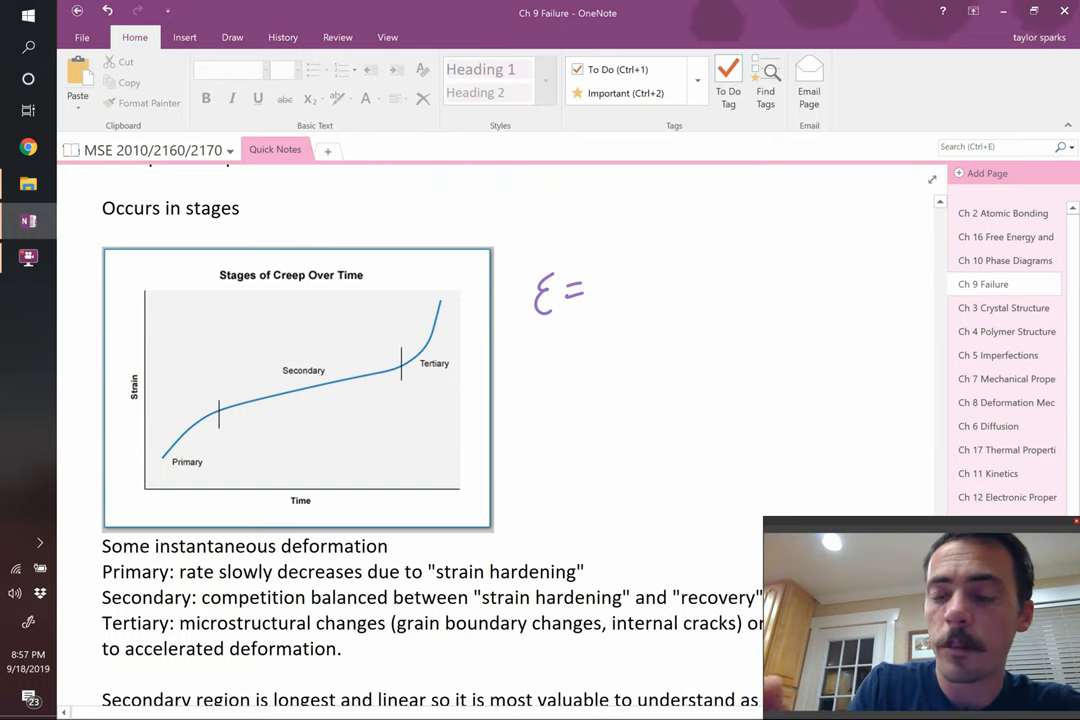
# Ink the strain definition ε = Δl/l = (lf − li)/li beside the creep chart.
pyautogui.moveTo(610, 296); pyautogui.dragTo(660, 300)
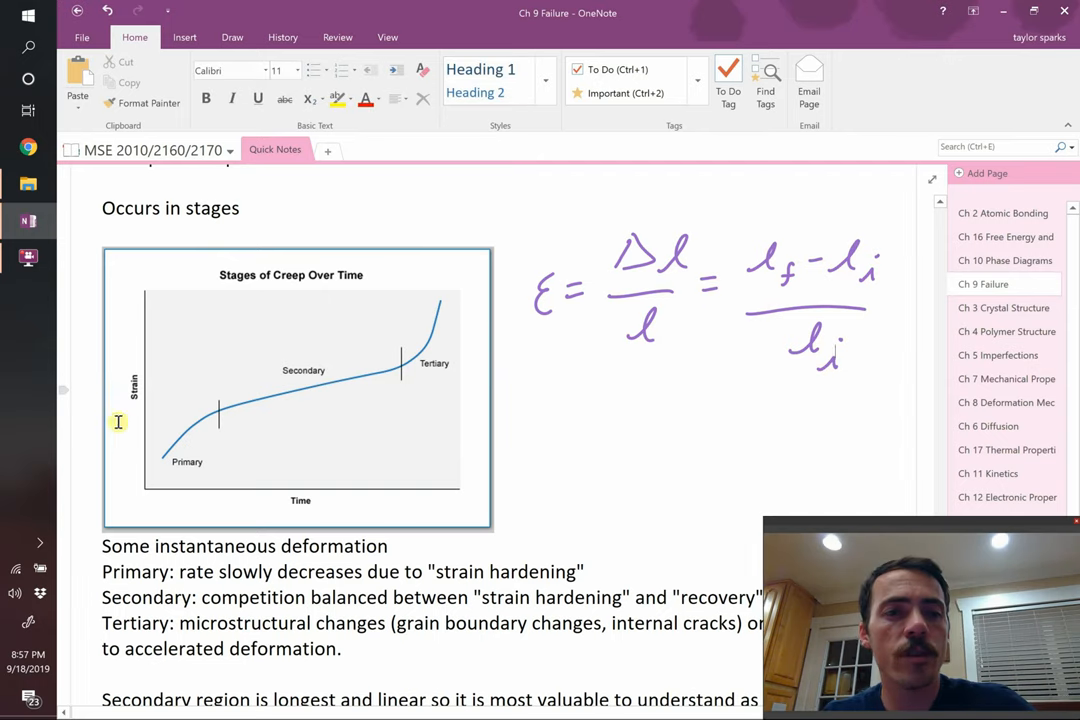
pyautogui.moveTo(150, 504)
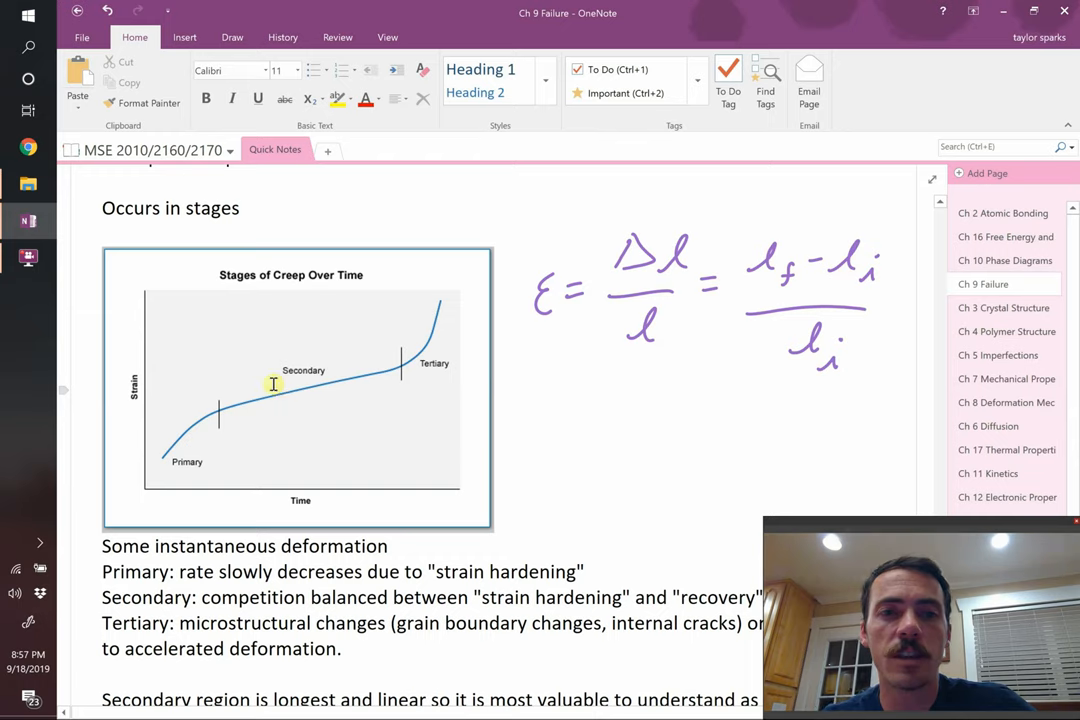
pyautogui.moveTo(348, 388)
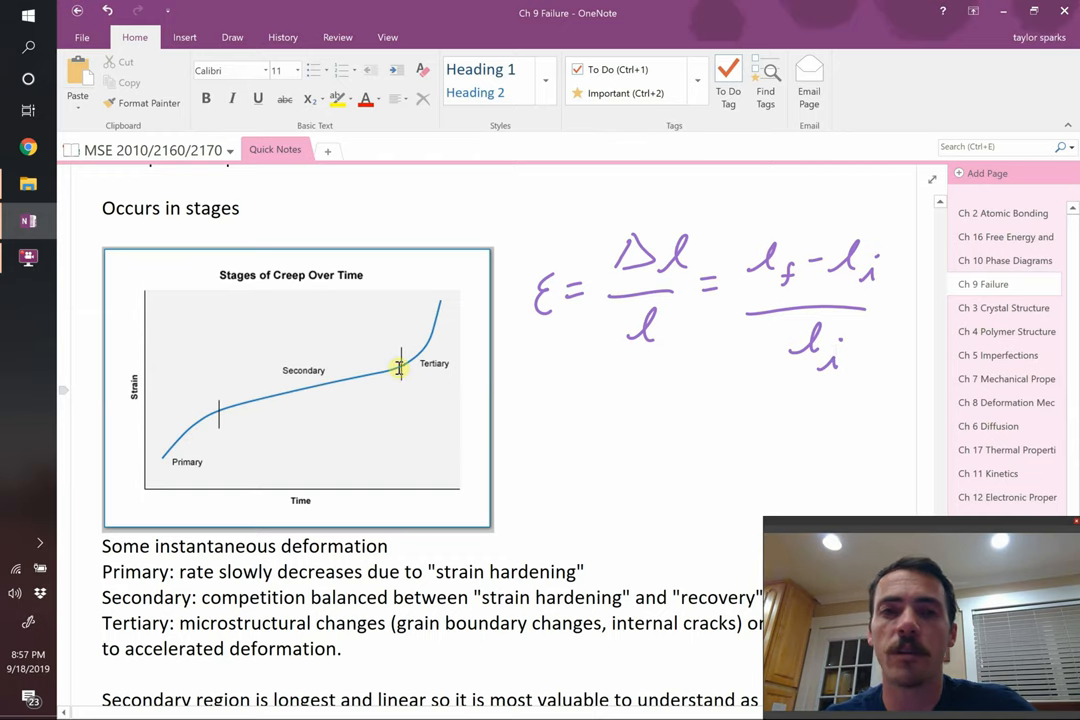
# Scroll past the creep stage descriptions to the strain-time curves graph.
pyautogui.scroll(-3)
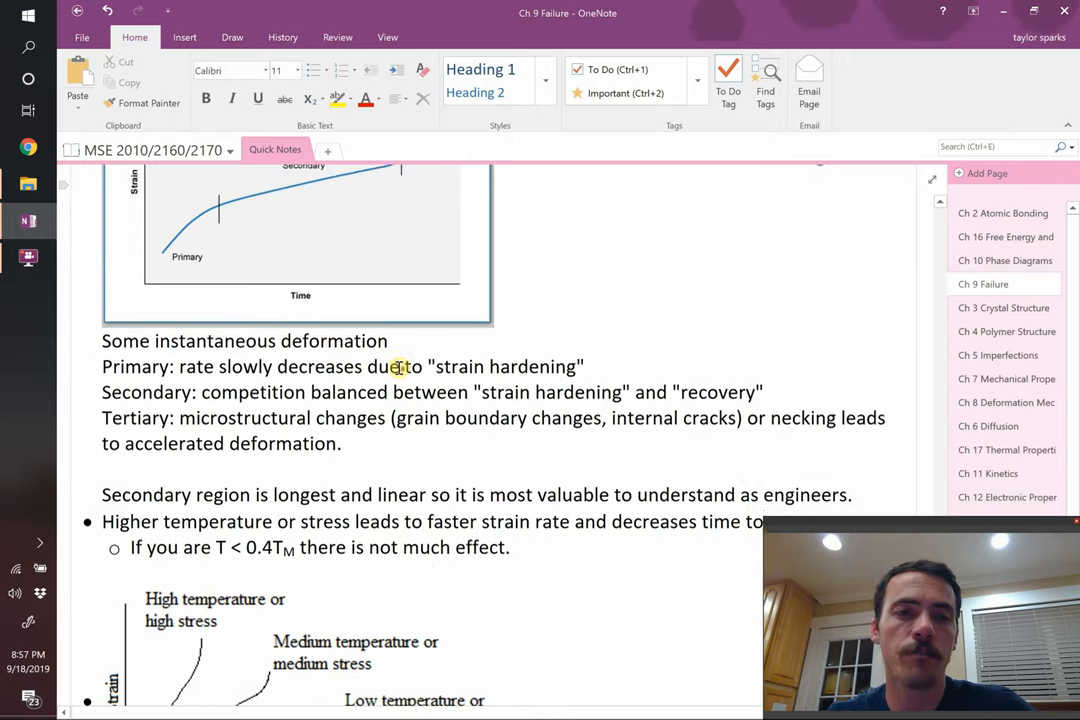
pyautogui.scroll(-3)
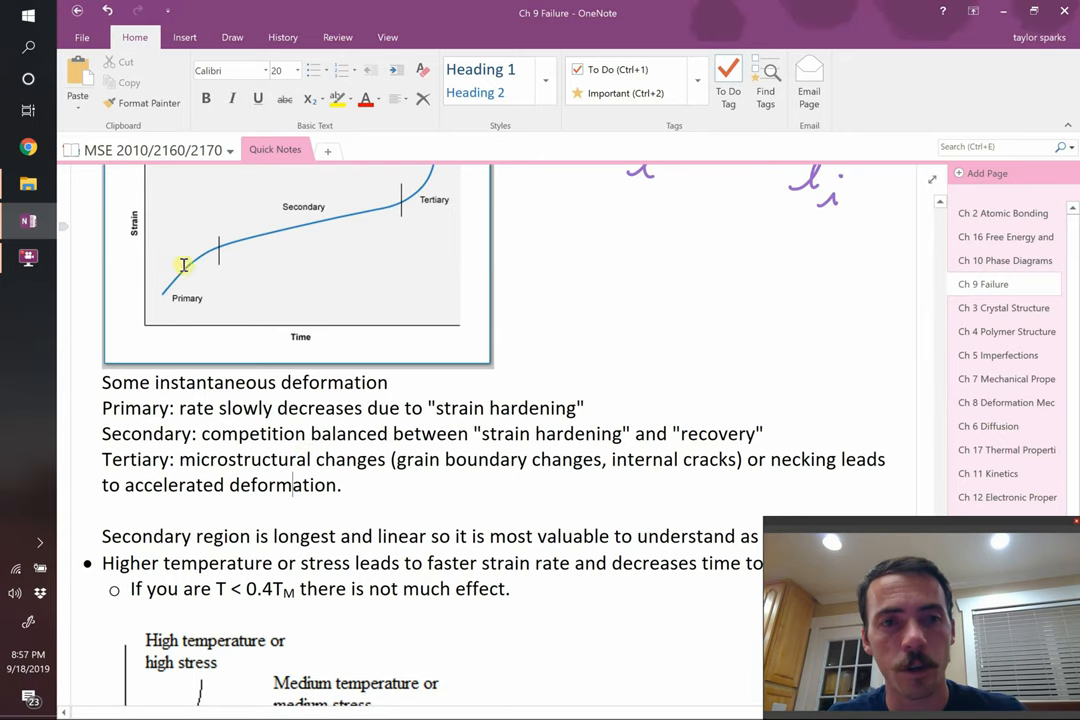
pyautogui.moveTo(314, 232)
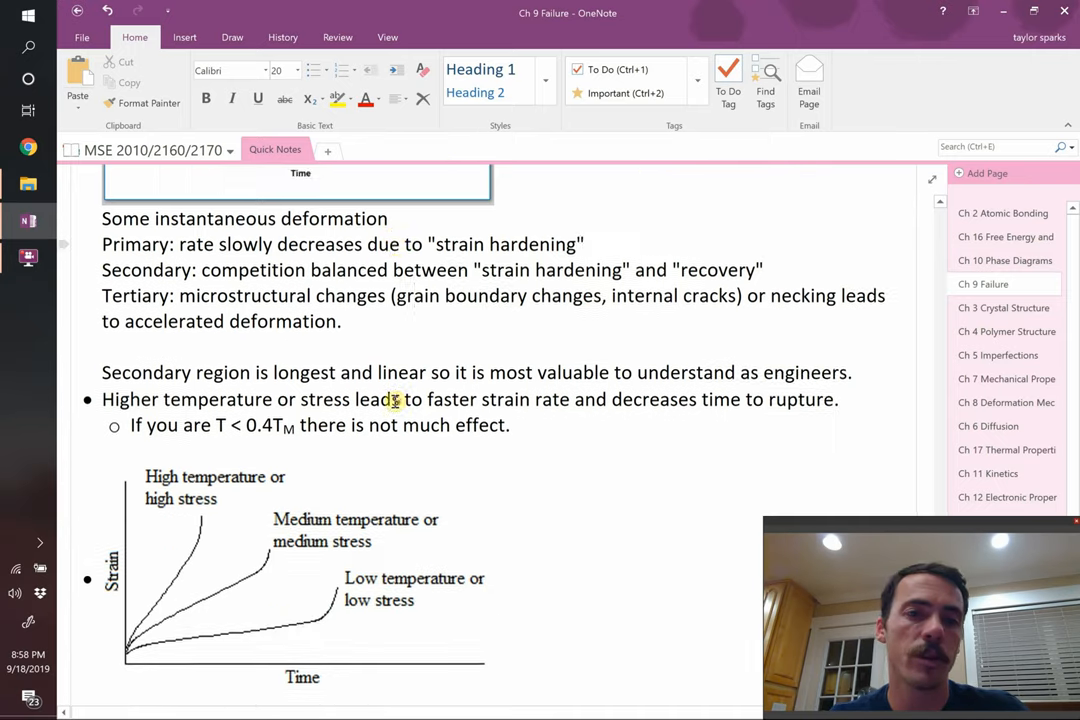
# Draw a purple ink arrow from the low-stress curve toward the high-temperature curve.
pyautogui.scroll(-3)
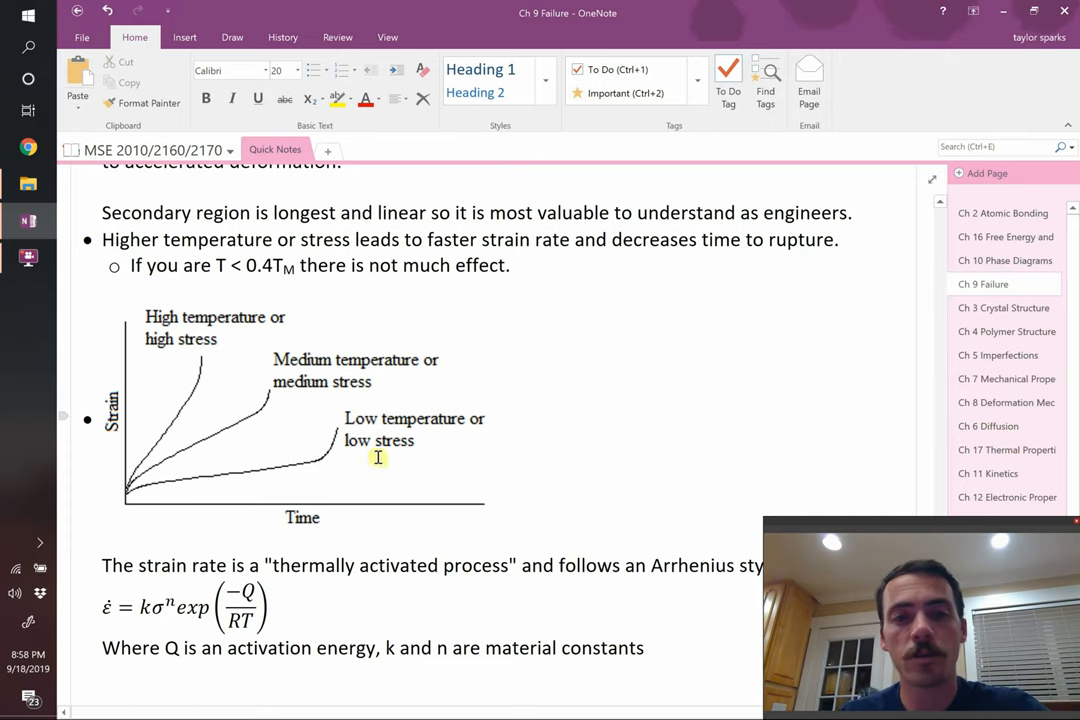
pyautogui.moveTo(196, 348)
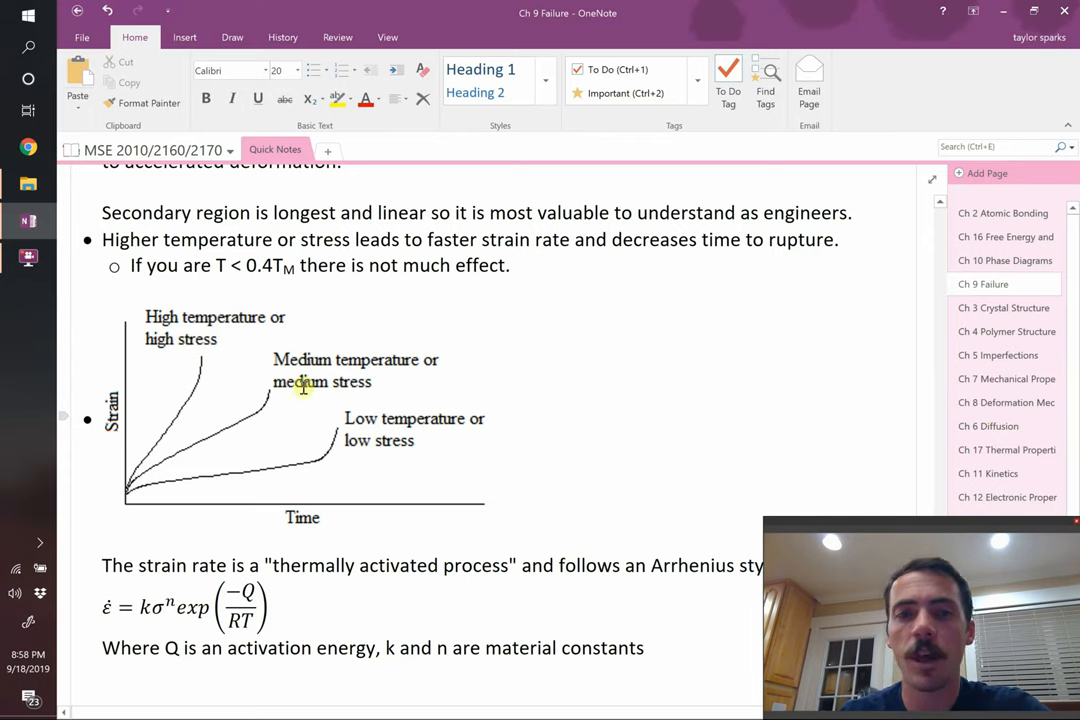
pyautogui.moveTo(204, 314)
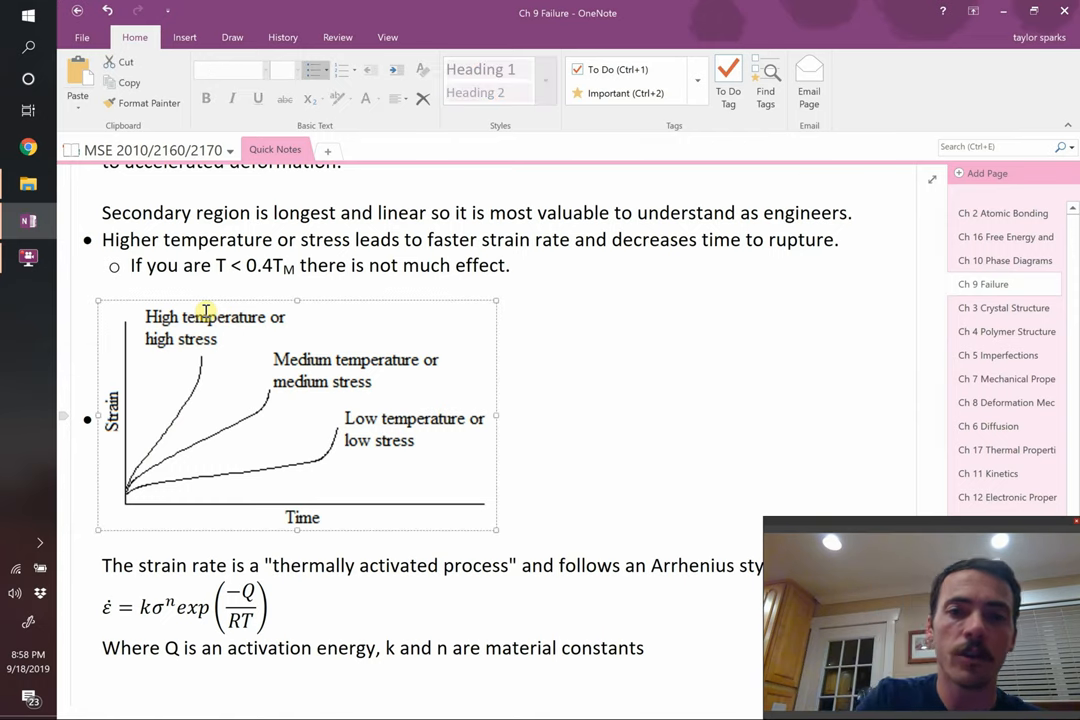
pyautogui.moveTo(550, 444); pyautogui.dragTo(376, 290)
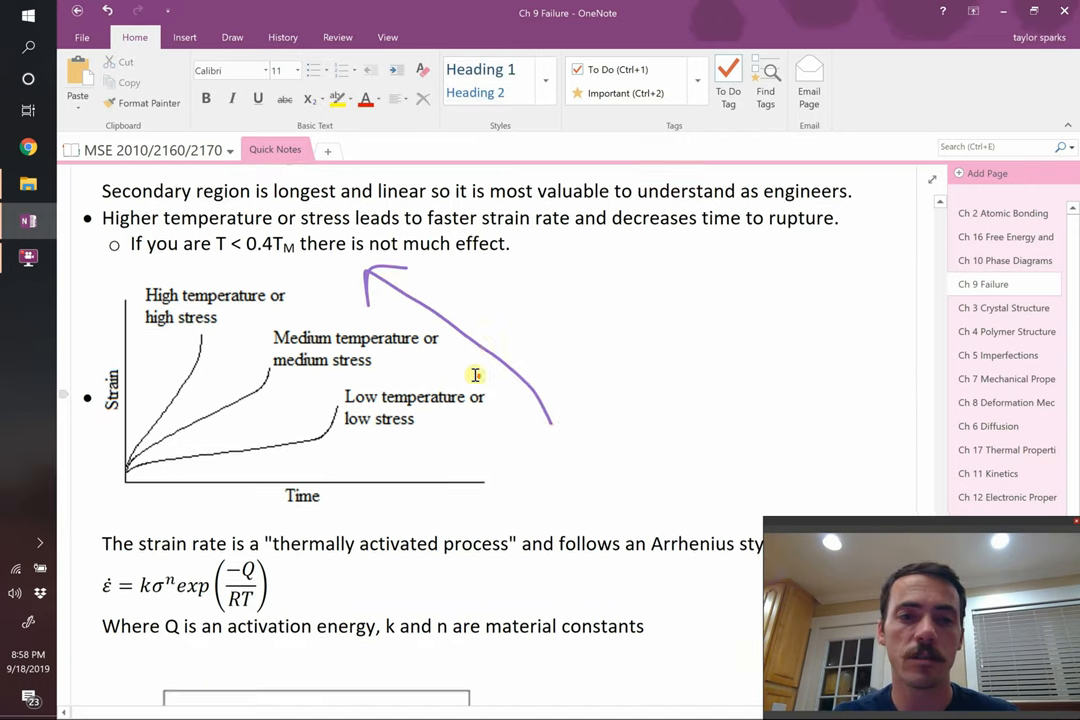
# Ink ε̇ = dε/dt beside the Arrhenius strain-rate equation.
pyautogui.scroll(-3)
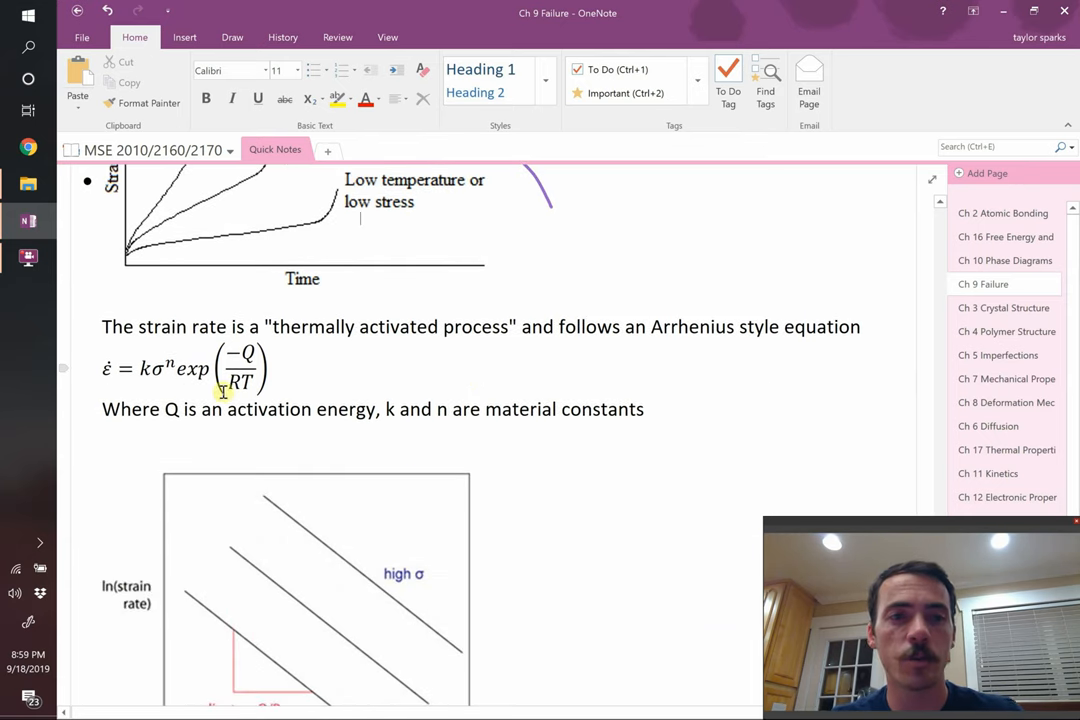
pyautogui.moveTo(298, 386)
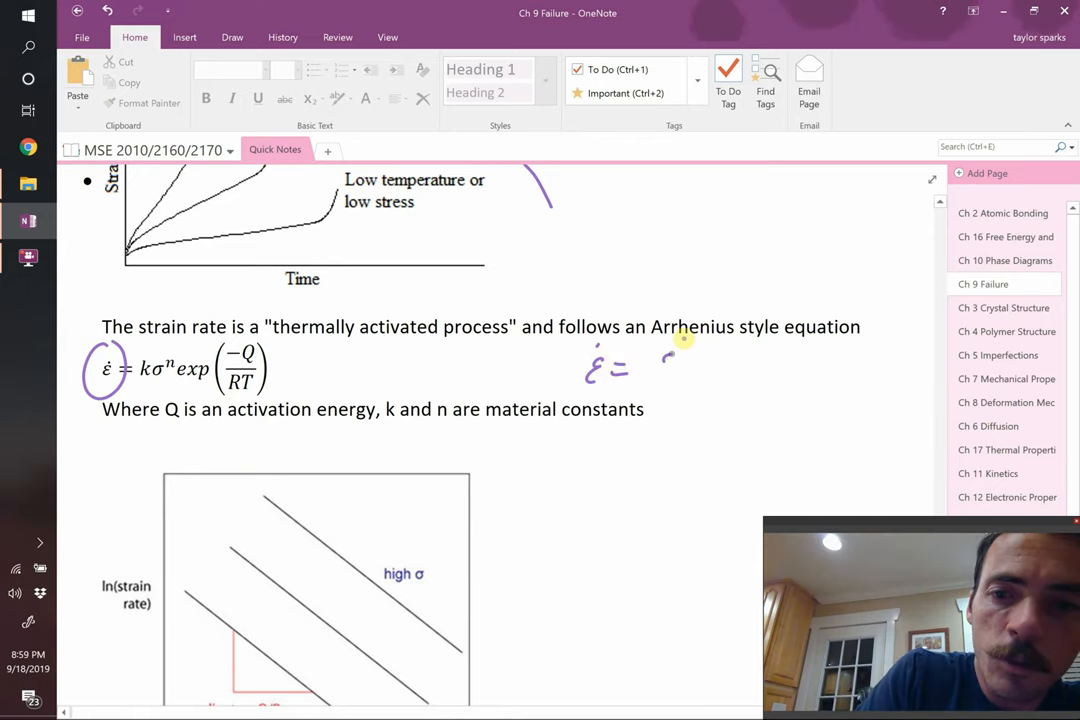
pyautogui.moveTo(672, 352); pyautogui.dragTo(690, 400)
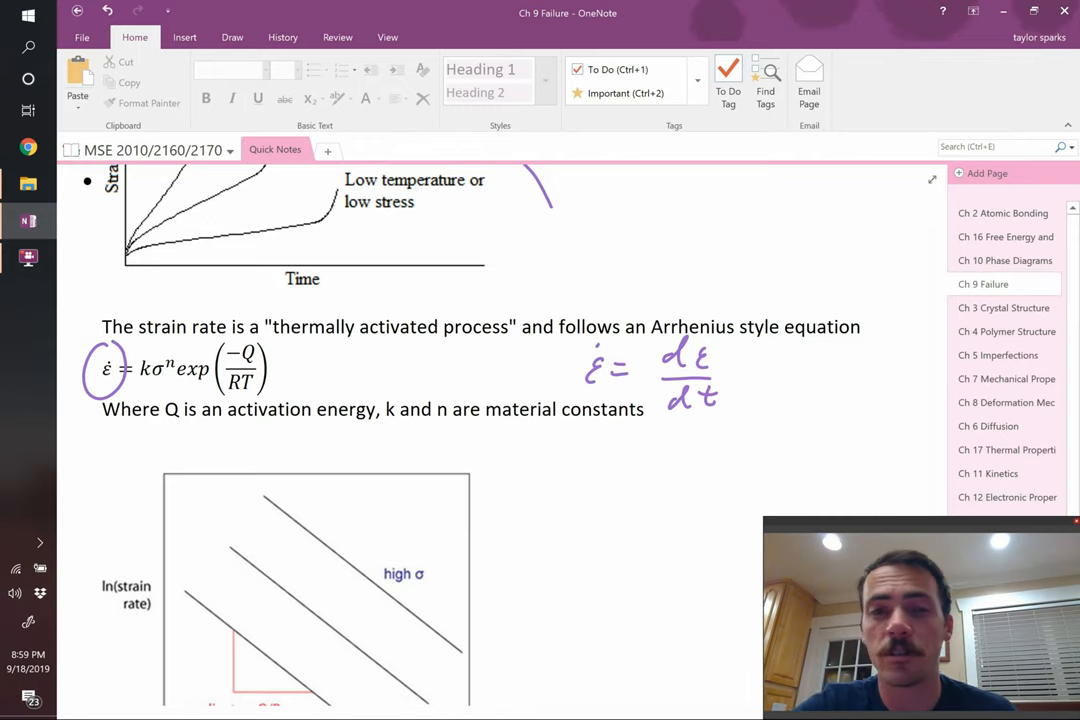
pyautogui.click(200, 368)
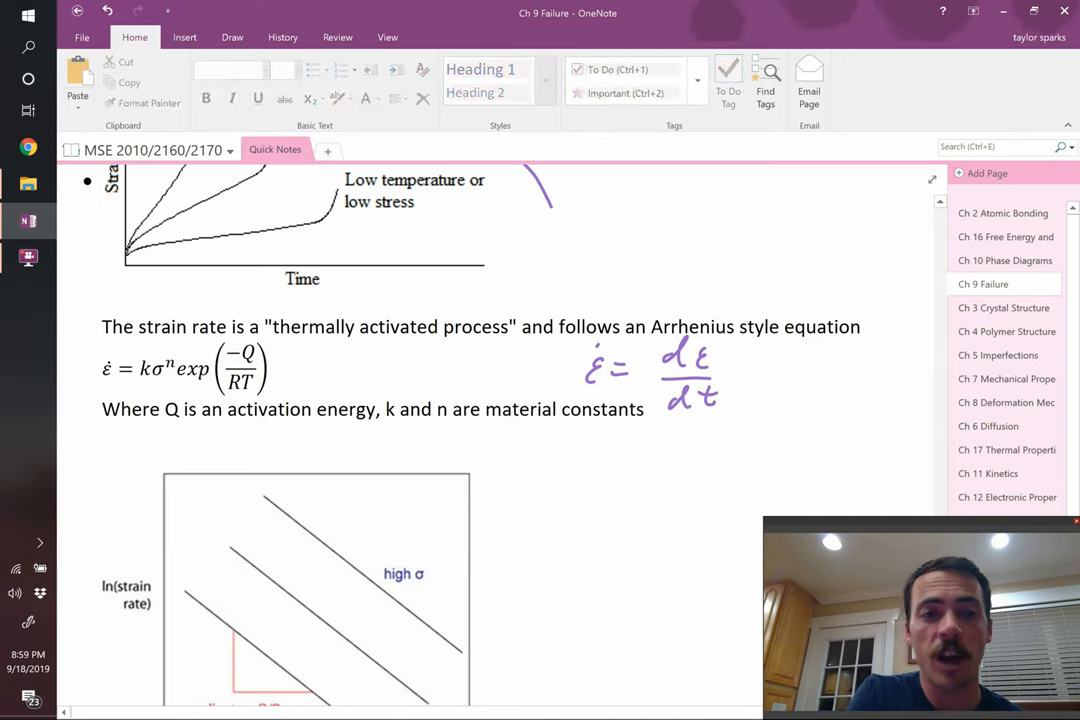
pyautogui.click(112, 338)
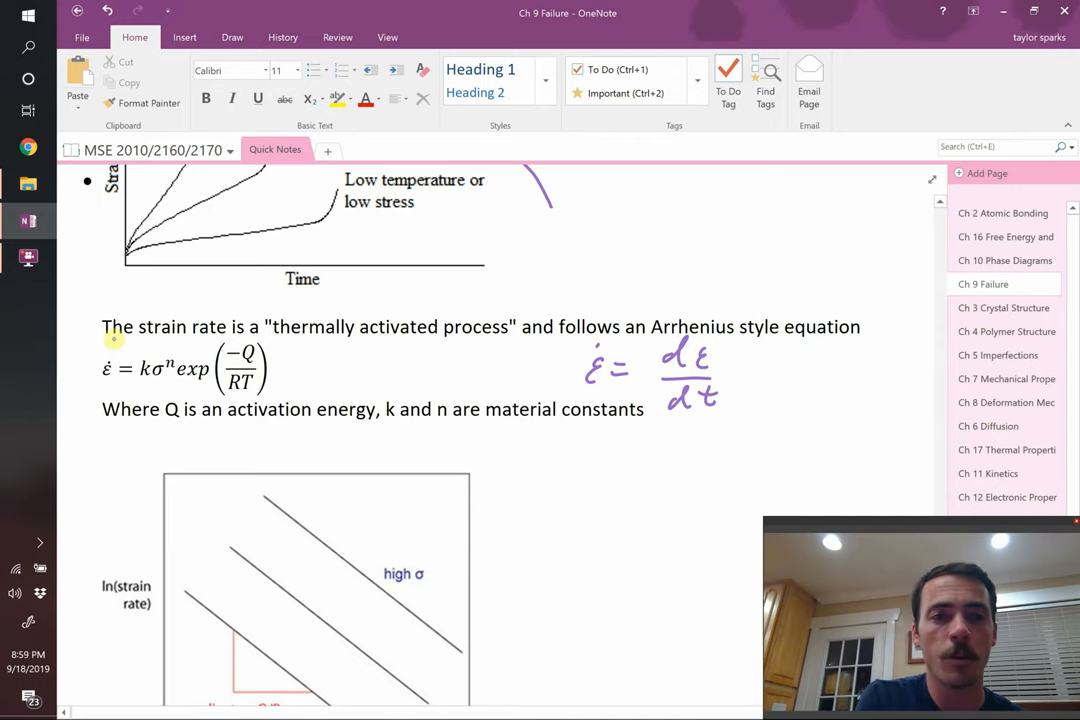
pyautogui.moveTo(120, 350); pyautogui.dragTo(90, 390)
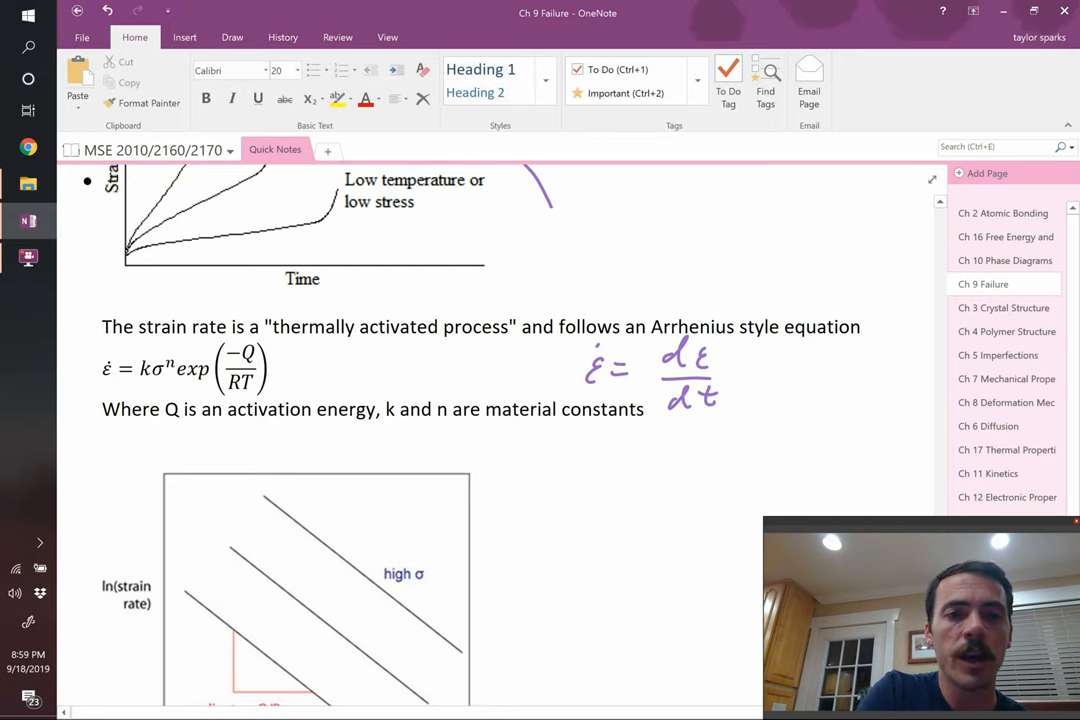
pyautogui.moveTo(220, 344); pyautogui.dragTo(264, 360)
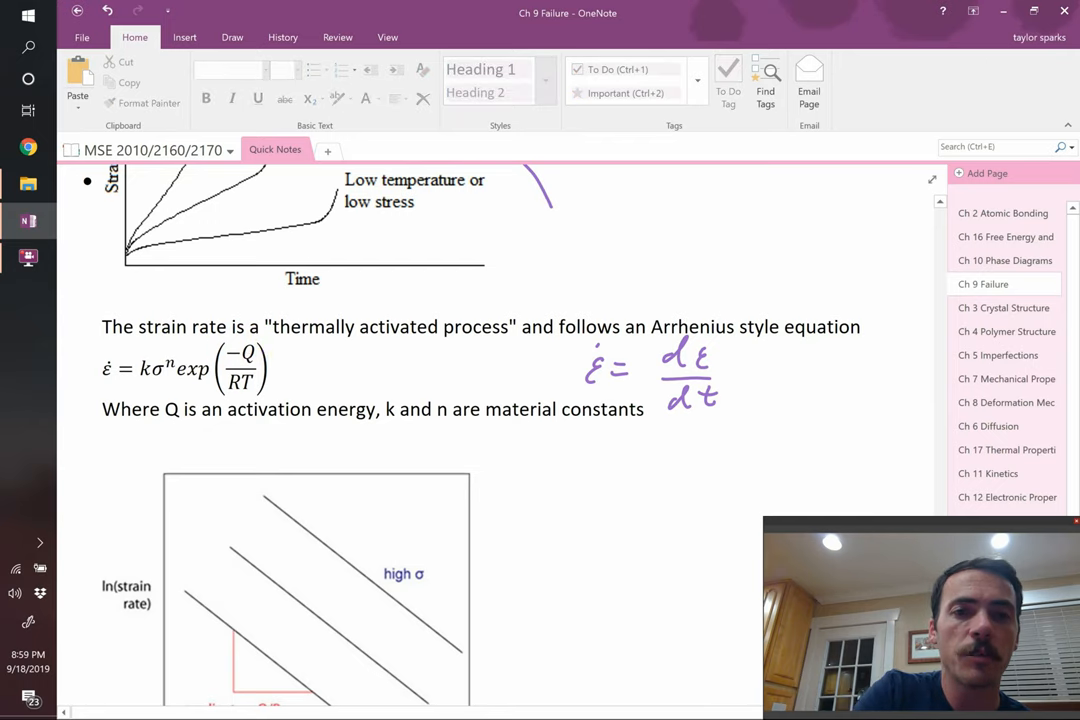
# Draw a curly brace over the strain-rate definition and scroll to the ln(strain rate) vs 1/T plot.
pyautogui.click(184, 368)
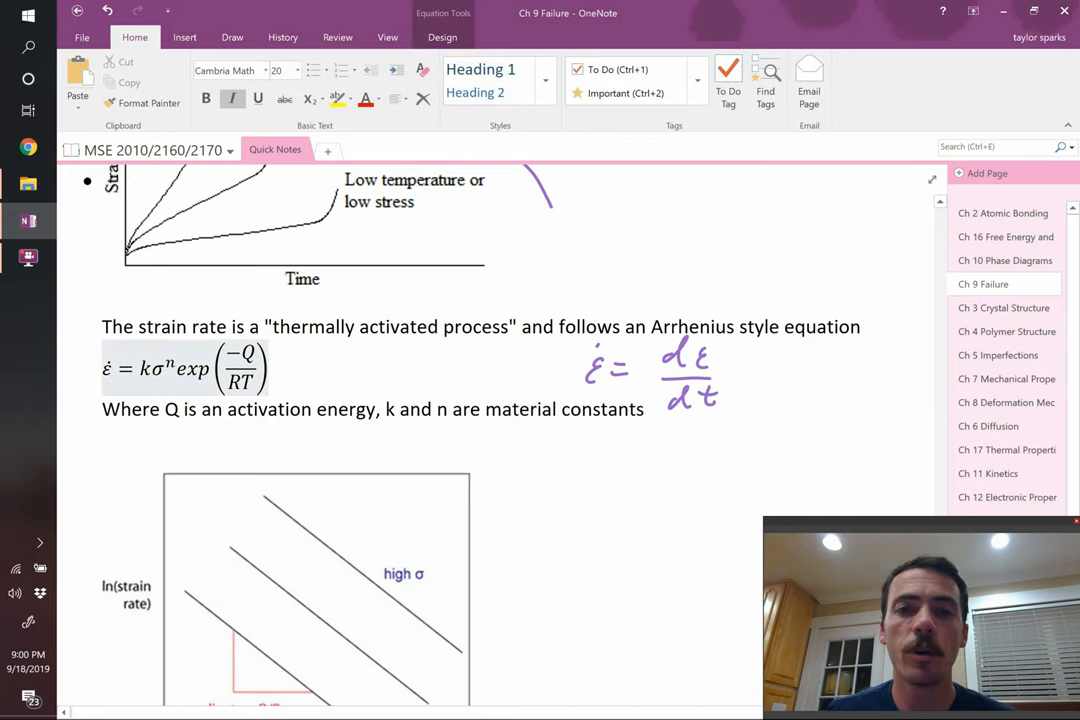
pyautogui.moveTo(680, 298)
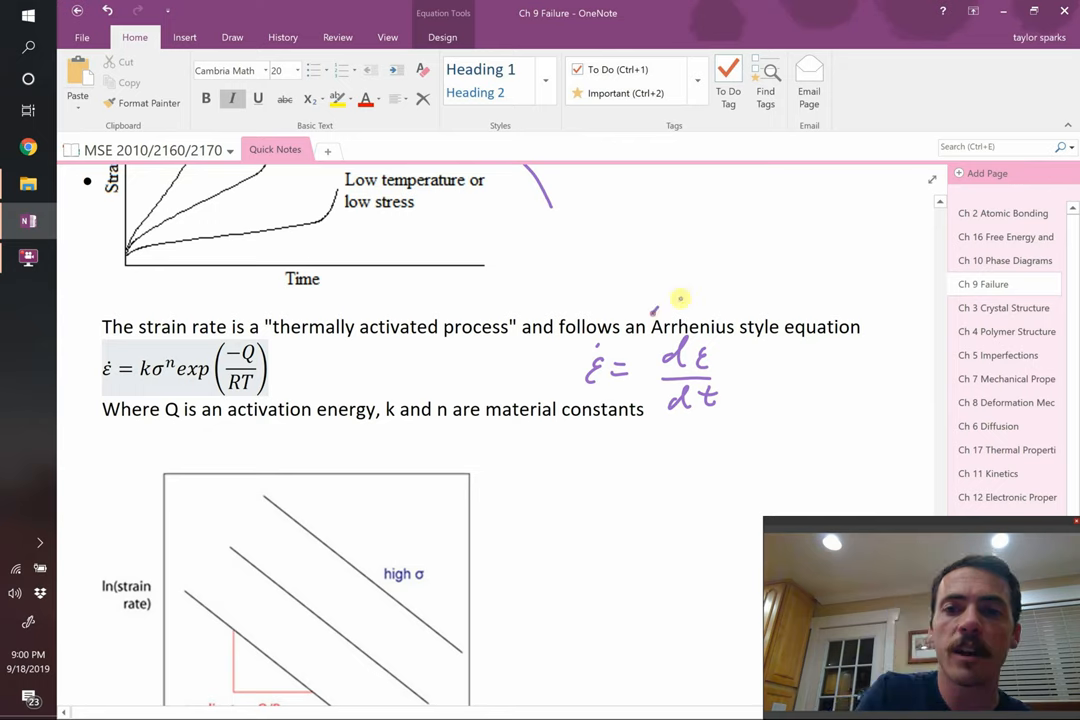
pyautogui.moveTo(656, 308); pyautogui.dragTo(840, 304)
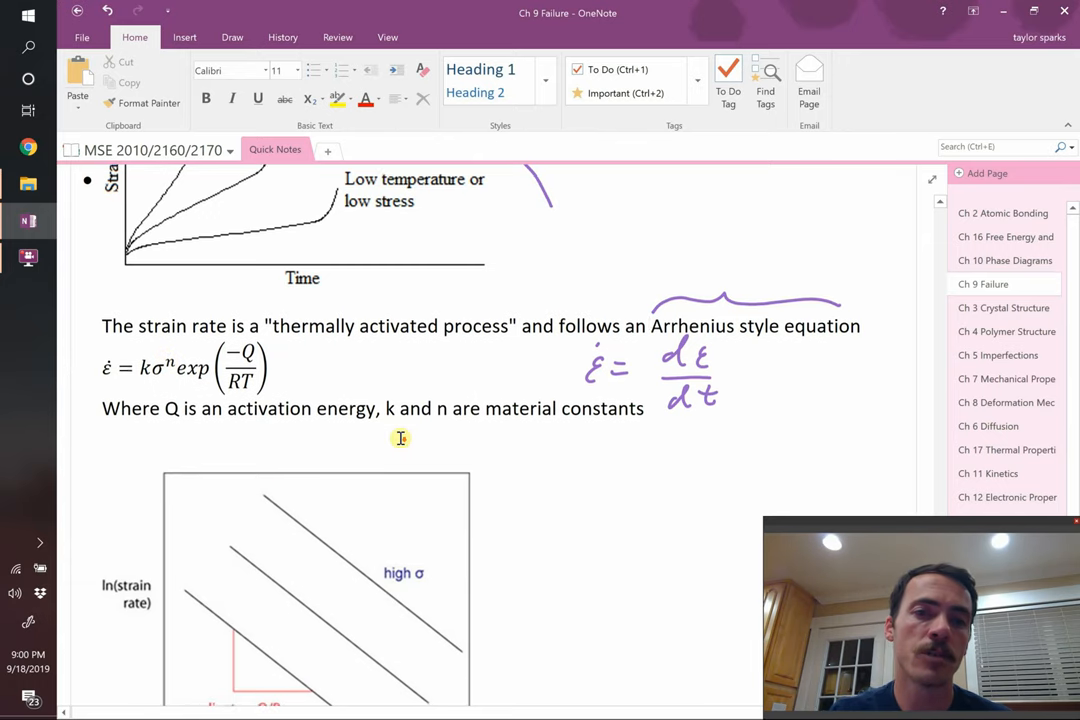
pyautogui.scroll(-3)
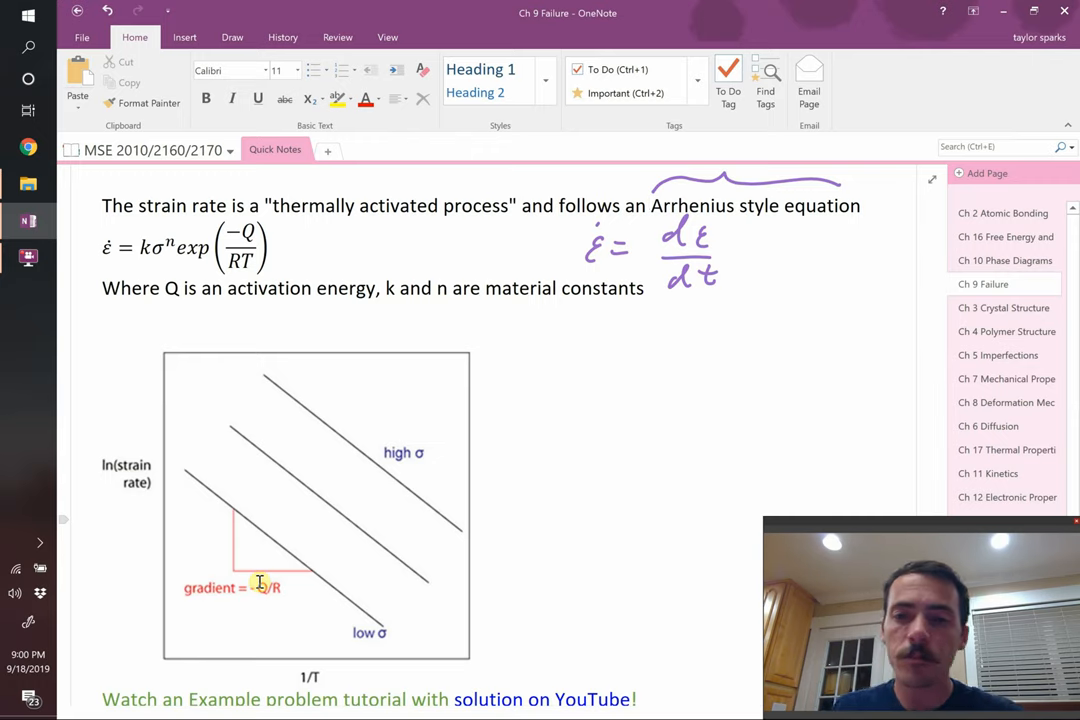
# Ink the log form ln(ε̇) = ln(k) + n ln(σ) + (−Q/RT) next to the plot.
pyautogui.scroll(-3)
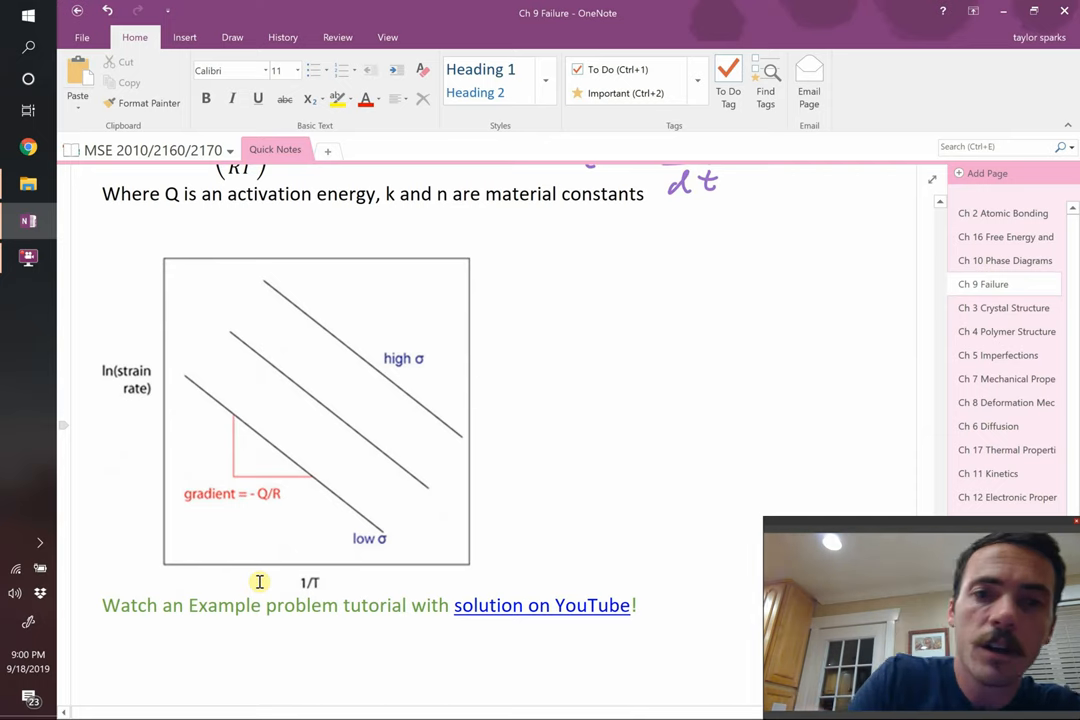
pyautogui.moveTo(484, 280); pyautogui.dragTo(530, 264)
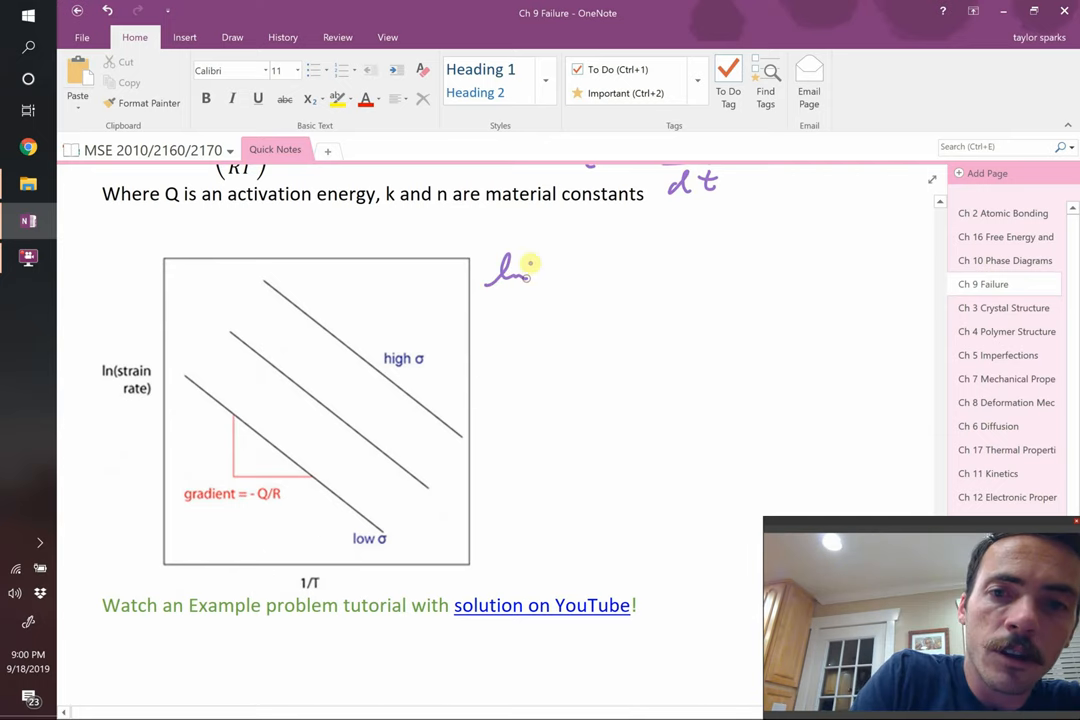
pyautogui.moveTo(530, 284); pyautogui.dragTo(560, 236)
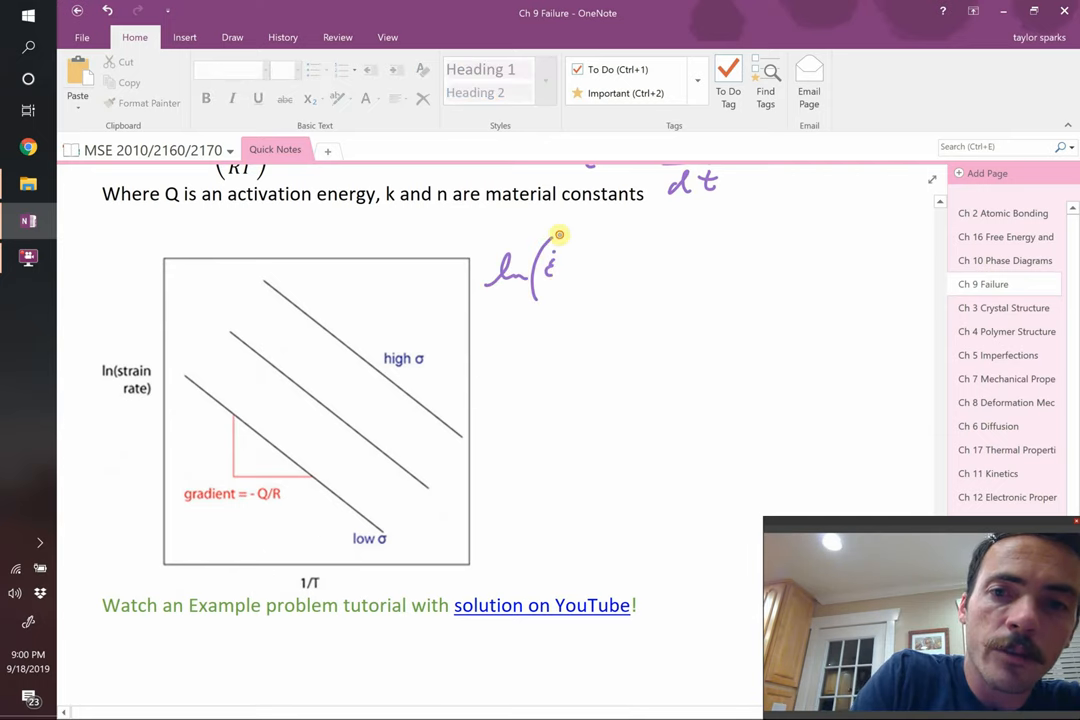
pyautogui.moveTo(560, 236); pyautogui.dragTo(564, 304)
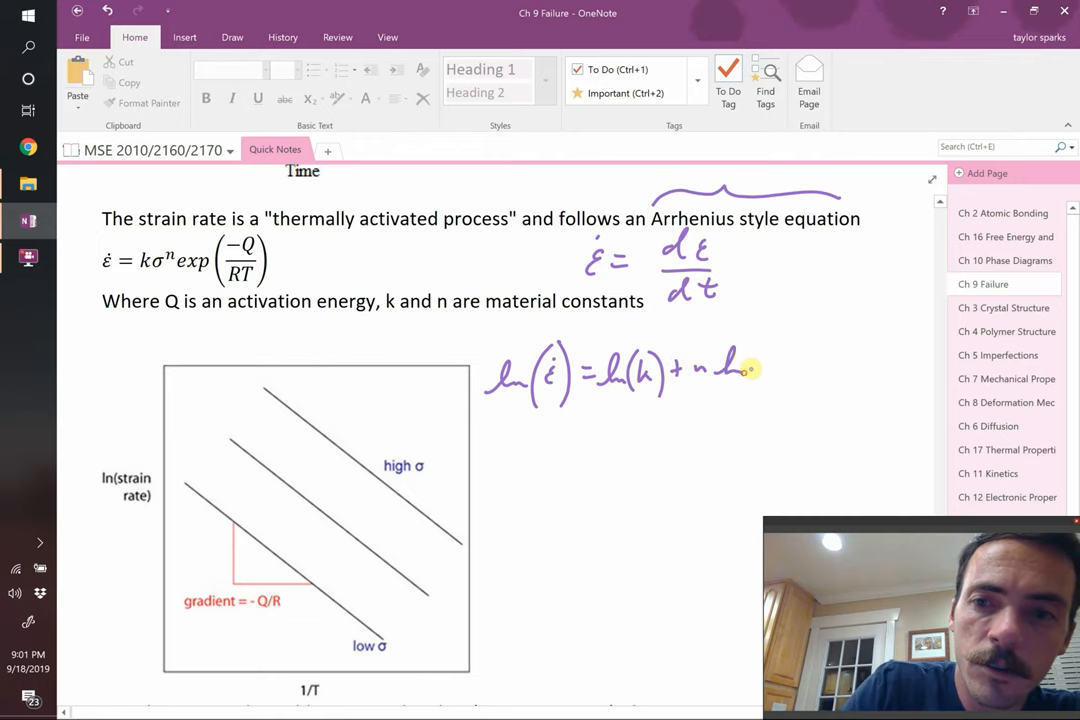
pyautogui.moveTo(760, 364); pyautogui.dragTo(800, 364)
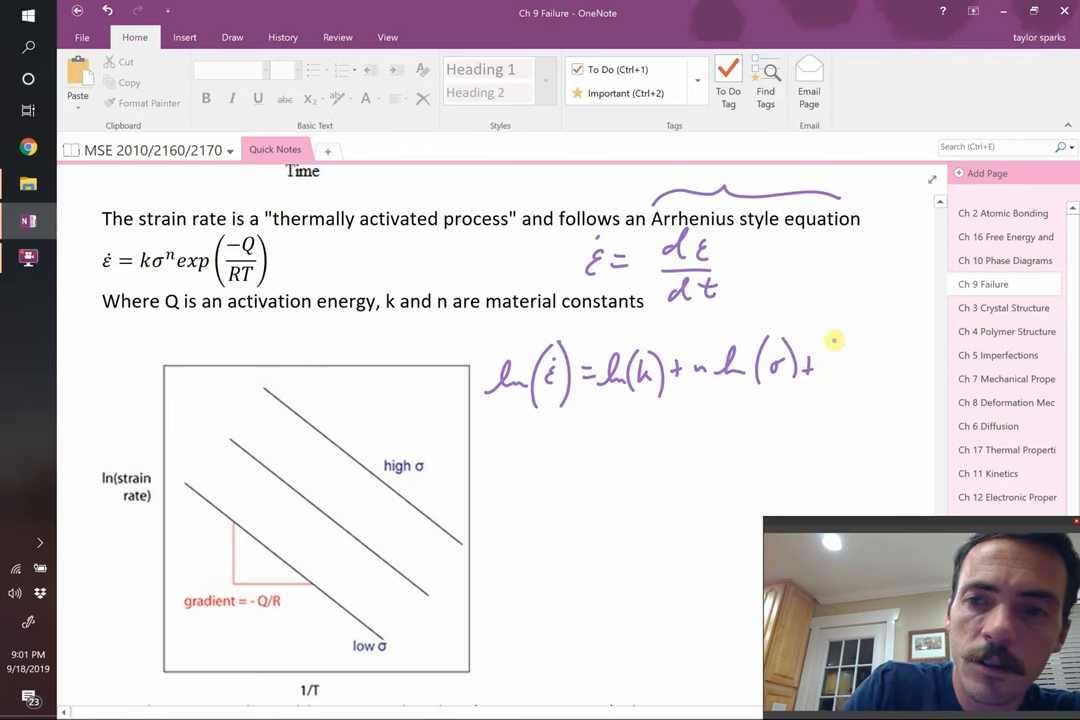
pyautogui.moveTo(830, 336); pyautogui.dragTo(856, 384)
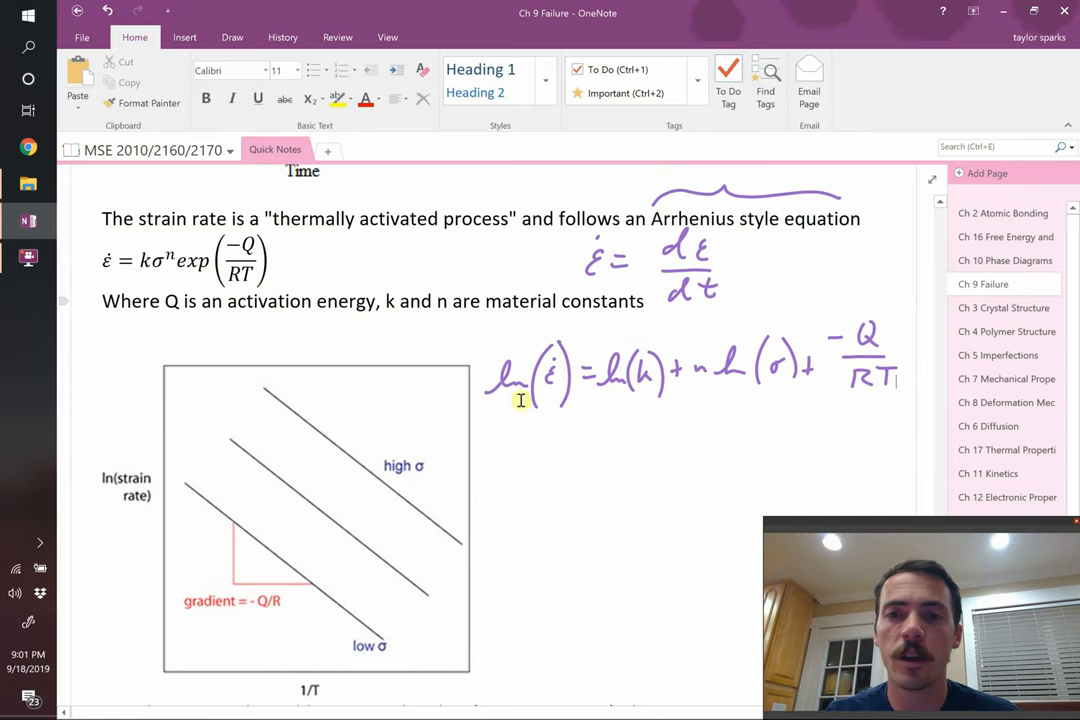
pyautogui.scroll(-3)
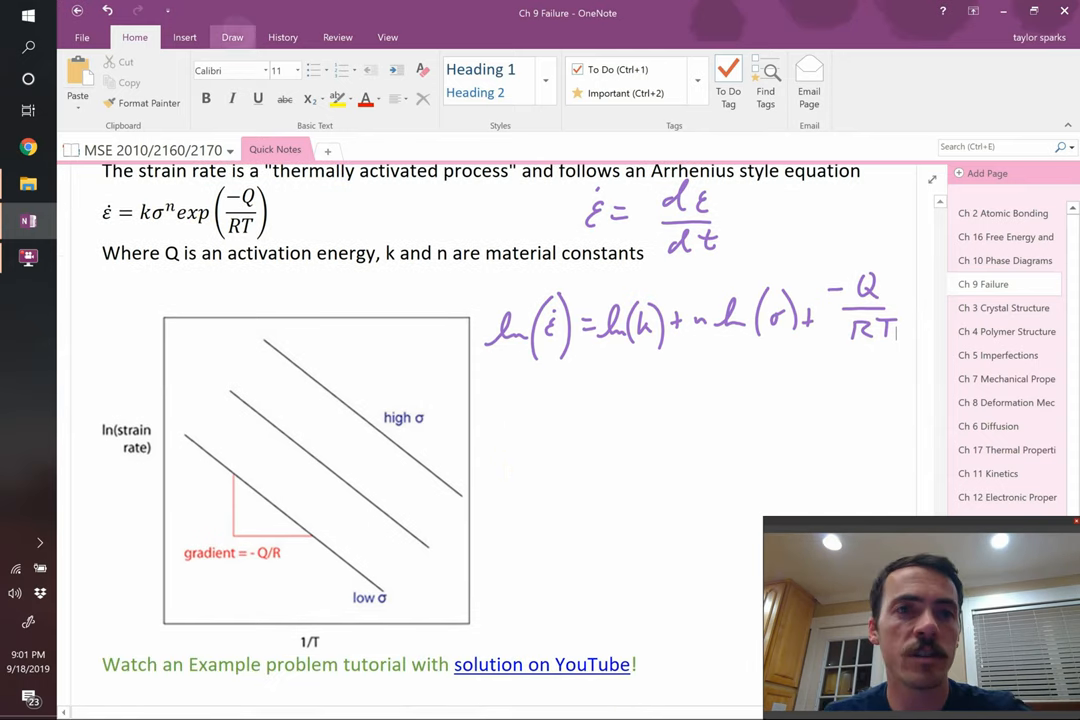
# With red and blue pens, label Y, X, slope m = −Q/R and intercept b, circling the axes.
pyautogui.click(232, 36)
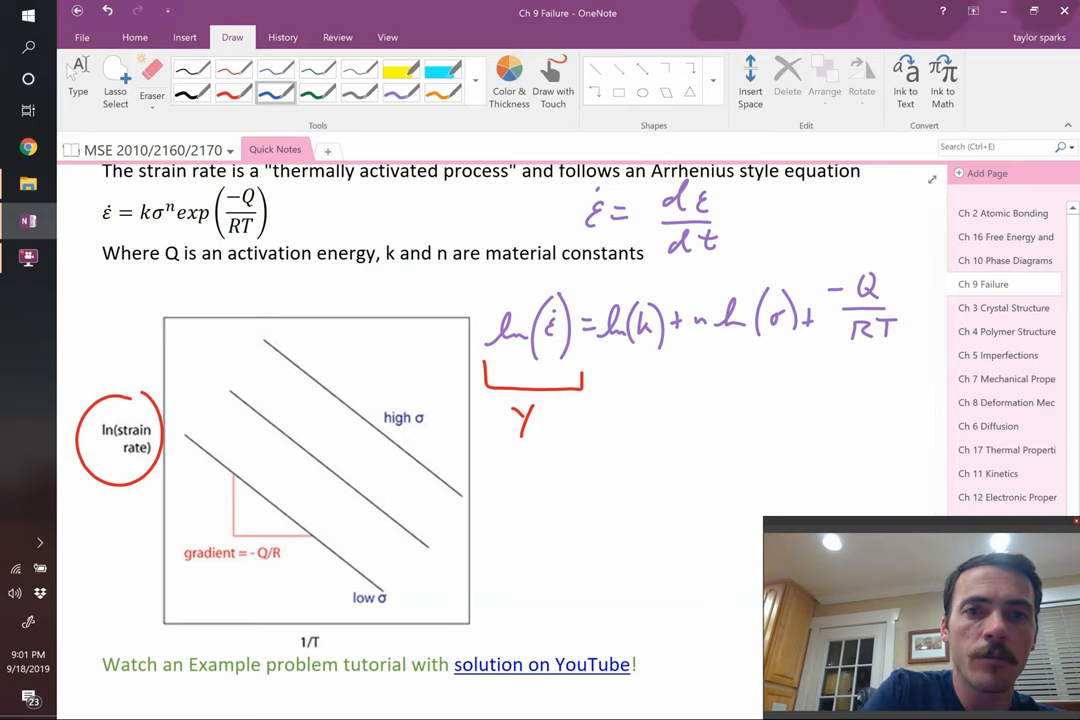
pyautogui.moveTo(290, 640); pyautogui.dragTo(330, 656)
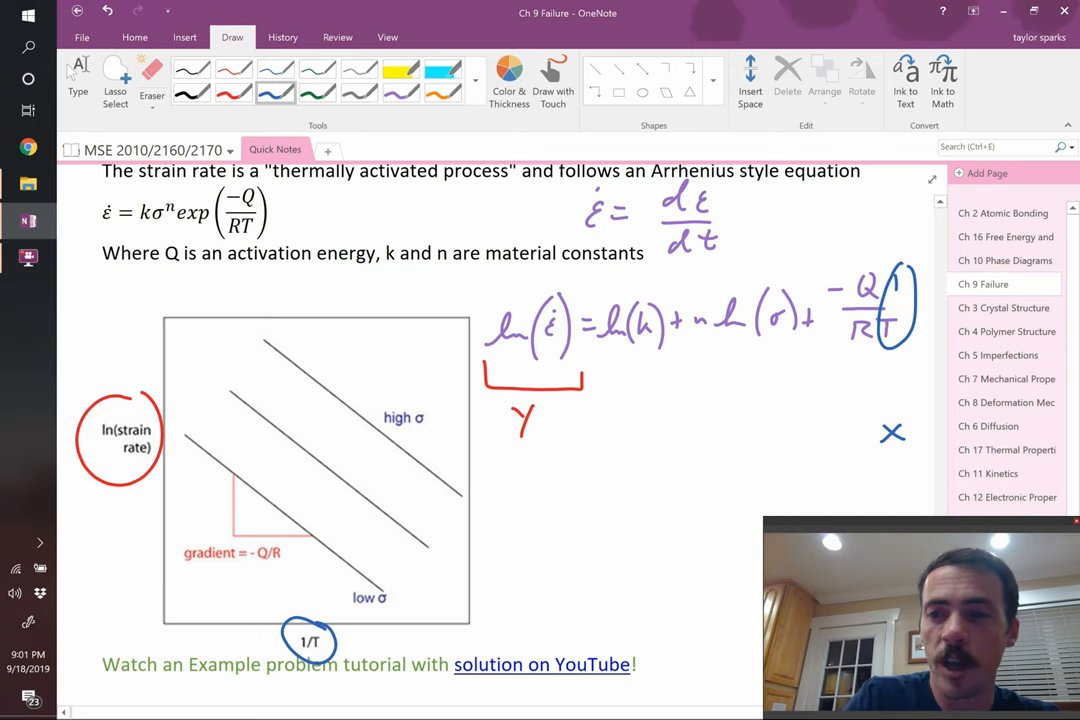
pyautogui.moveTo(820, 260); pyautogui.dragTo(900, 360)
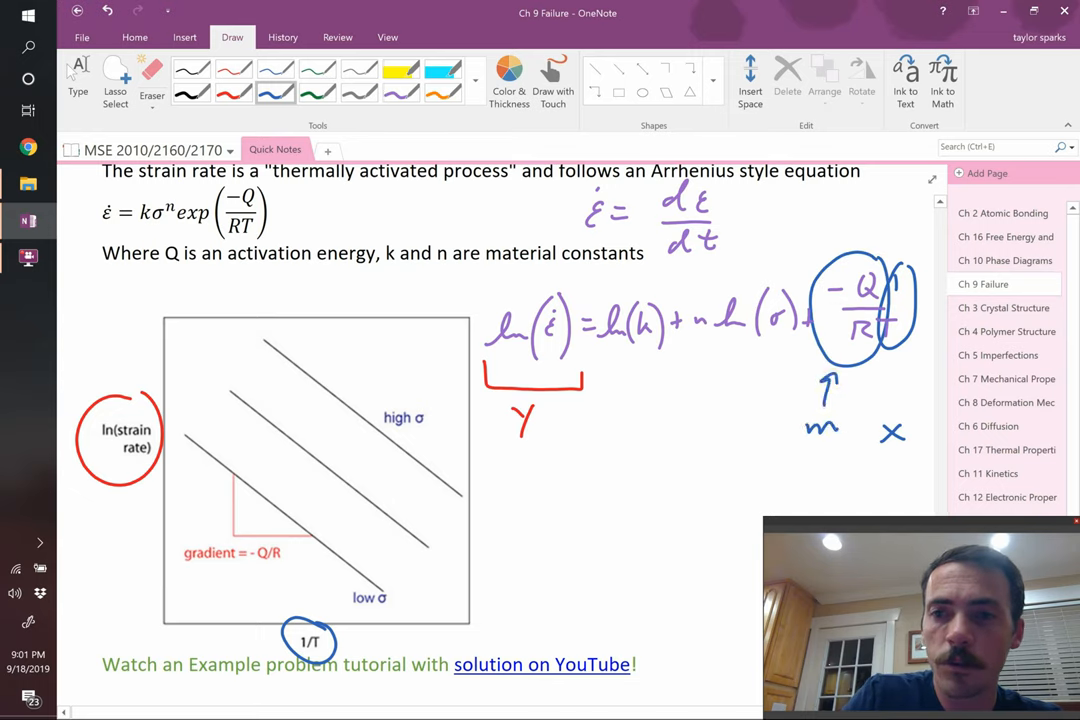
pyautogui.moveTo(600, 356); pyautogui.dragTo(720, 344)
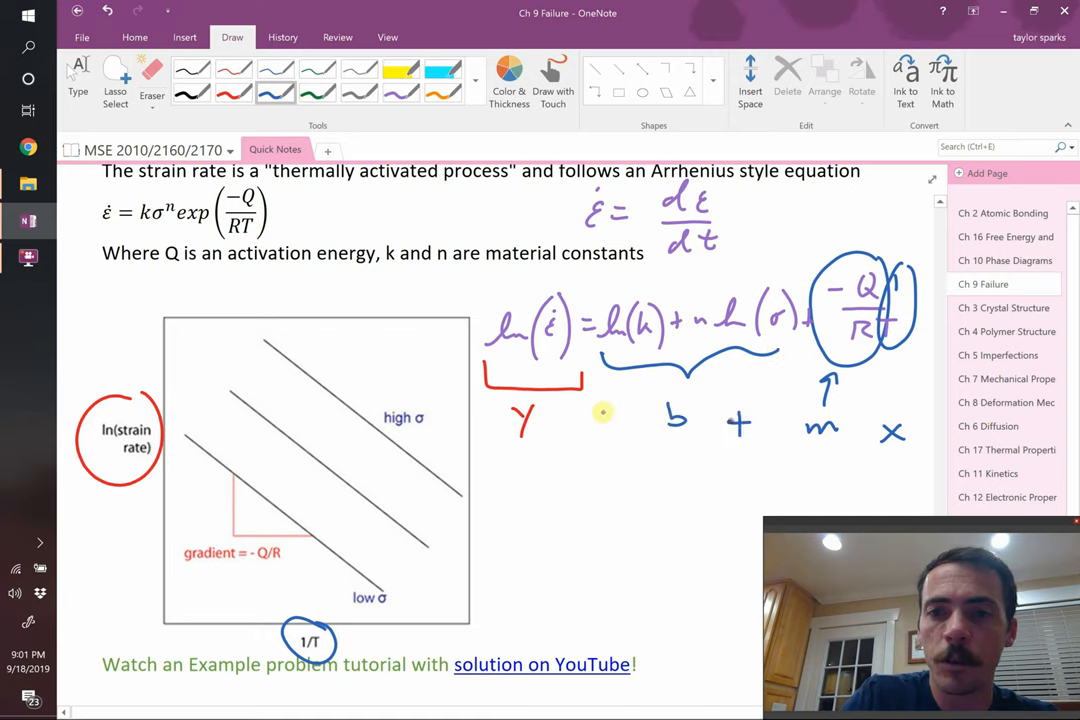
pyautogui.moveTo(584, 410); pyautogui.dragTo(610, 420)
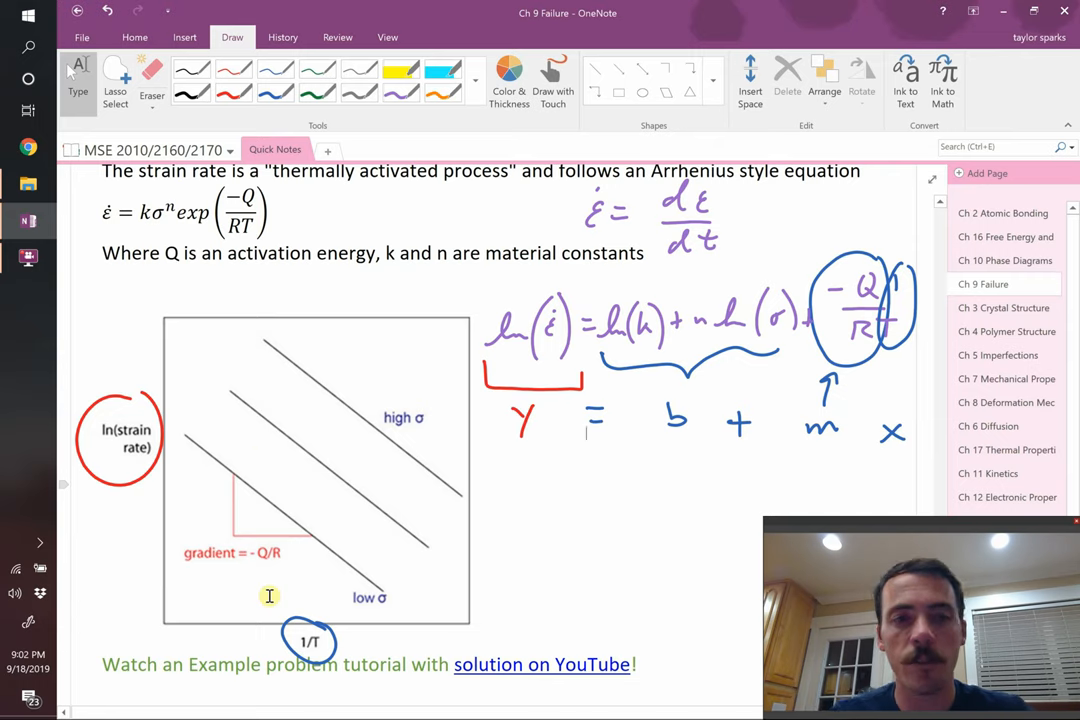
pyautogui.moveTo(364, 490)
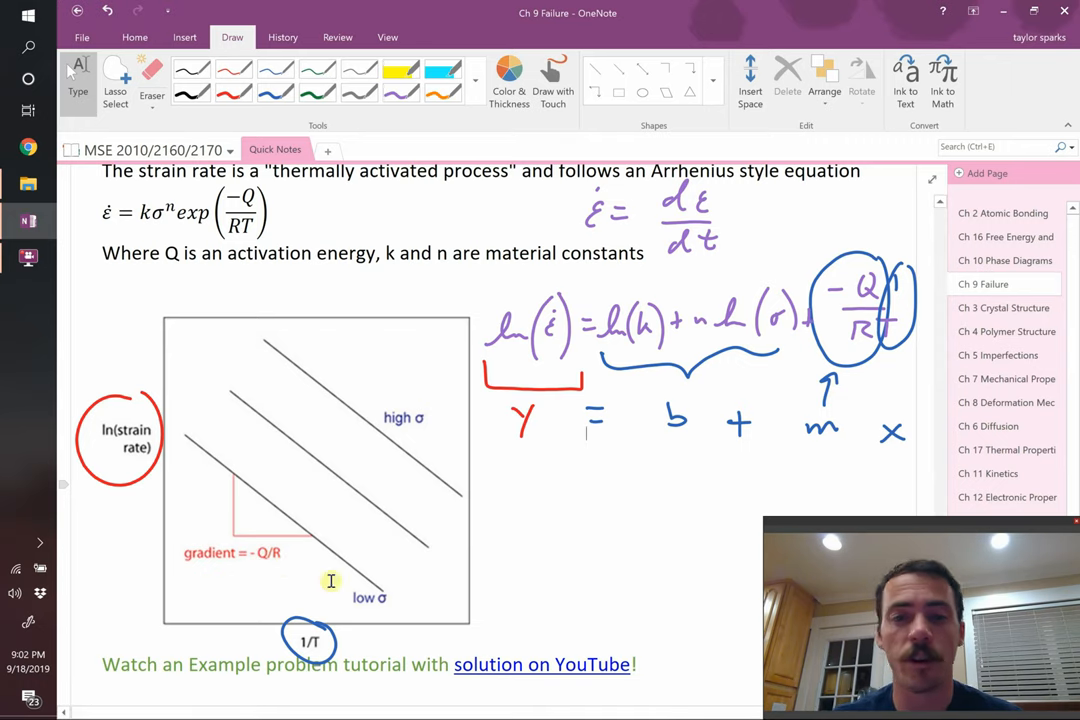
pyautogui.moveTo(540, 664)
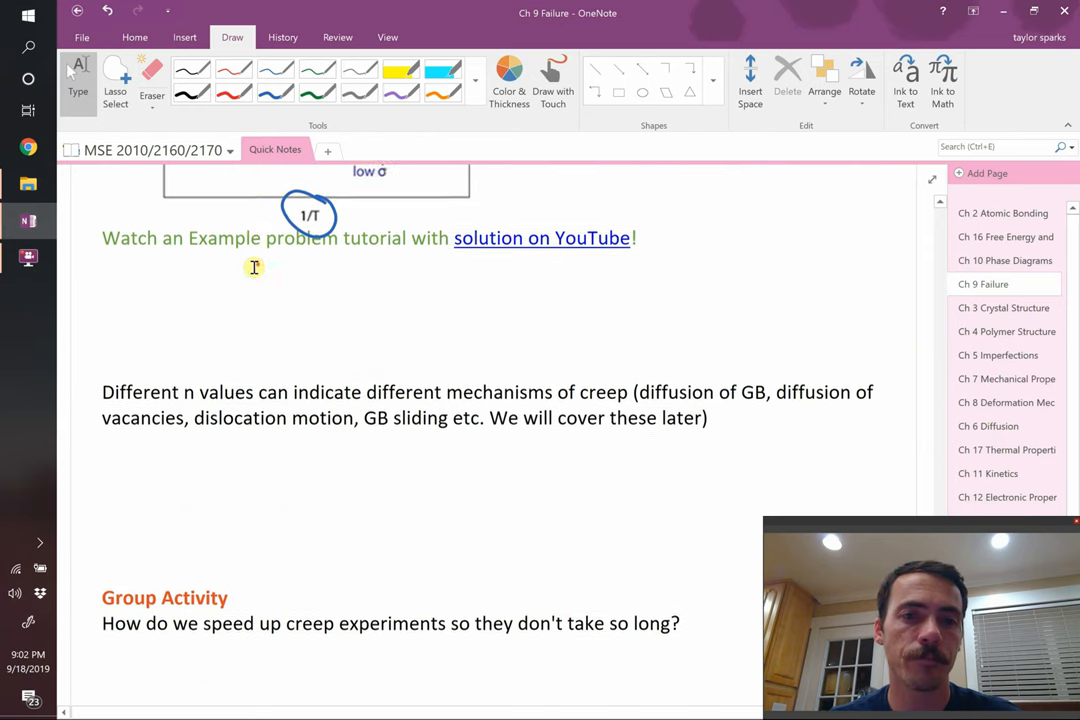
pyautogui.scroll(-3)
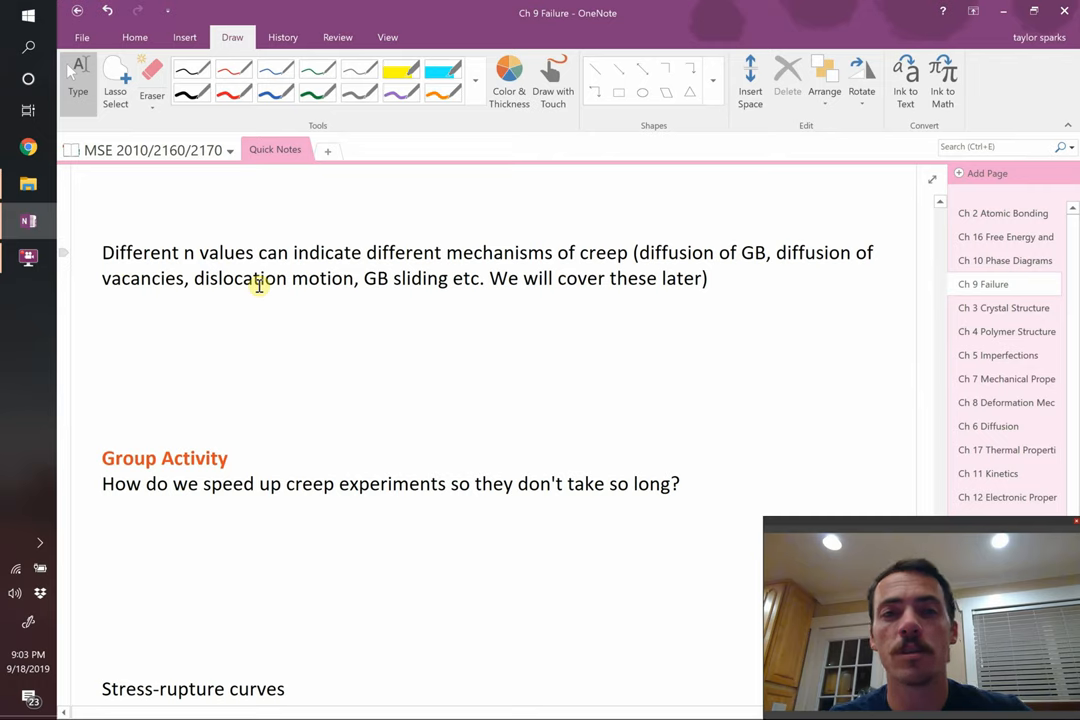
pyautogui.moveTo(438, 276)
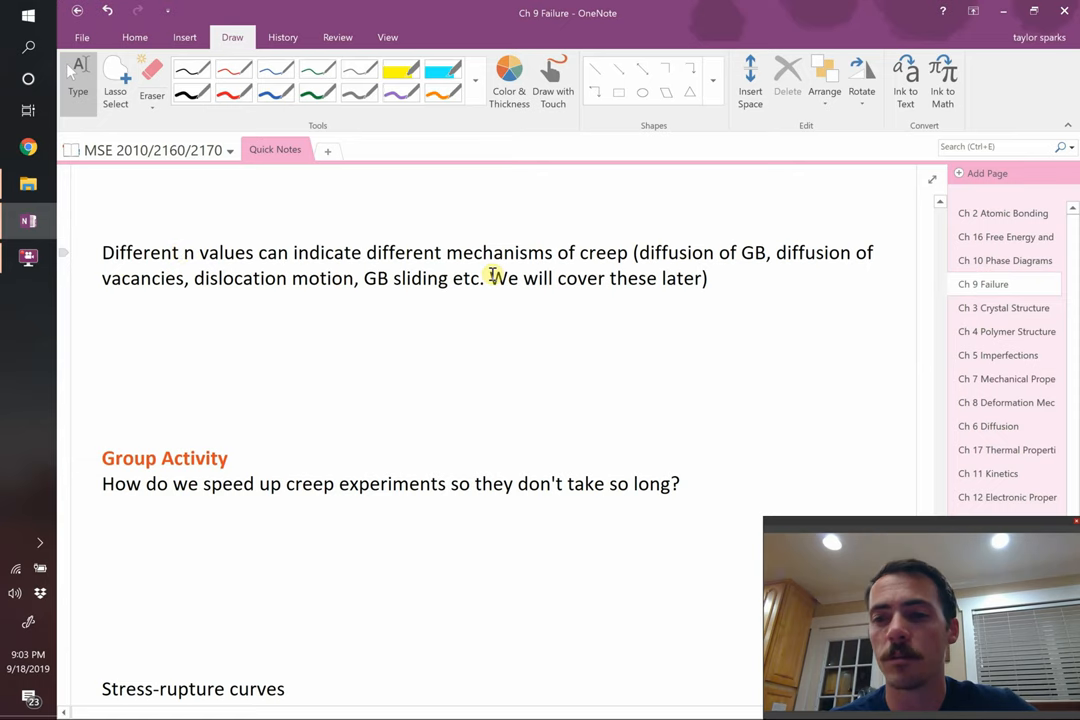
pyautogui.scroll(-3)
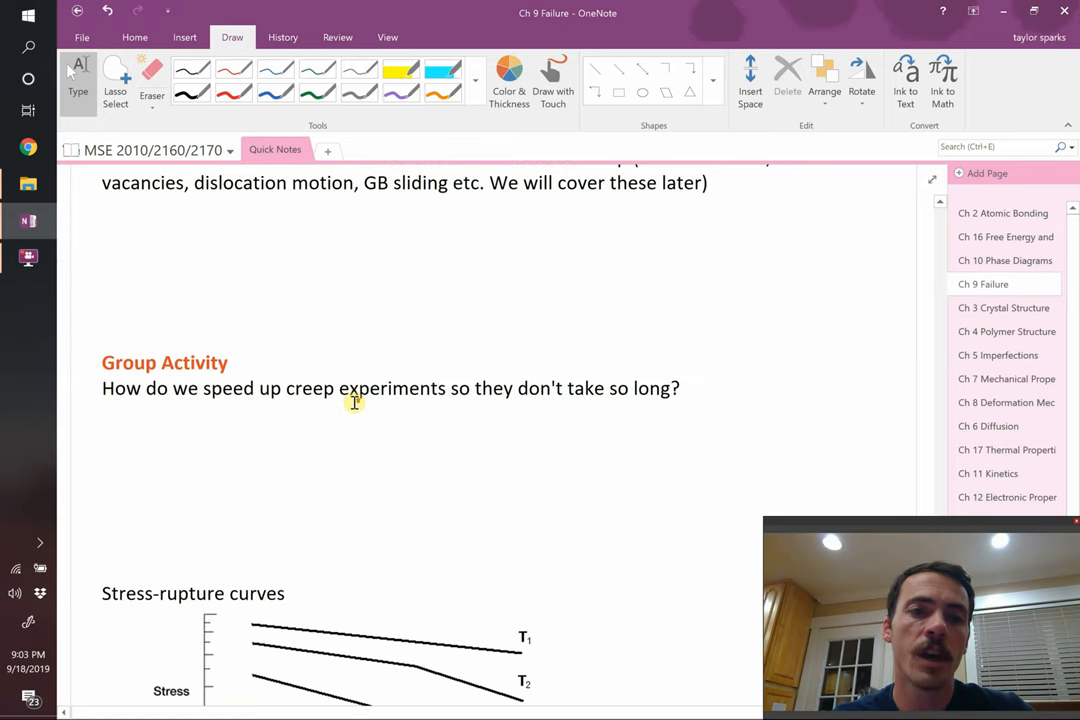
pyautogui.scroll(-3)
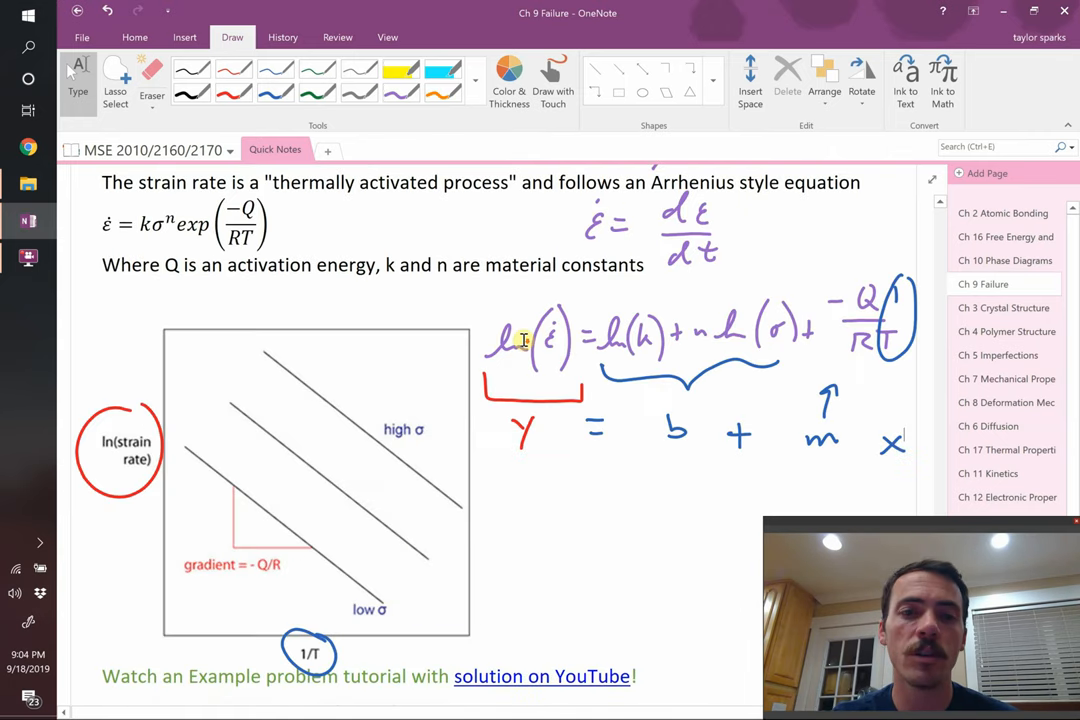
# Ink "increase T, σ" as the answer under the creep-experiment question.
pyautogui.scroll(-3)
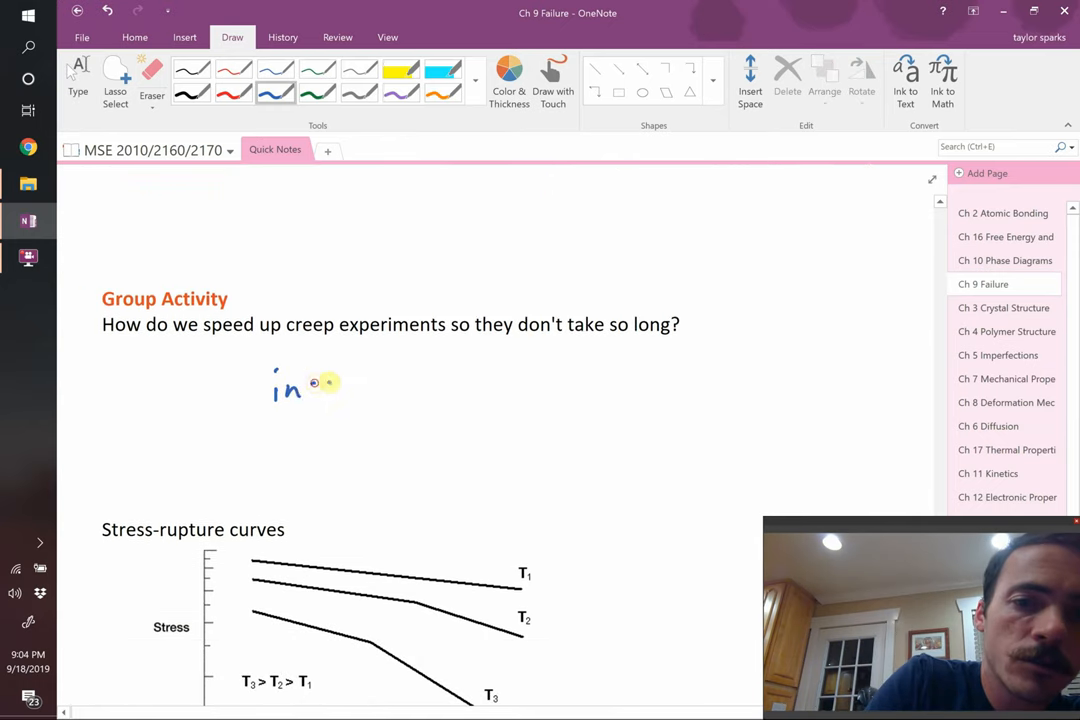
pyautogui.moveTo(310, 384); pyautogui.dragTo(440, 380)
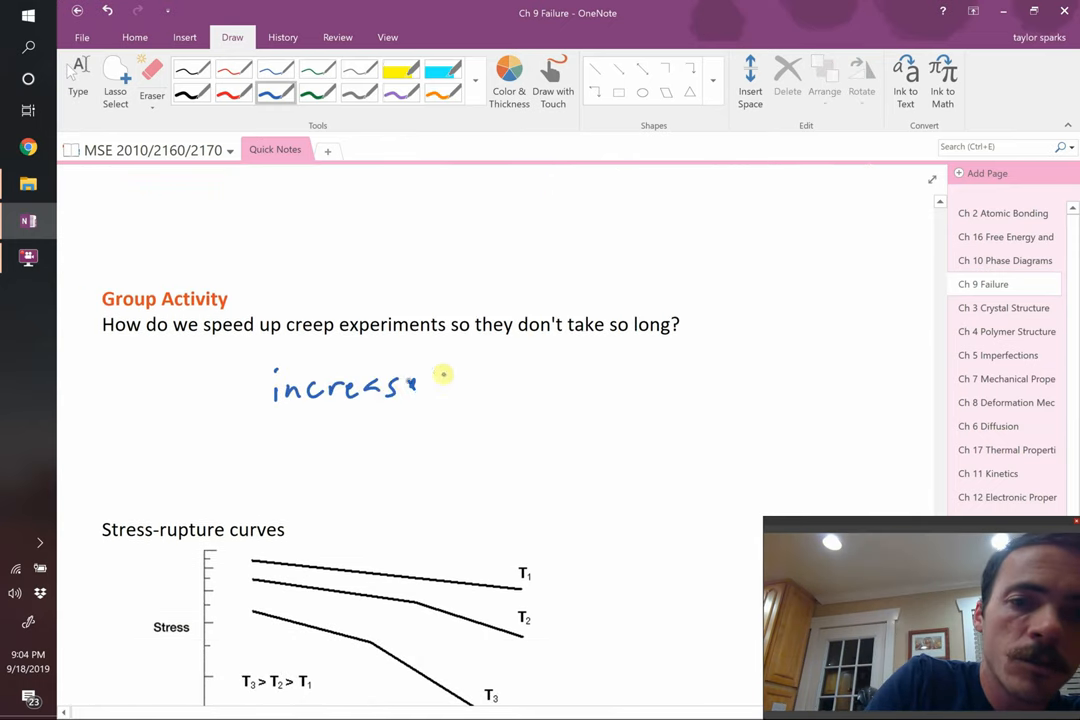
pyautogui.moveTo(410, 384); pyautogui.dragTo(426, 400)
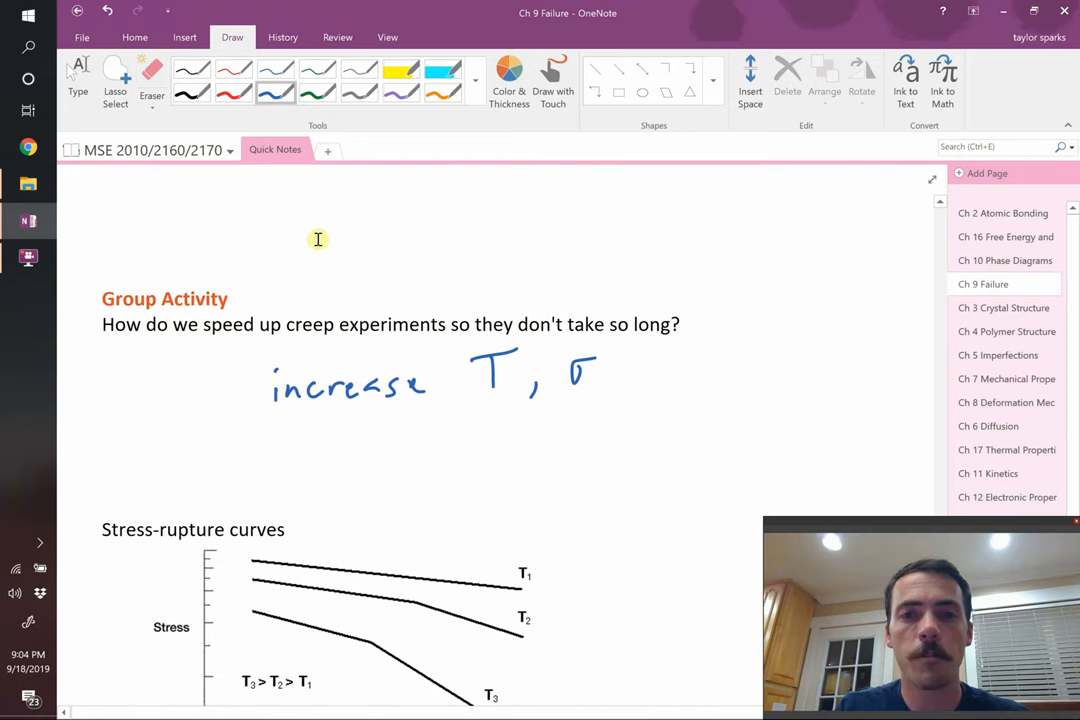
pyautogui.scroll(-3)
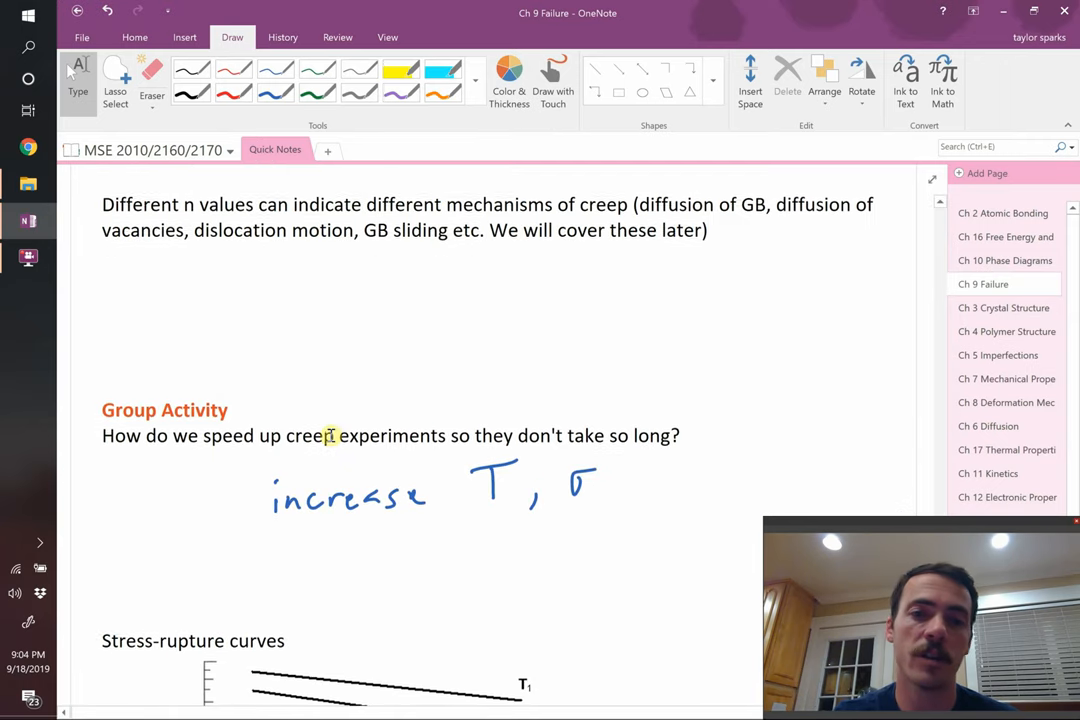
pyautogui.scroll(-3)
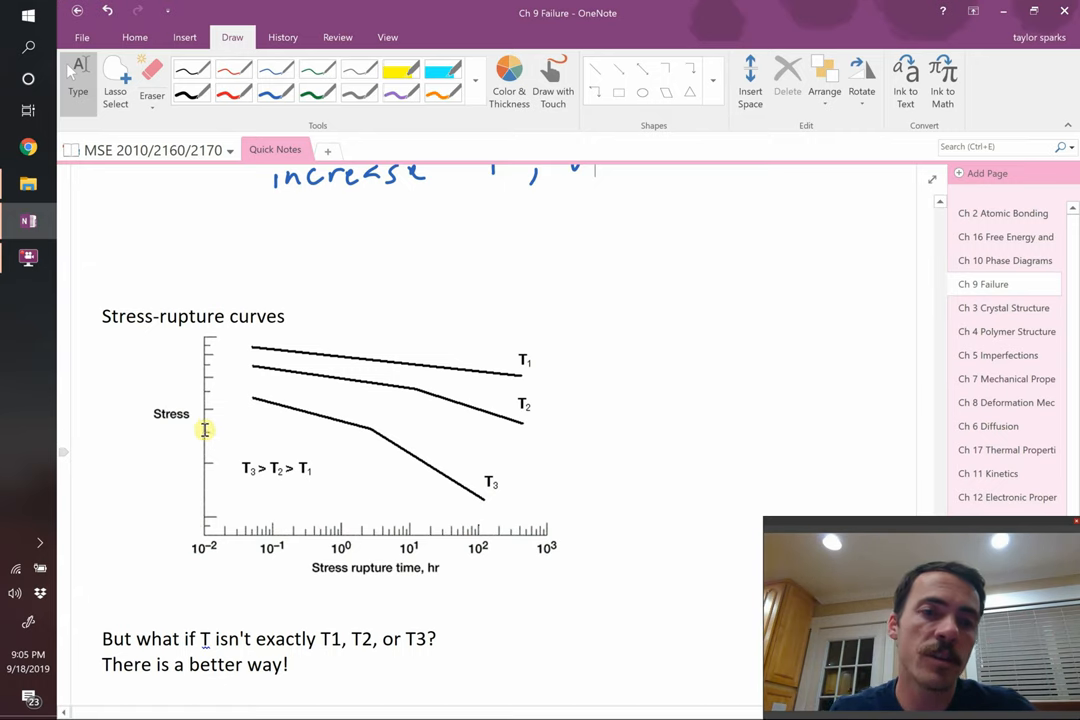
pyautogui.moveTo(358, 428)
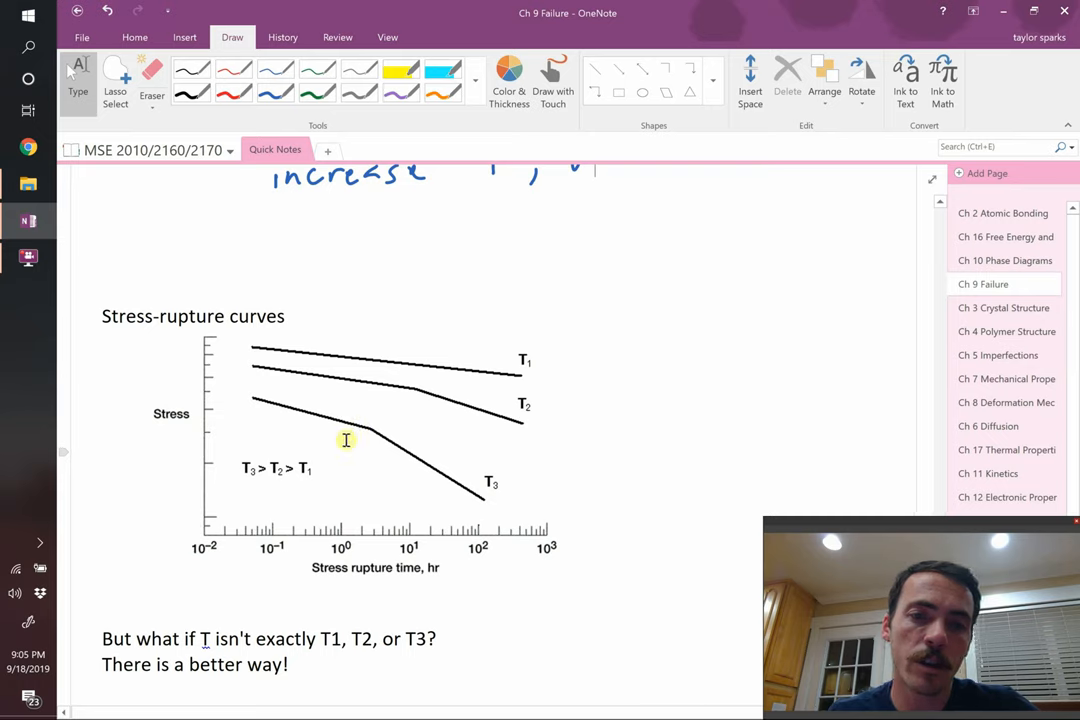
pyautogui.moveTo(372, 468)
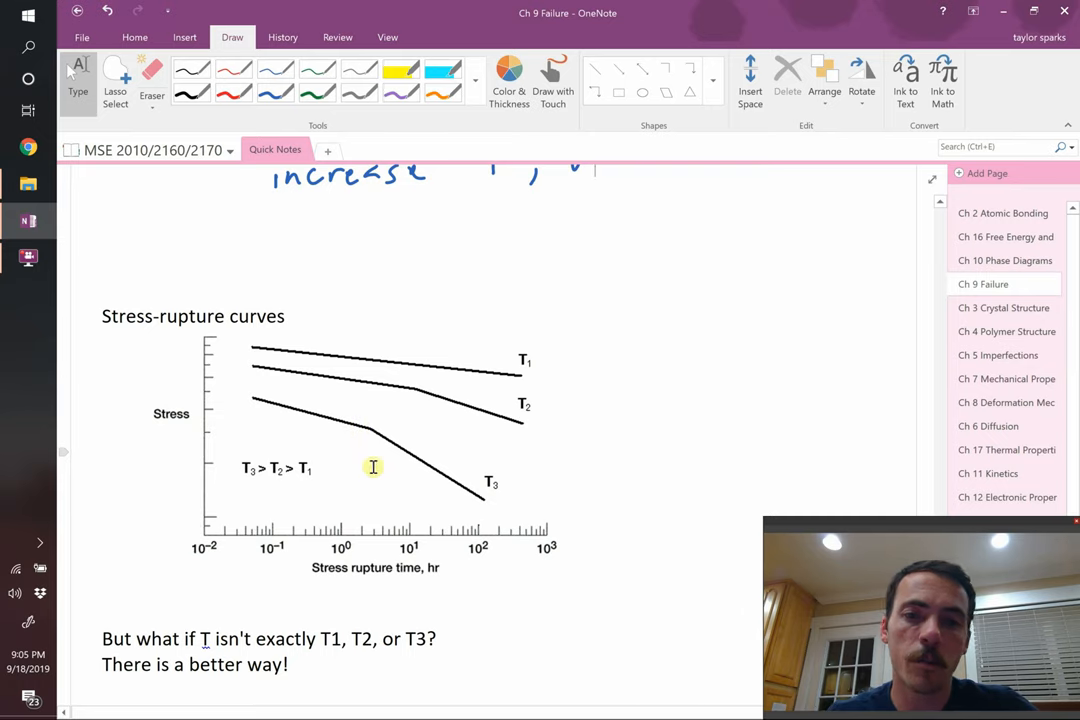
pyautogui.moveTo(412, 456)
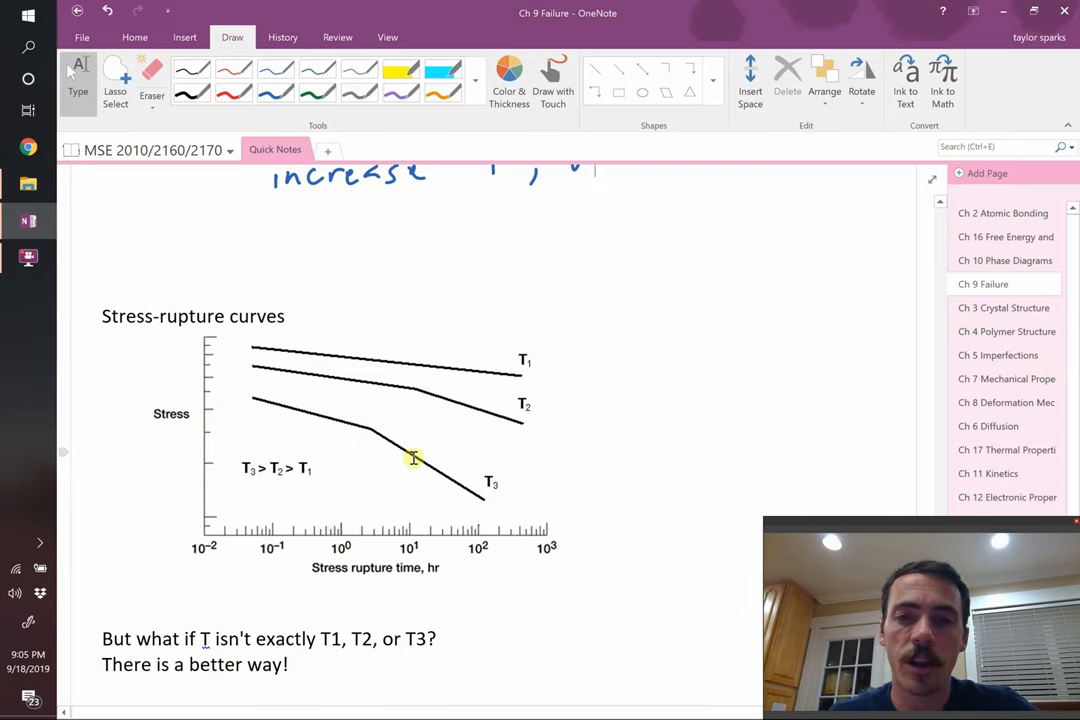
pyautogui.moveTo(576, 462)
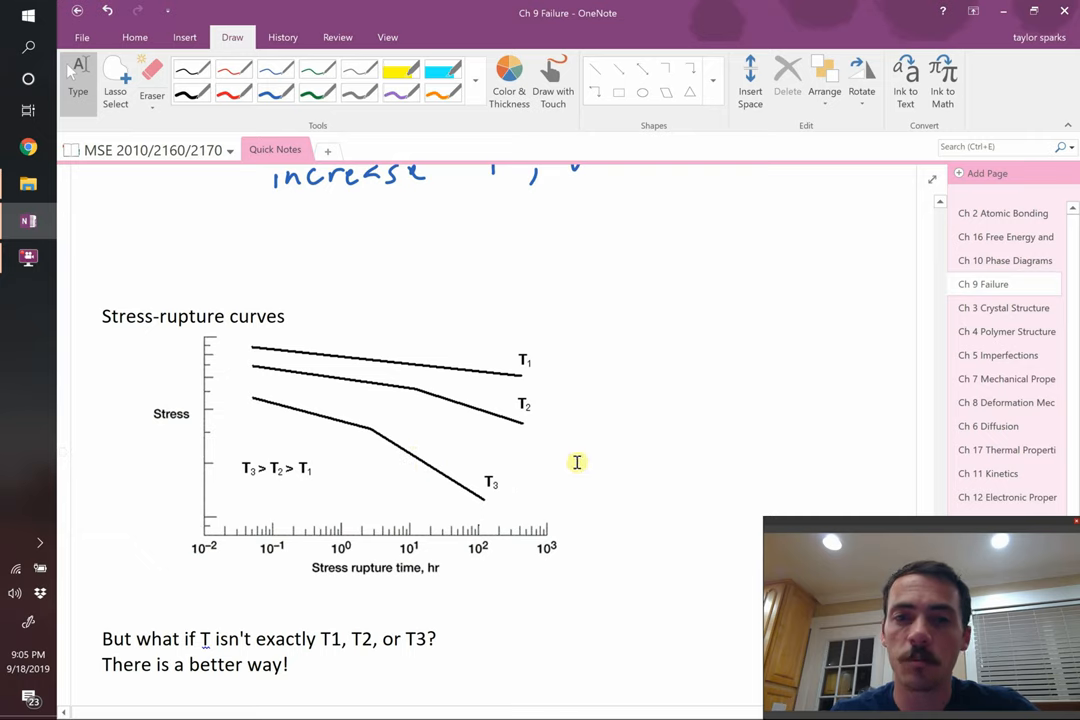
pyautogui.moveTo(204, 378)
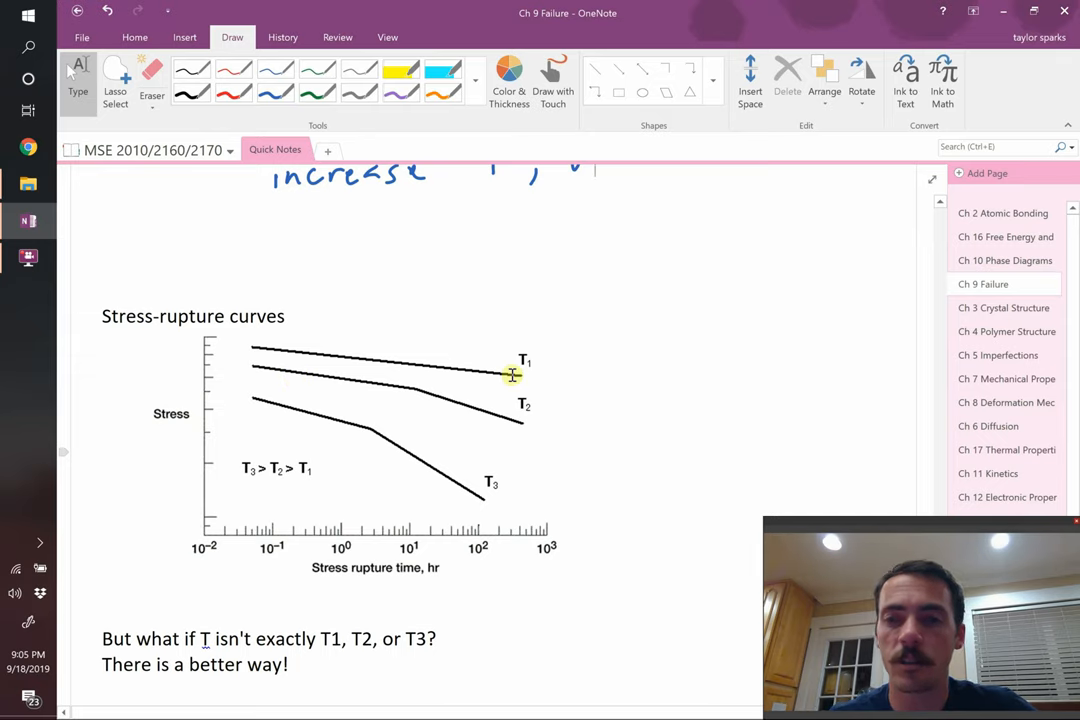
pyautogui.moveTo(468, 390)
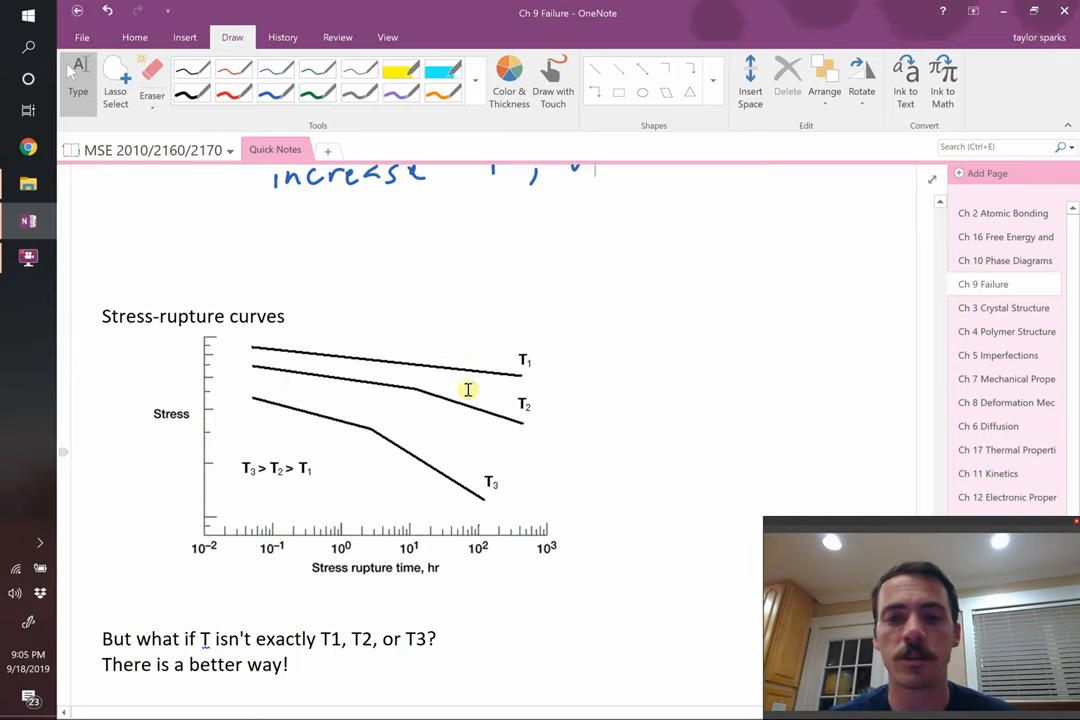
pyautogui.scroll(-3)
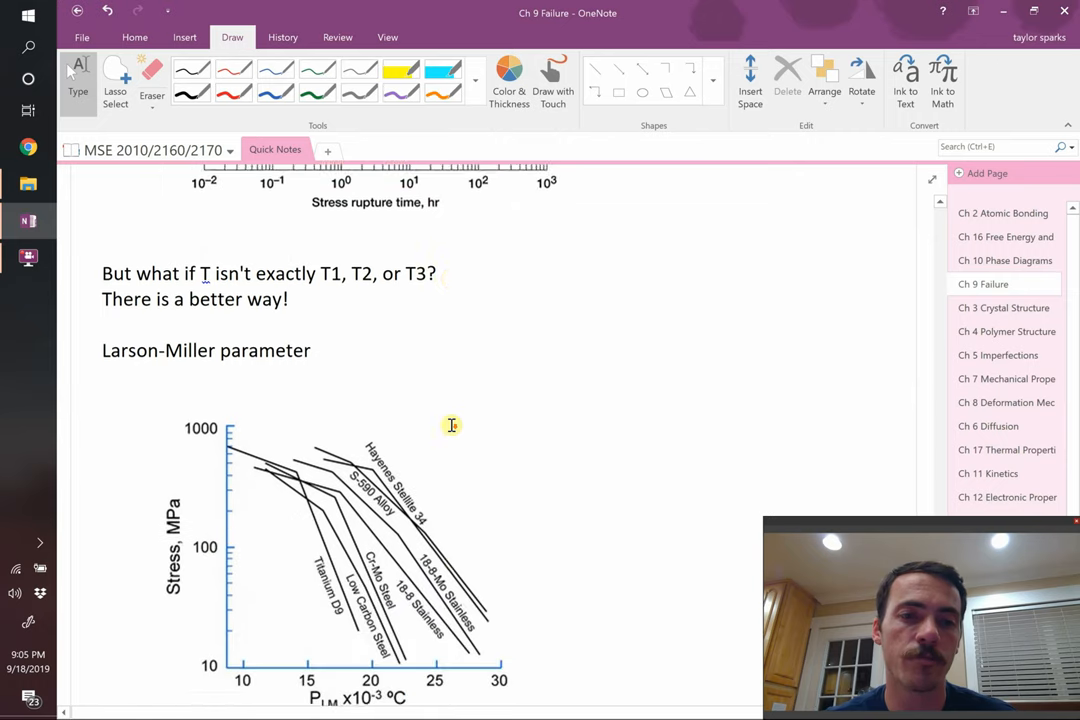
pyautogui.scroll(-3)
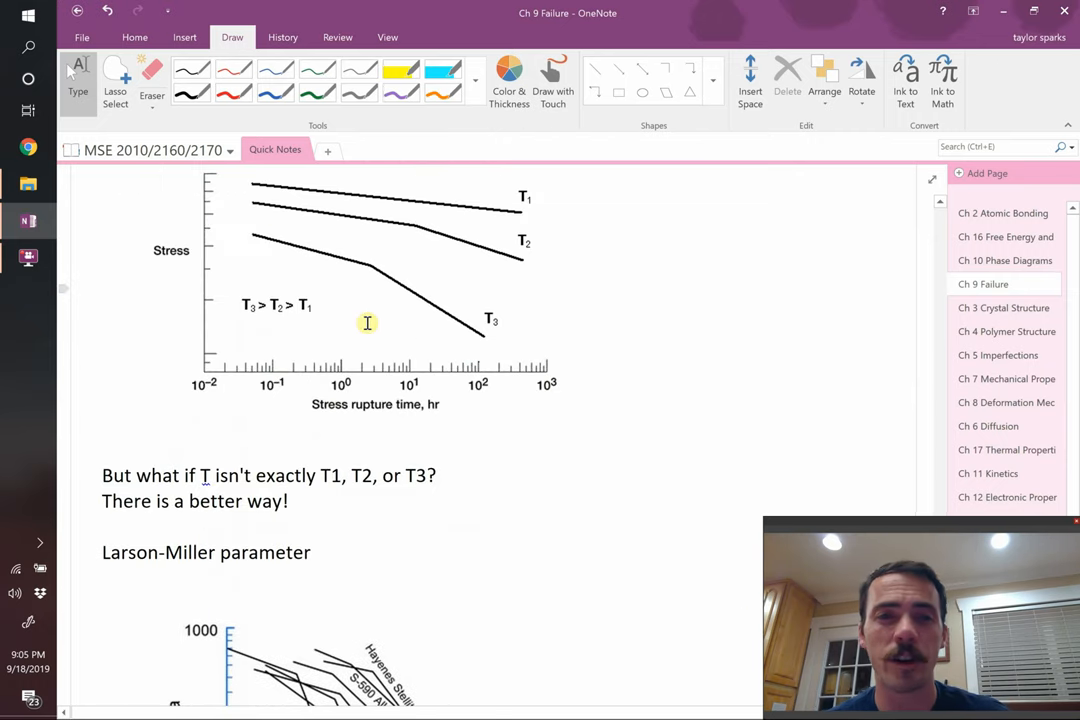
pyautogui.scroll(-3)
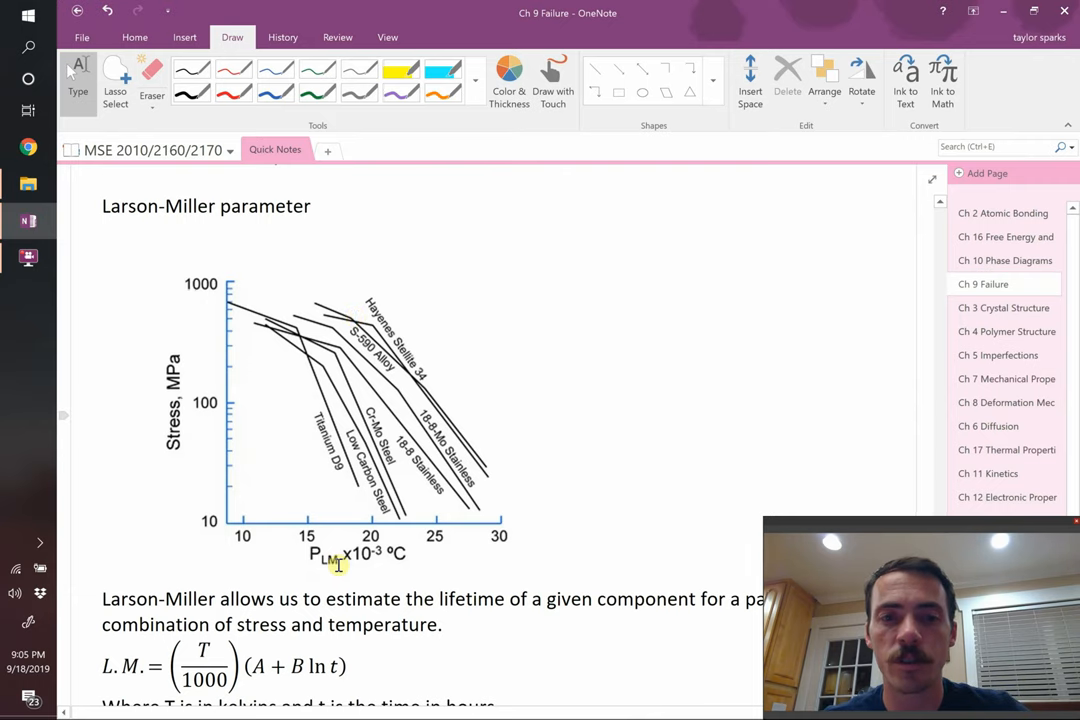
pyautogui.scroll(-3)
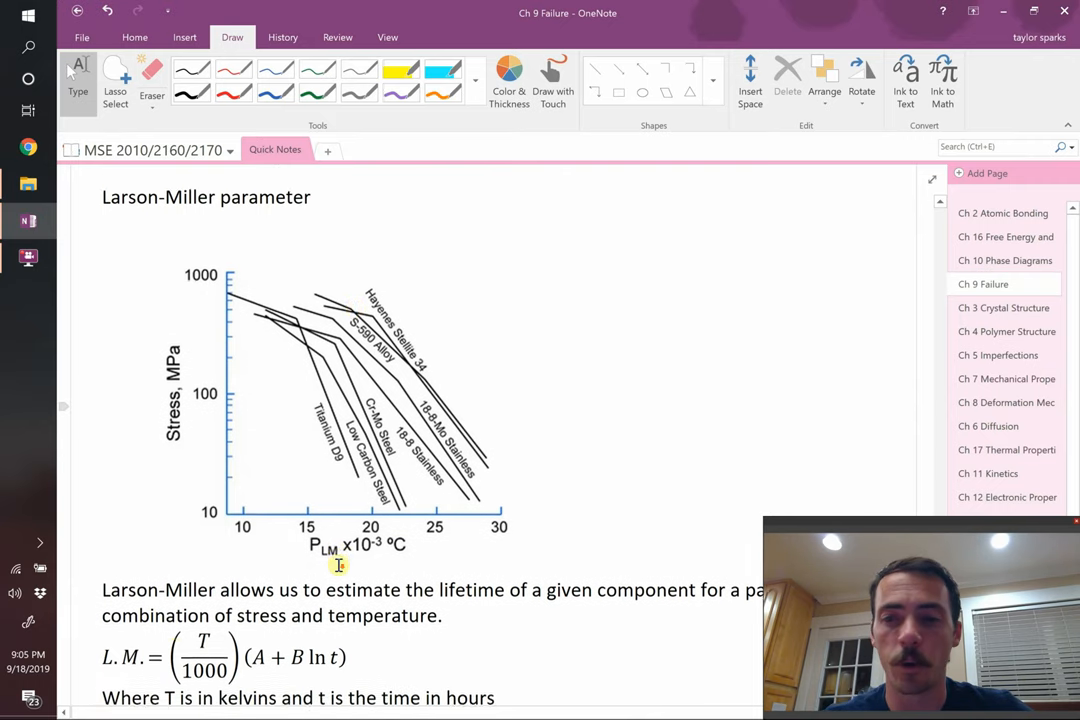
pyautogui.scroll(-3)
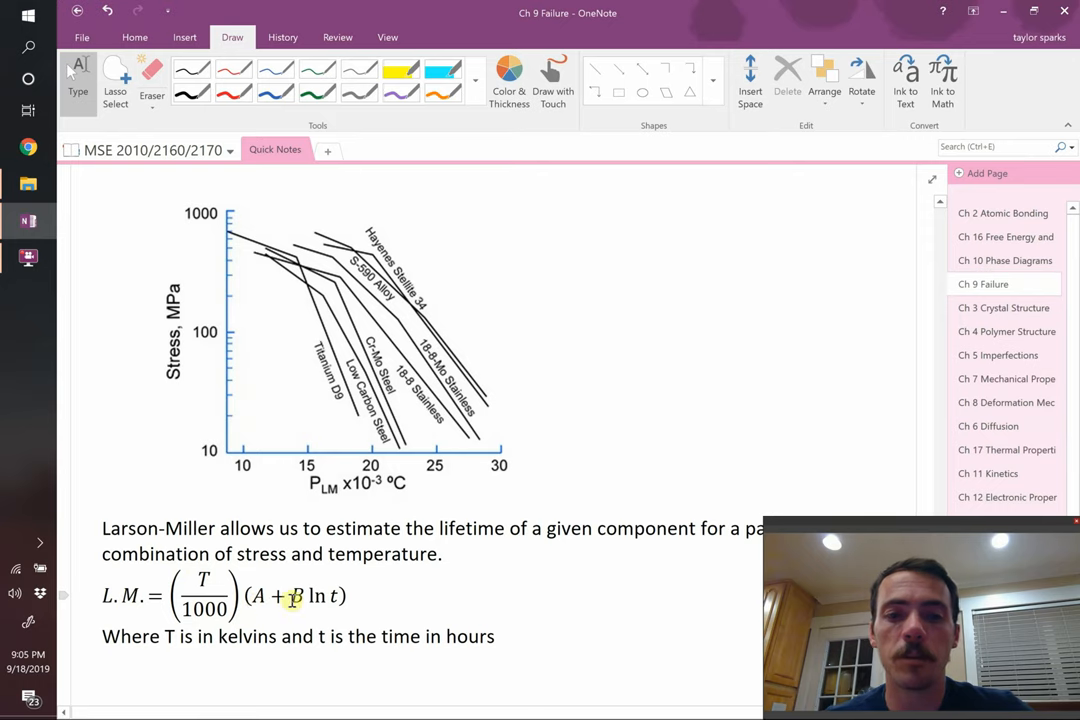
pyautogui.scroll(-3)
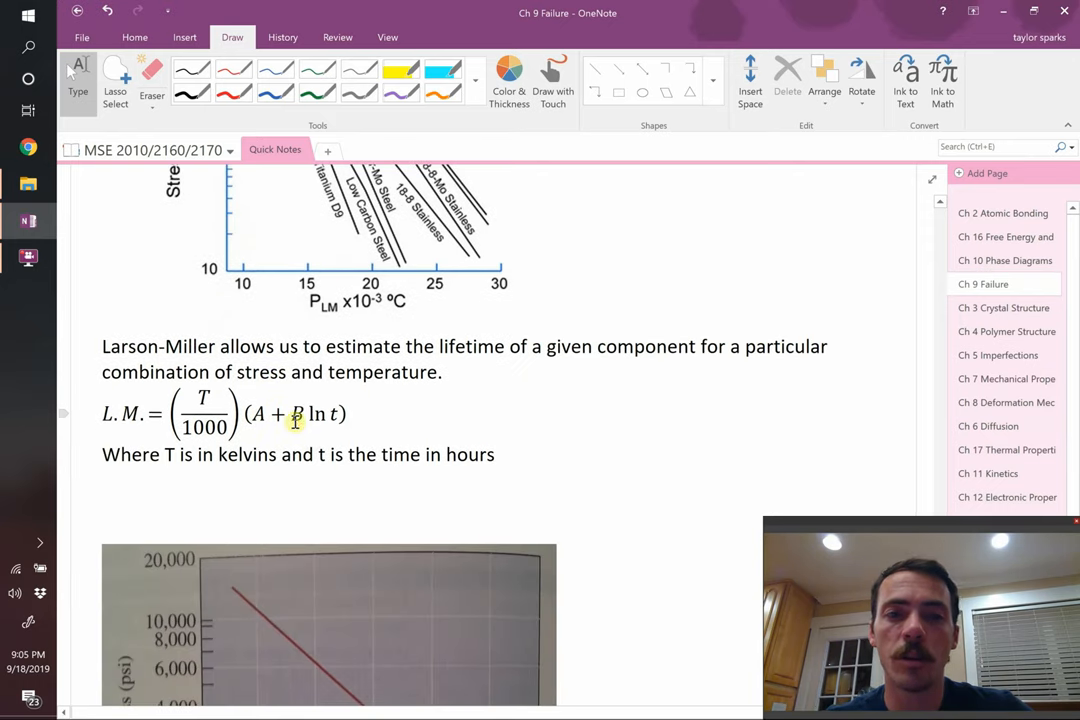
pyautogui.scroll(-3)
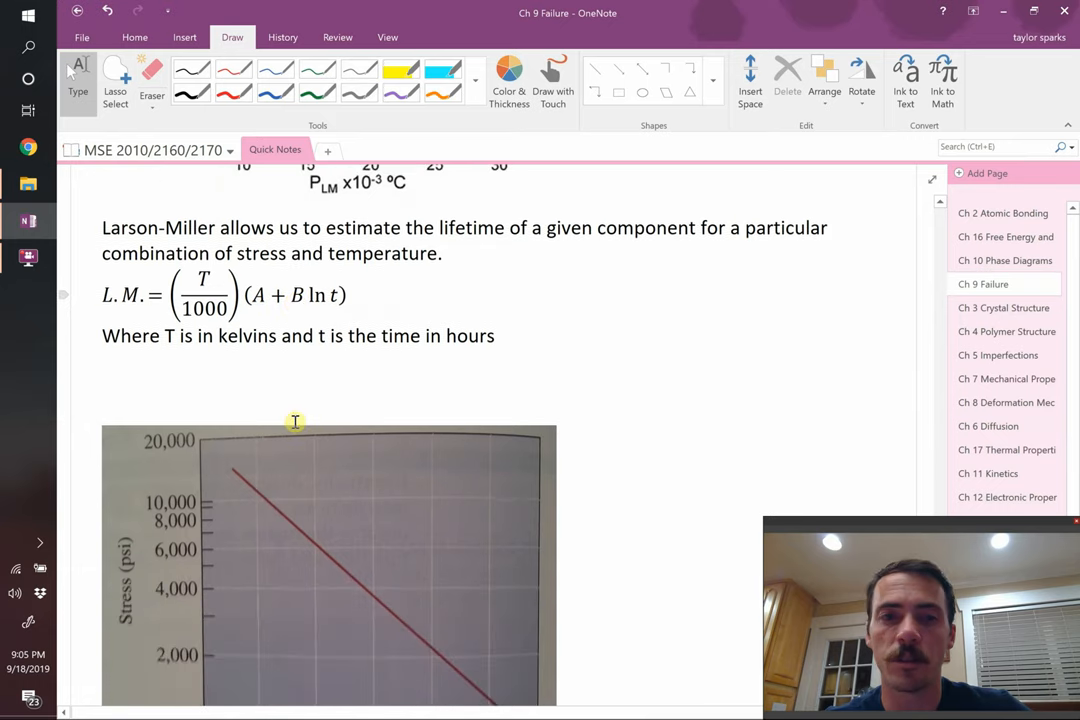
pyautogui.scroll(-3)
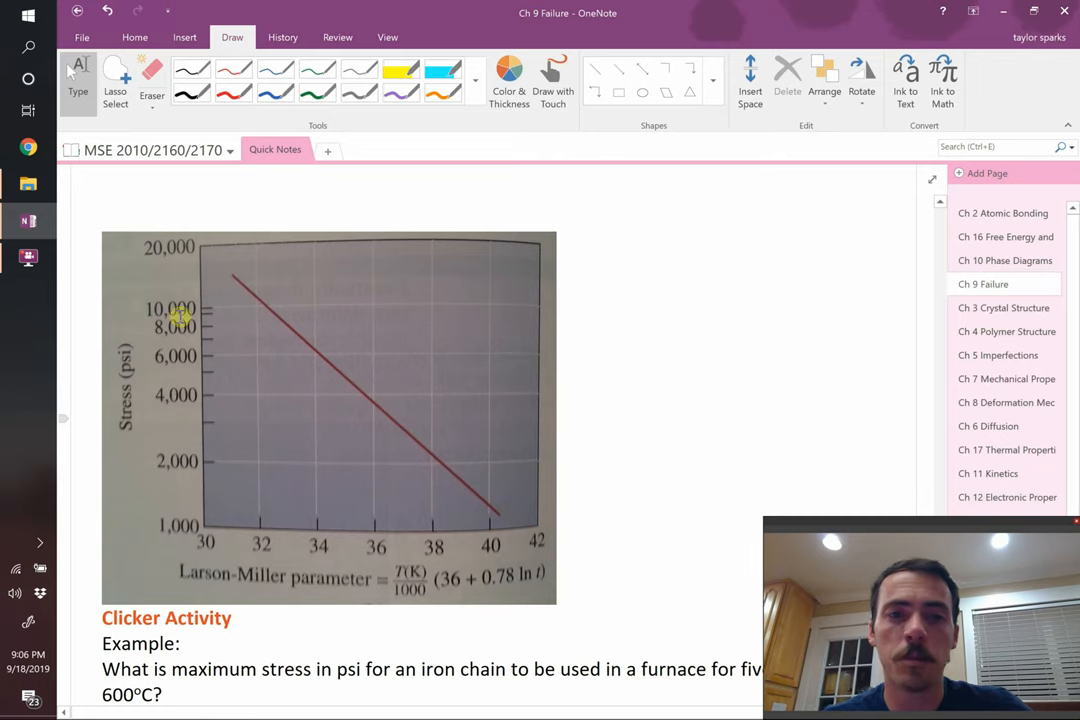
pyautogui.moveTo(216, 548)
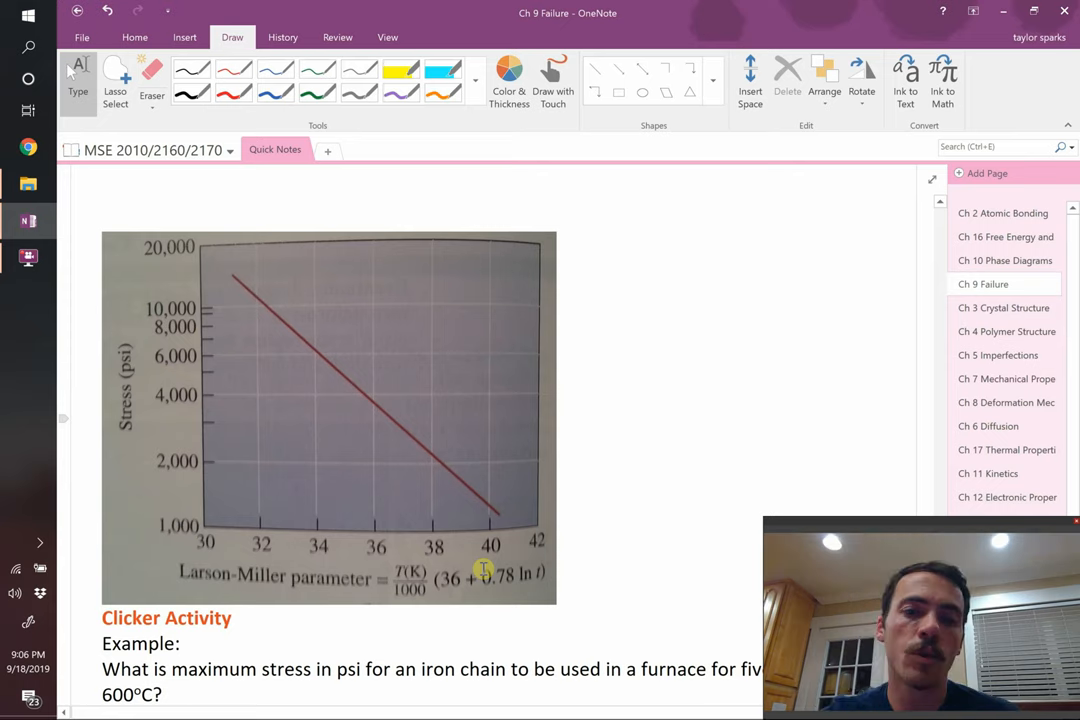
pyautogui.scroll(-3)
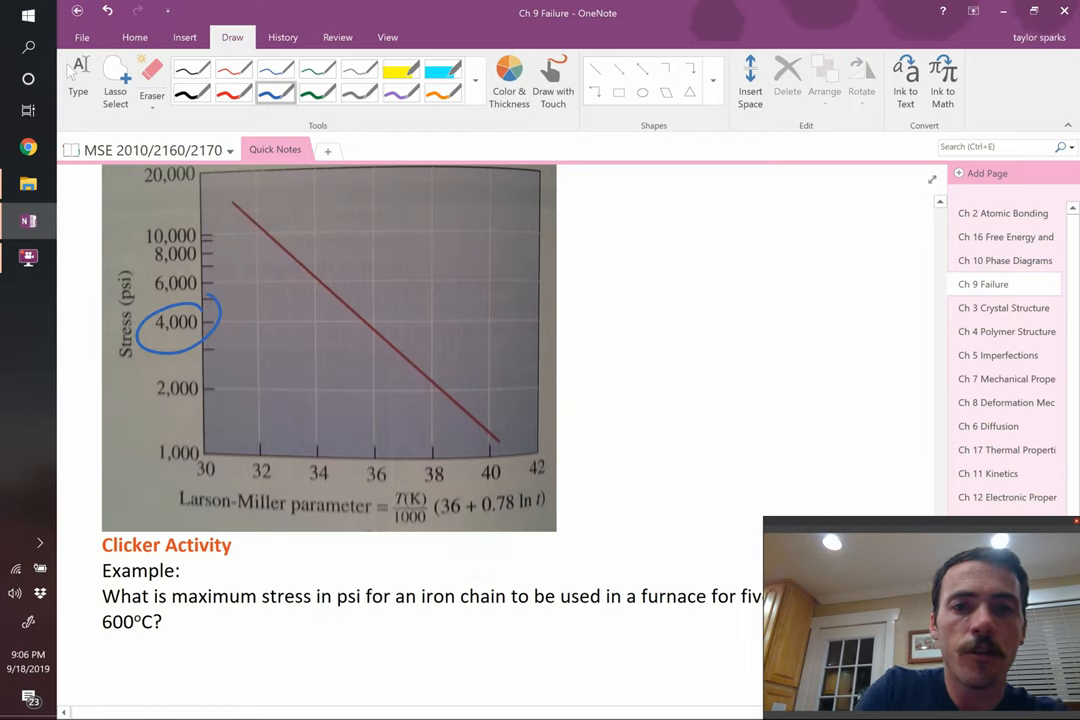
# Draw a dashed line from 4,000 psi to the curve and begin writing 35.5 = (T/1000)(…).
pyautogui.moveTo(216, 320); pyautogui.dragTo(304, 320)
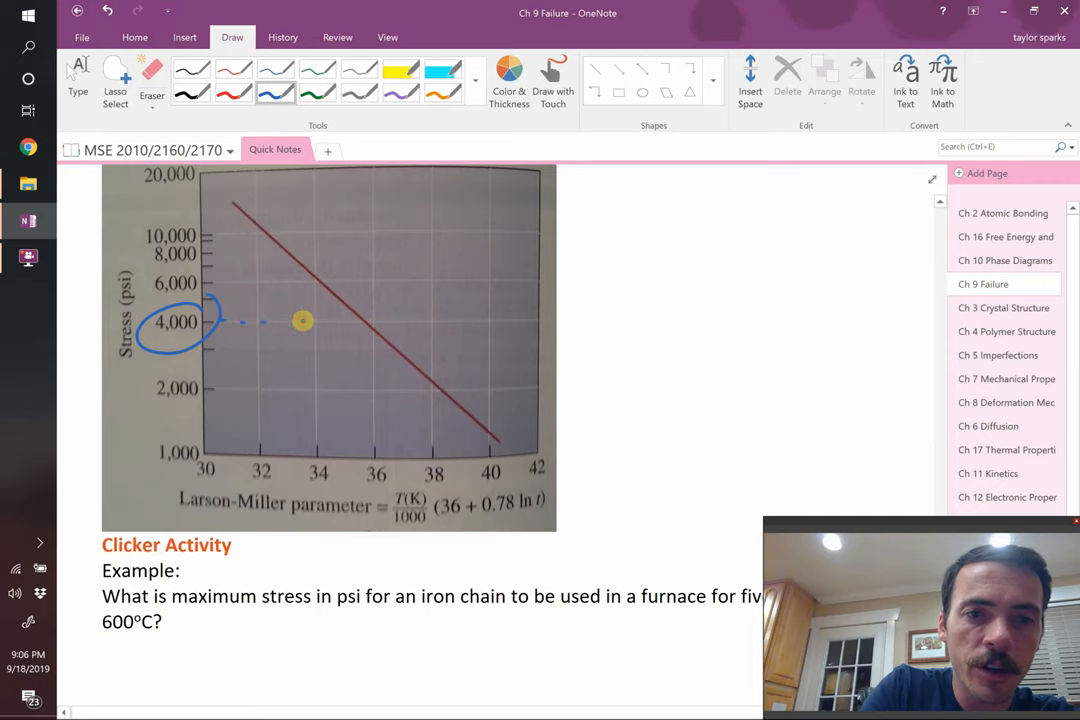
pyautogui.moveTo(304, 320); pyautogui.dragTo(364, 324)
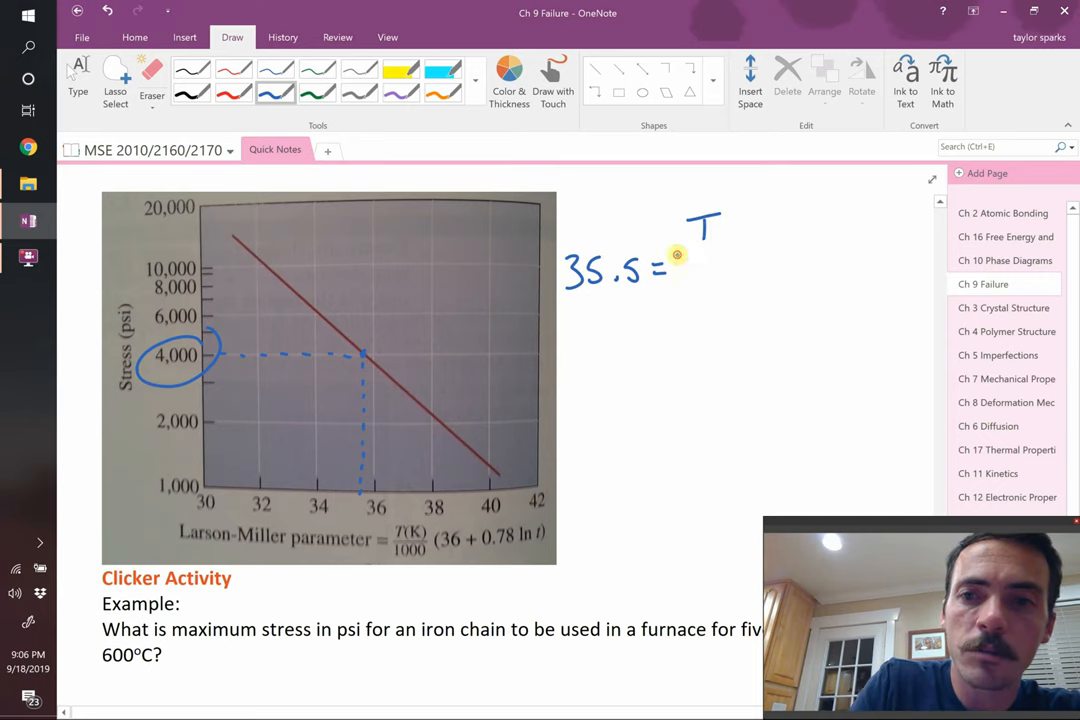
pyautogui.write('1000)(A + B ln t)')
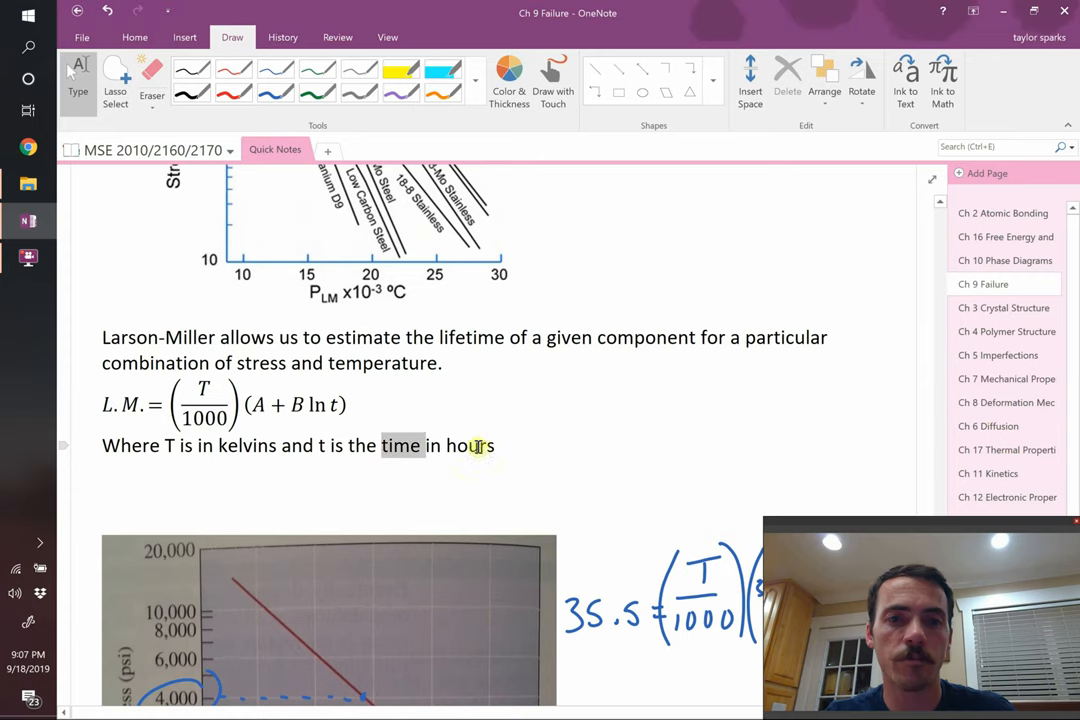
pyautogui.scroll(-3)
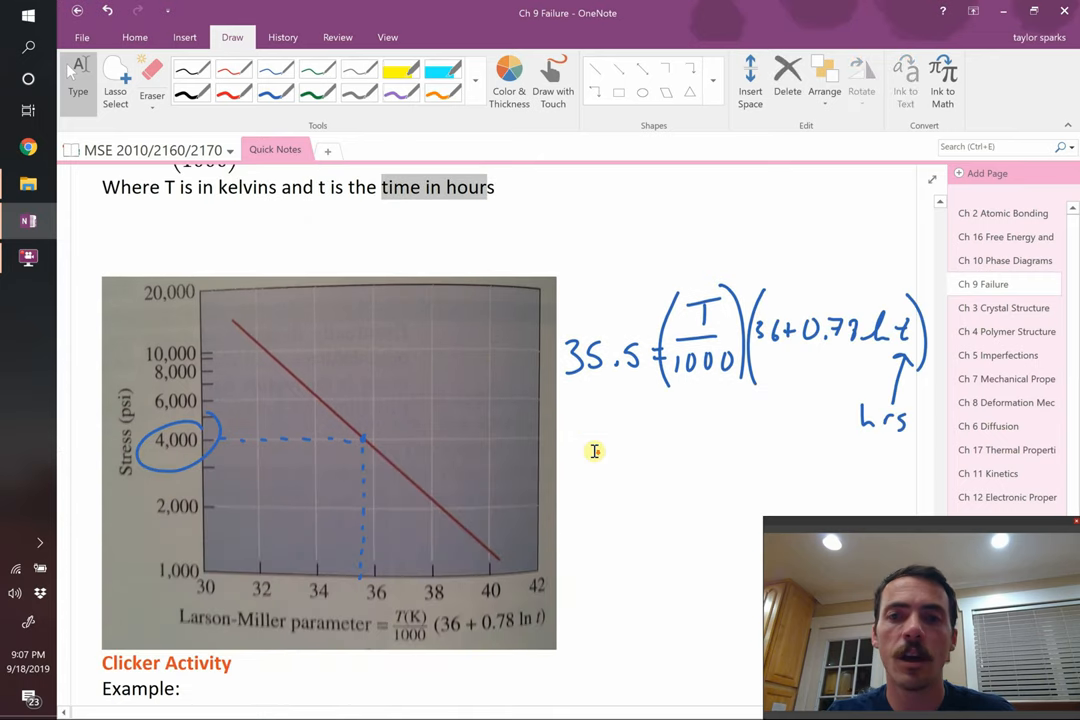
pyautogui.scroll(-3)
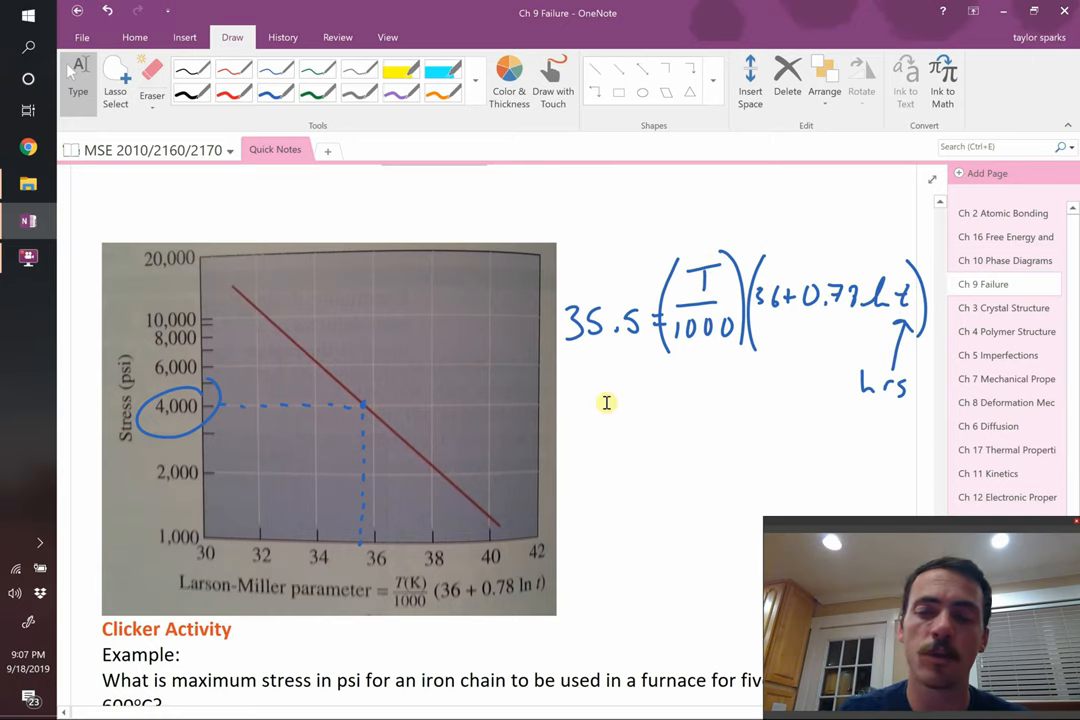
pyautogui.scroll(-3)
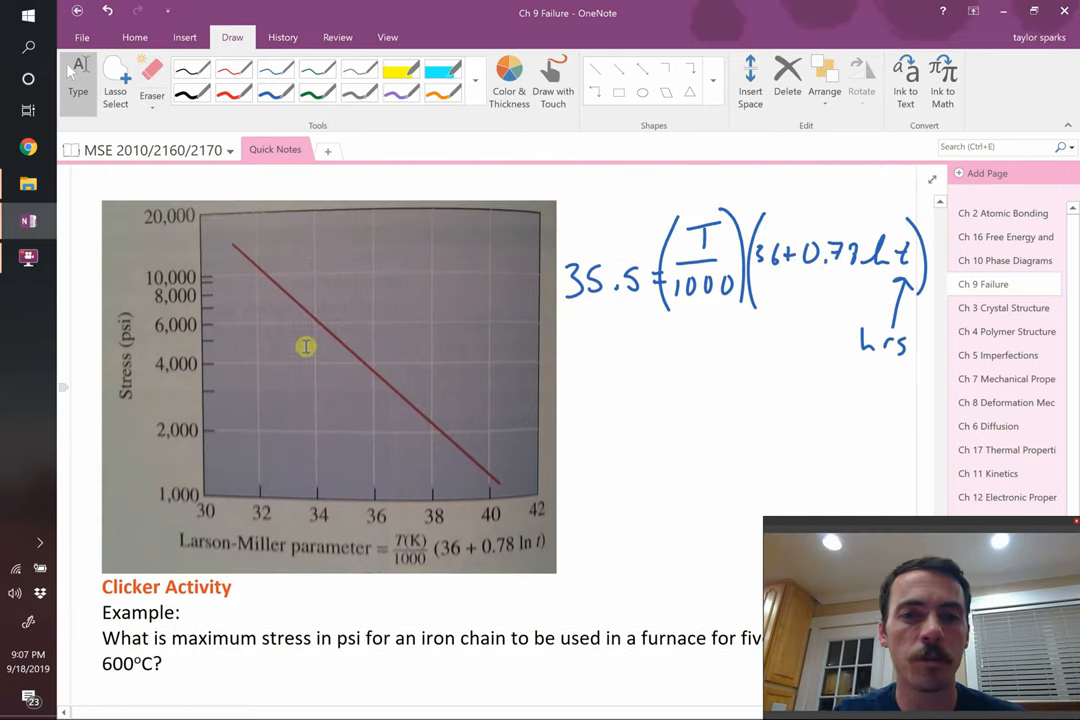
# Ink L.M. = (T/1000)(36 + 0.78 ln t) beneath the clicker question.
pyautogui.scroll(-3)
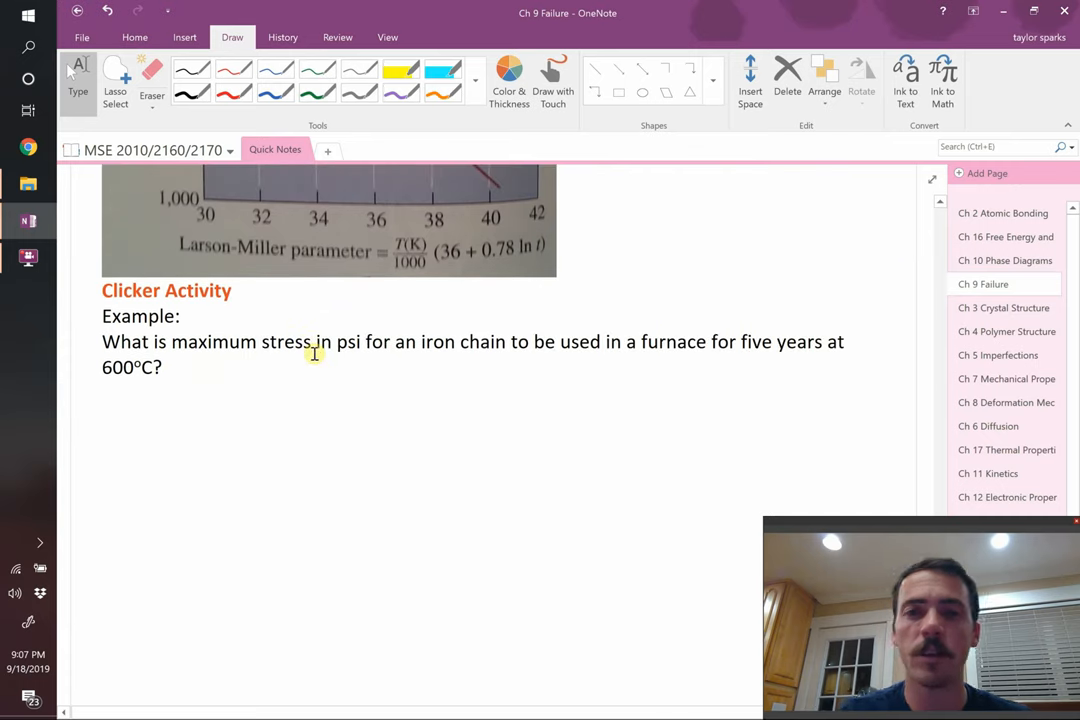
pyautogui.scroll(-3)
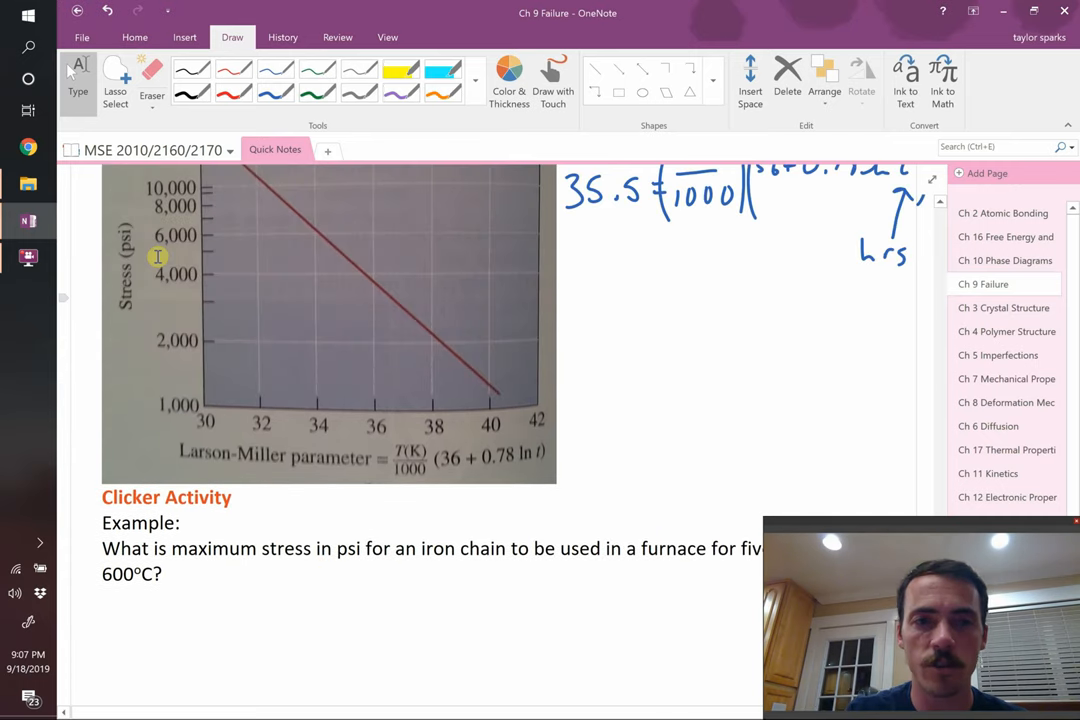
pyautogui.moveTo(338, 418)
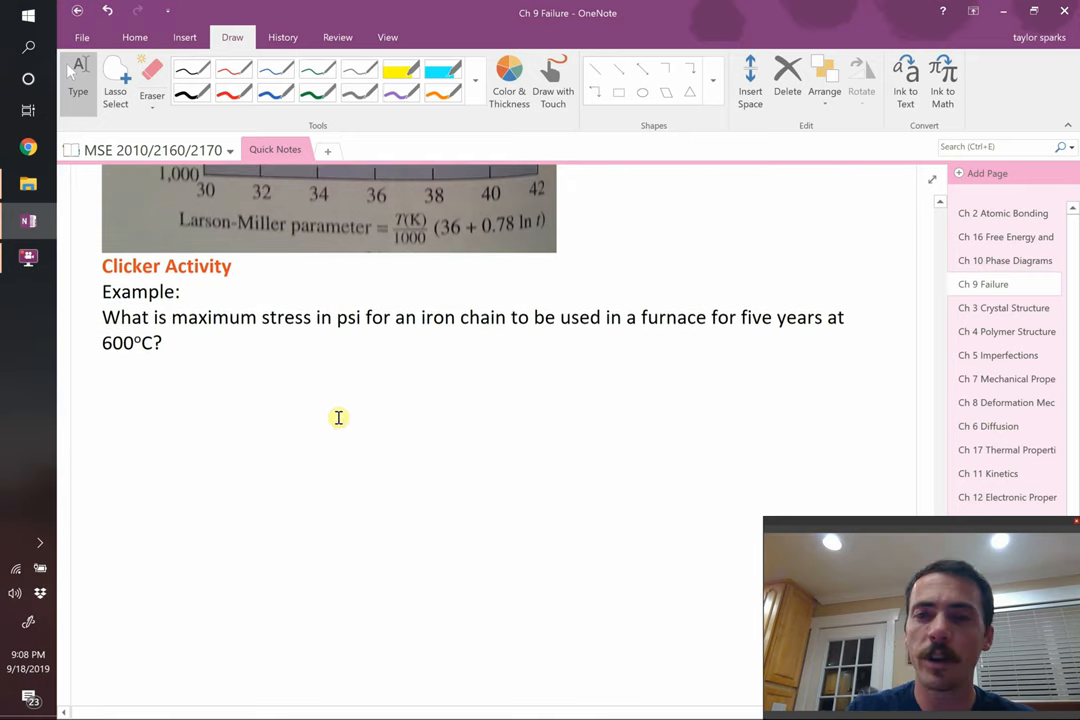
pyautogui.moveTo(118, 396); pyautogui.dragTo(160, 376)
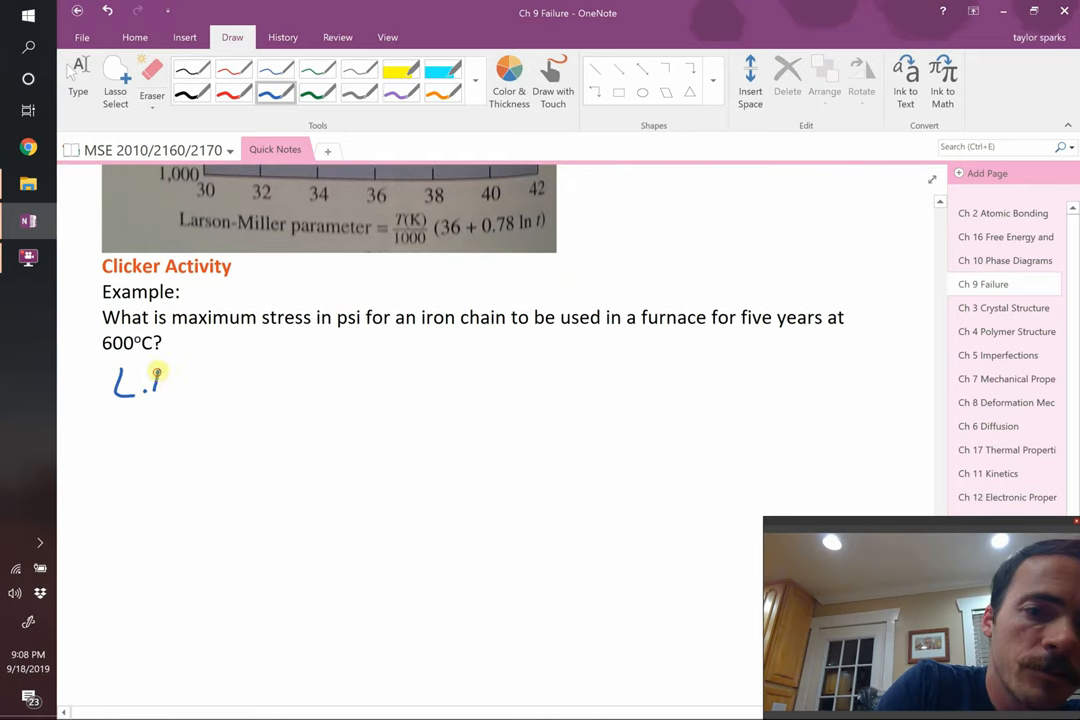
pyautogui.moveTo(150, 384); pyautogui.dragTo(210, 380)
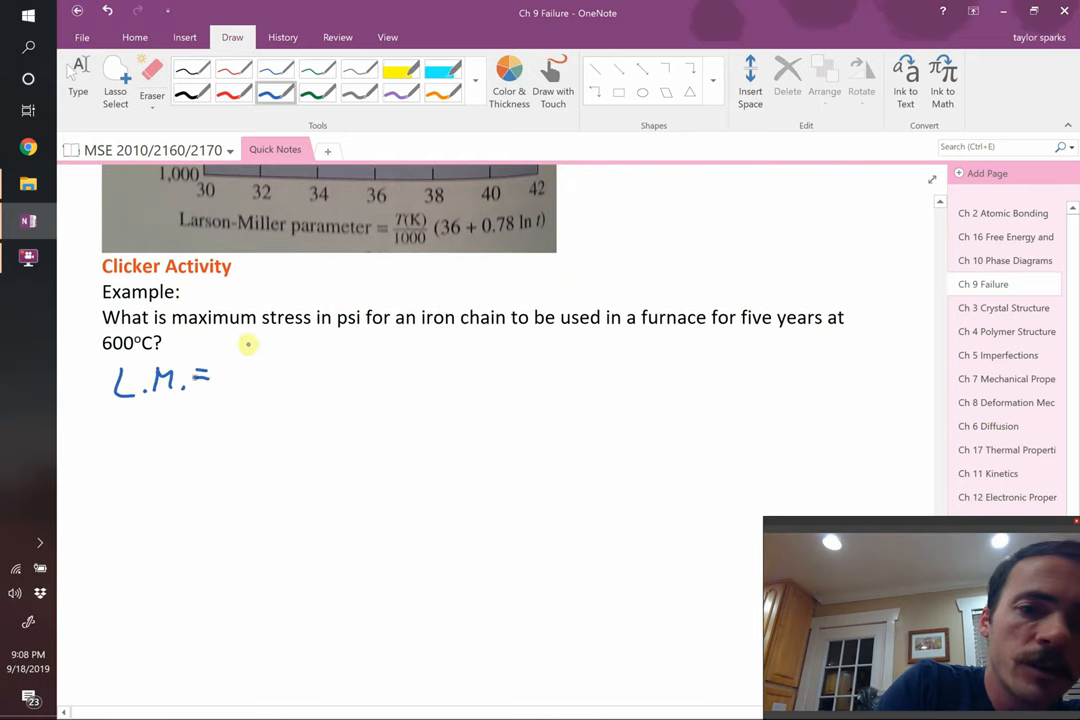
pyautogui.moveTo(256, 344); pyautogui.dragTo(240, 400)
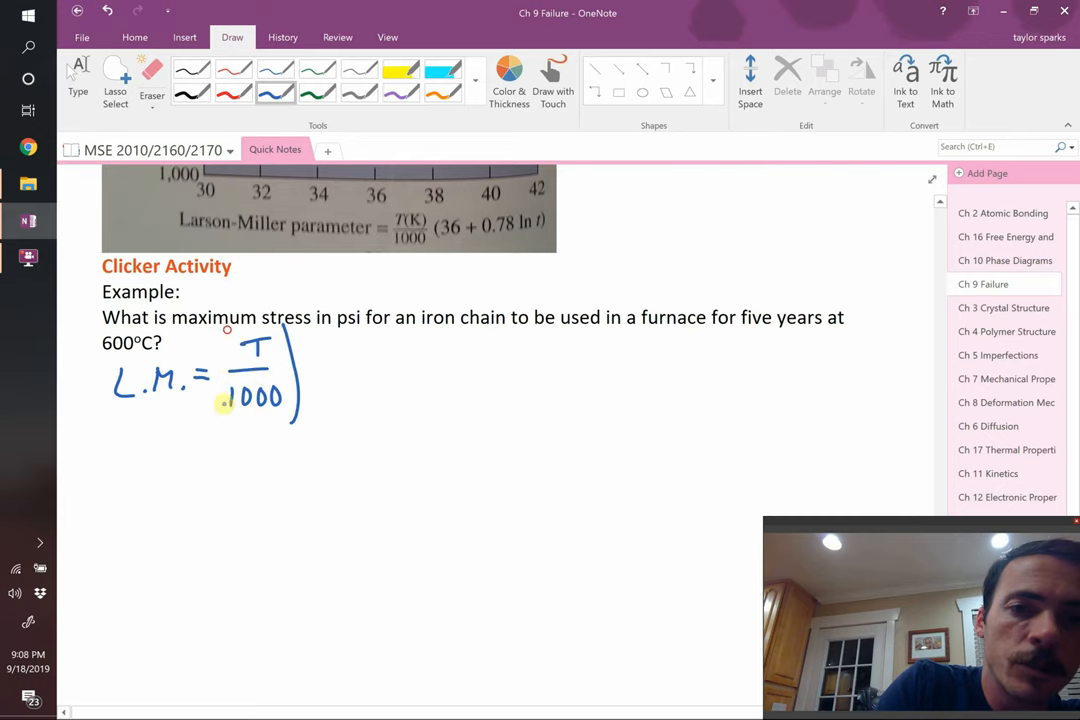
pyautogui.moveTo(224, 330); pyautogui.dragTo(230, 420)
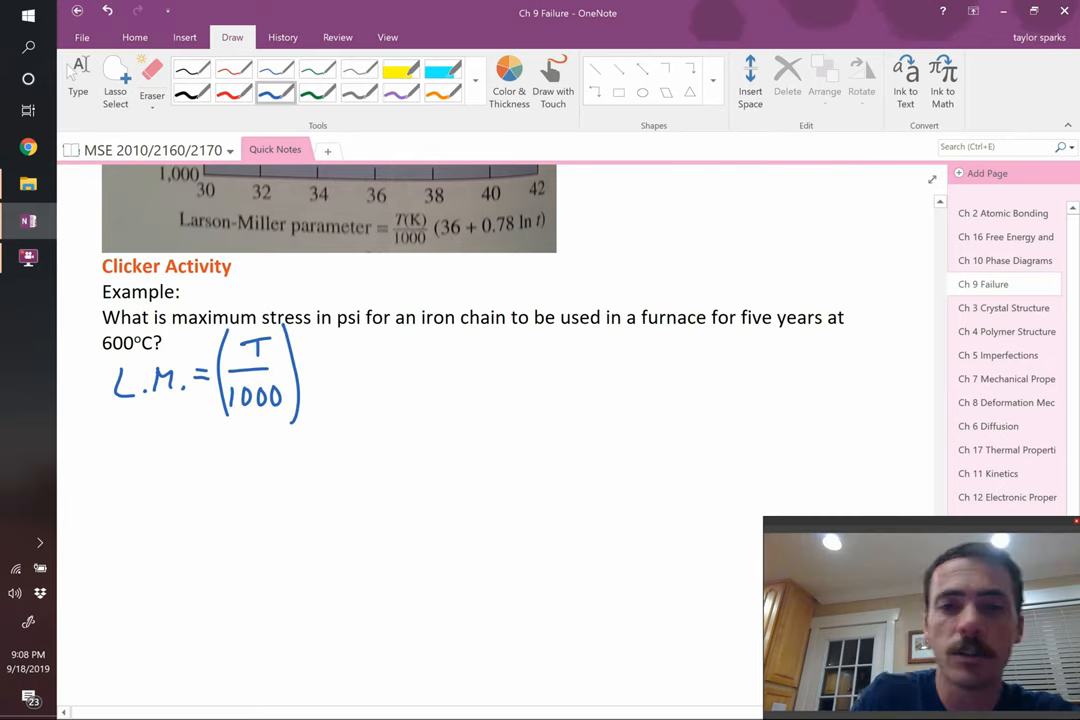
pyautogui.moveTo(316, 356); pyautogui.dragTo(318, 400)
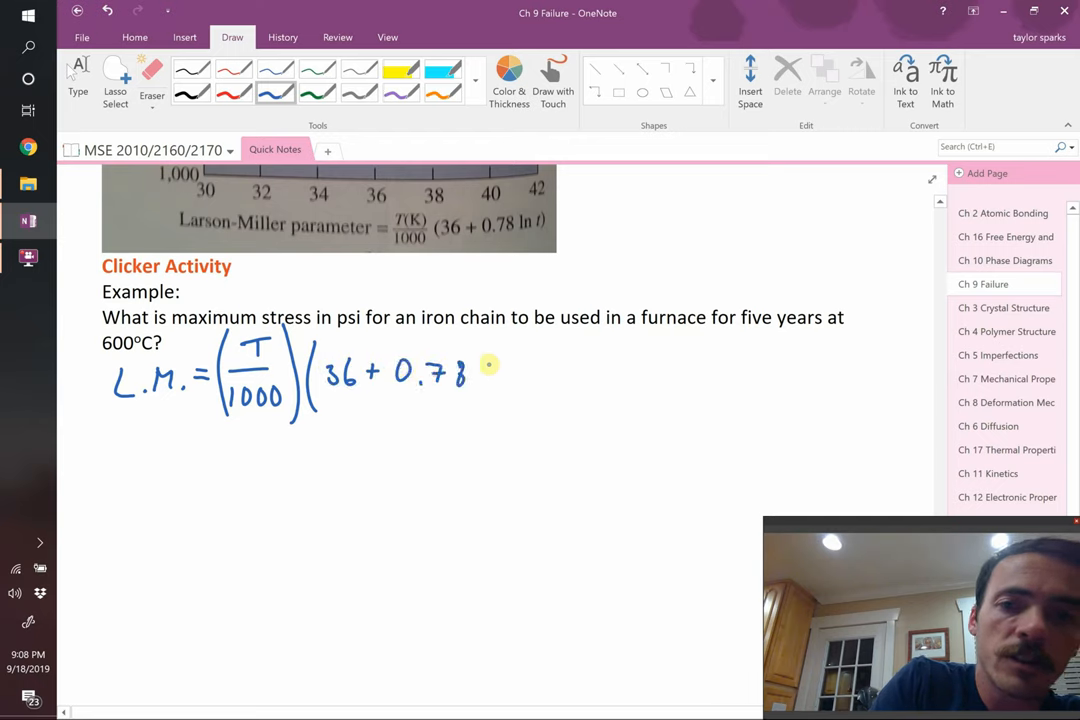
pyautogui.moveTo(480, 376); pyautogui.dragTo(556, 376)
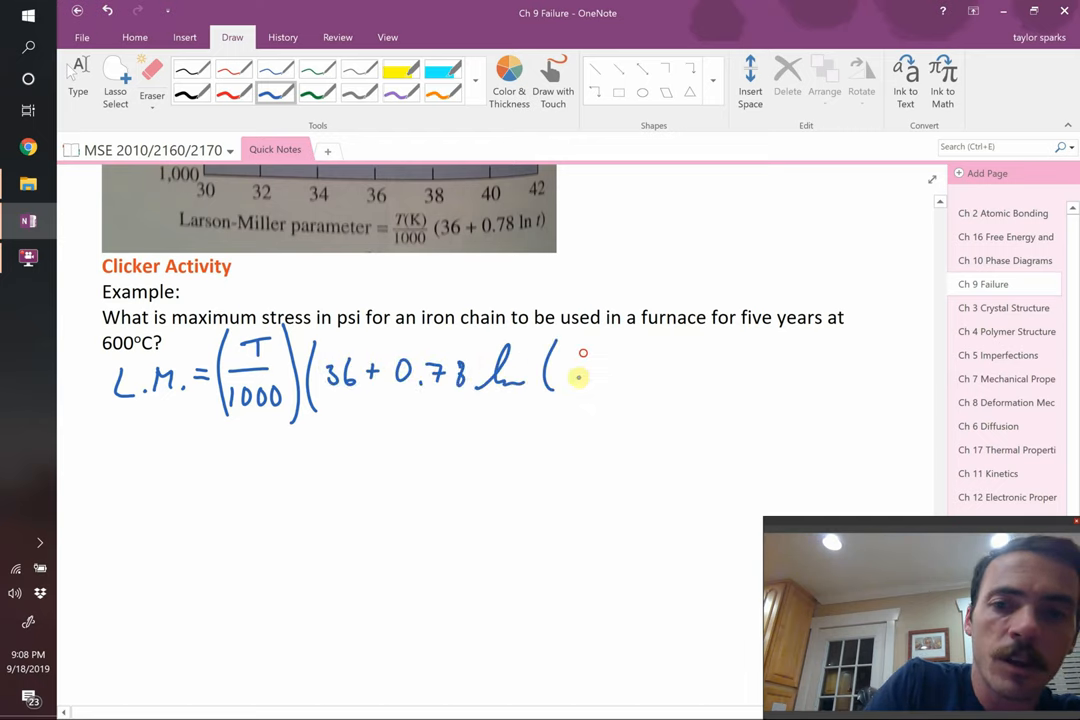
pyautogui.moveTo(576, 378); pyautogui.dragTo(620, 400)
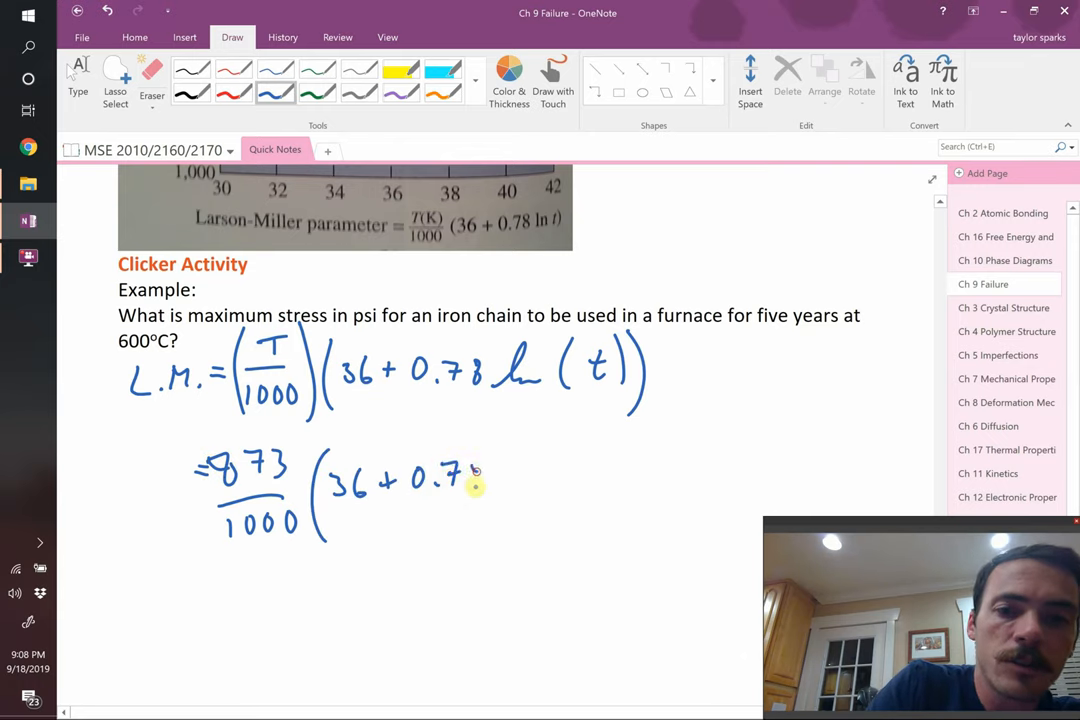
# Write the substituted line 873/1000(36 + 0.78 ln(5·365·24)).
pyautogui.moveTo(490, 486); pyautogui.dragTo(536, 490)
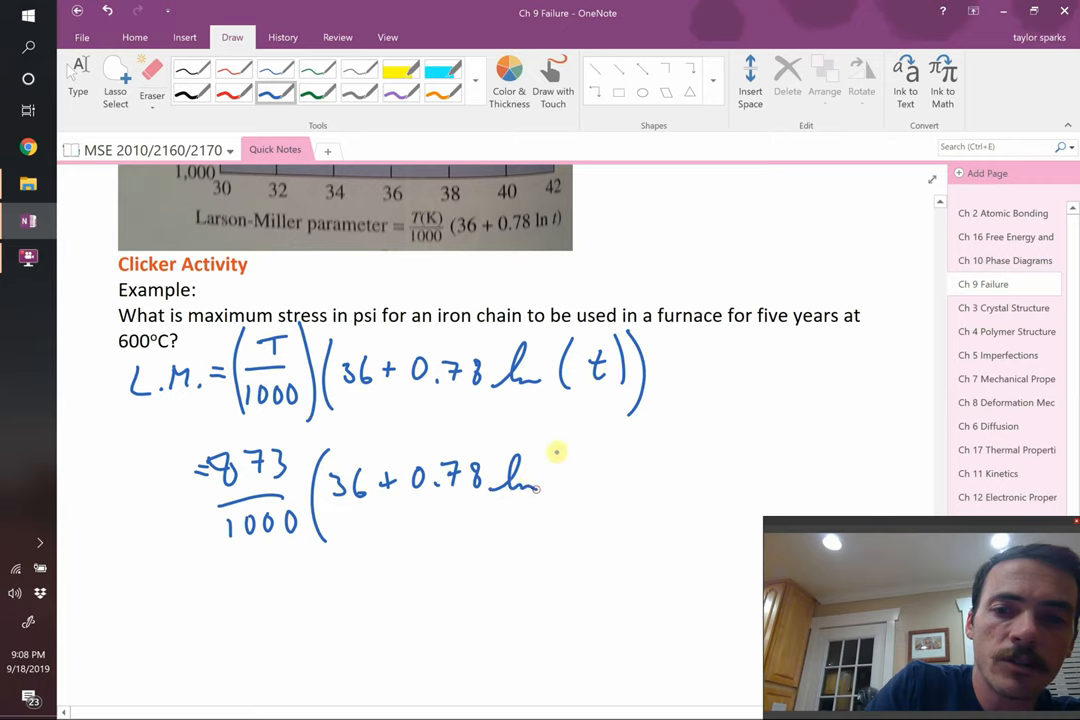
pyautogui.moveTo(548, 452); pyautogui.dragTo(576, 556)
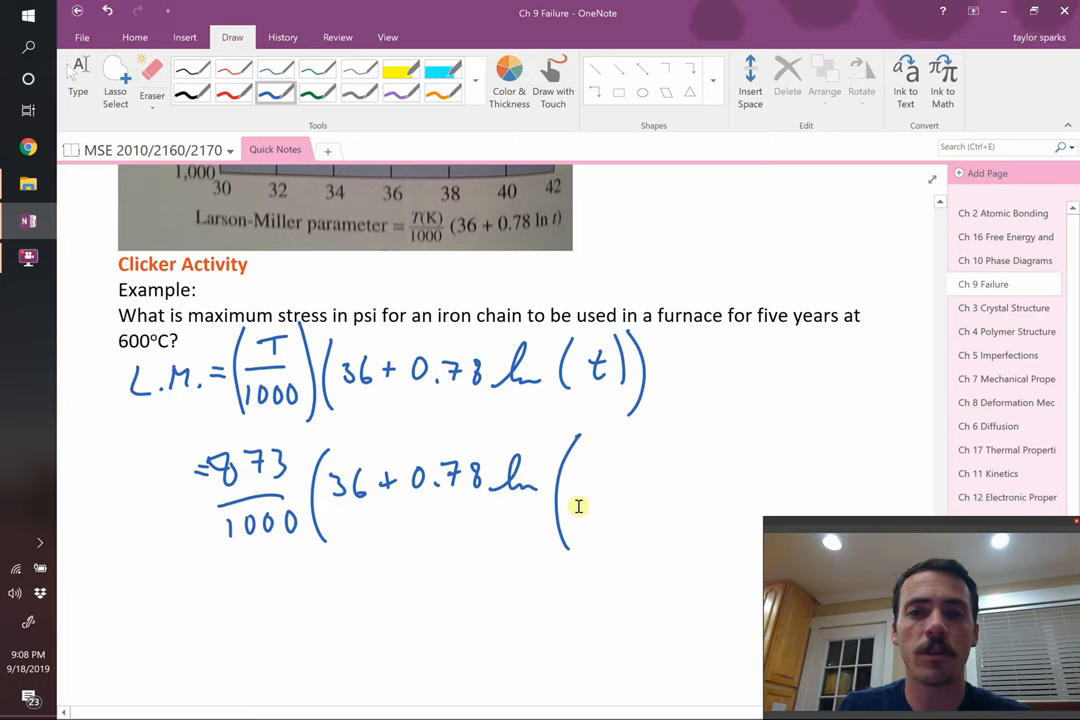
pyautogui.scroll(-3)
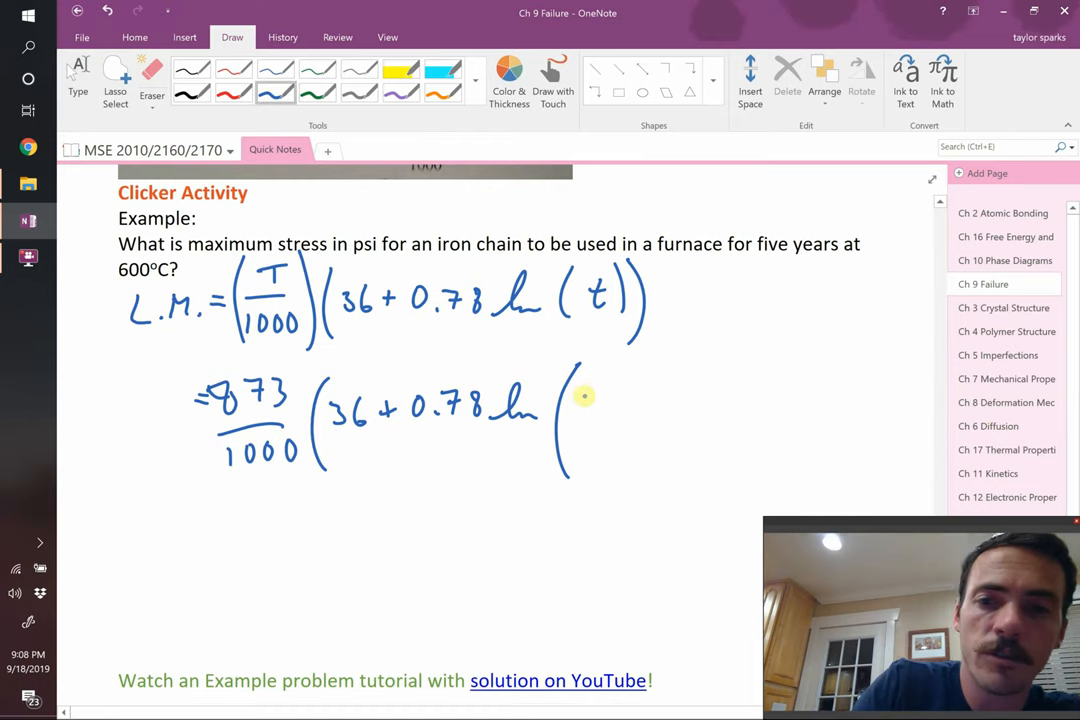
pyautogui.moveTo(580, 404); pyautogui.dragTo(624, 410)
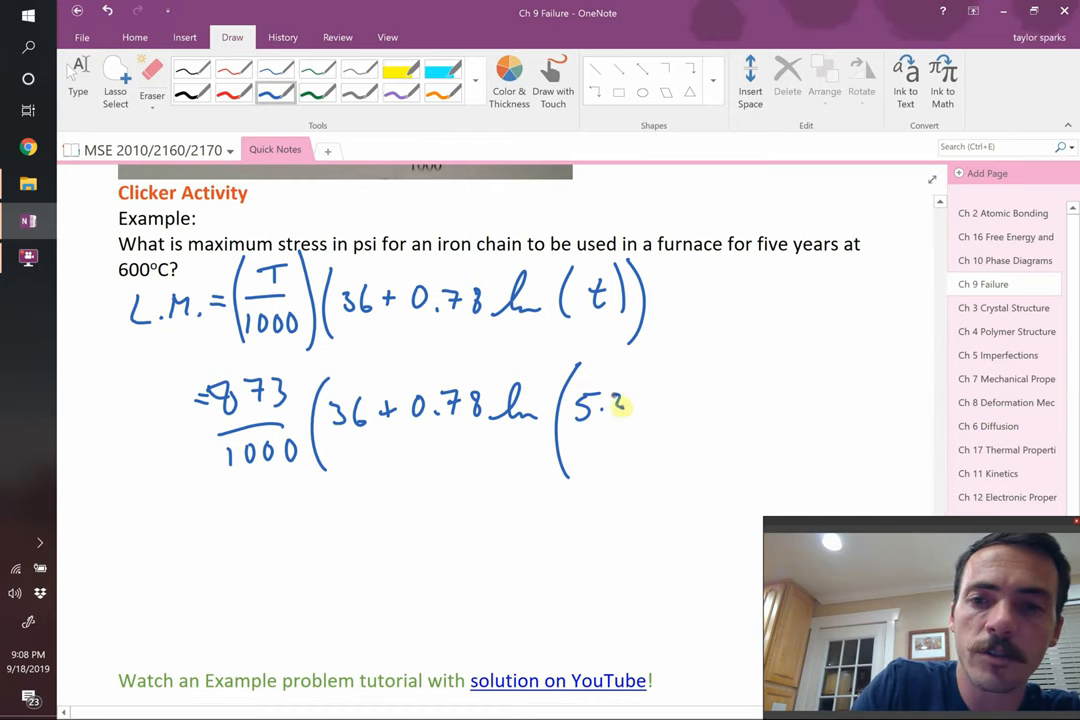
pyautogui.moveTo(616, 404); pyautogui.dragTo(704, 404)
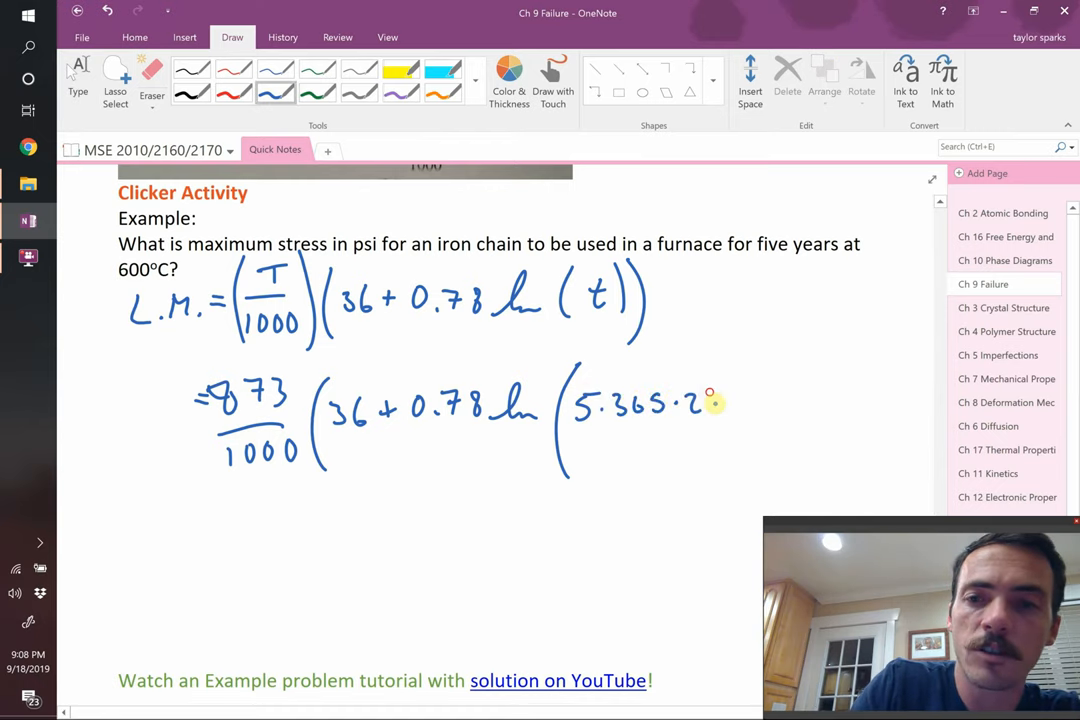
pyautogui.click(710, 404)
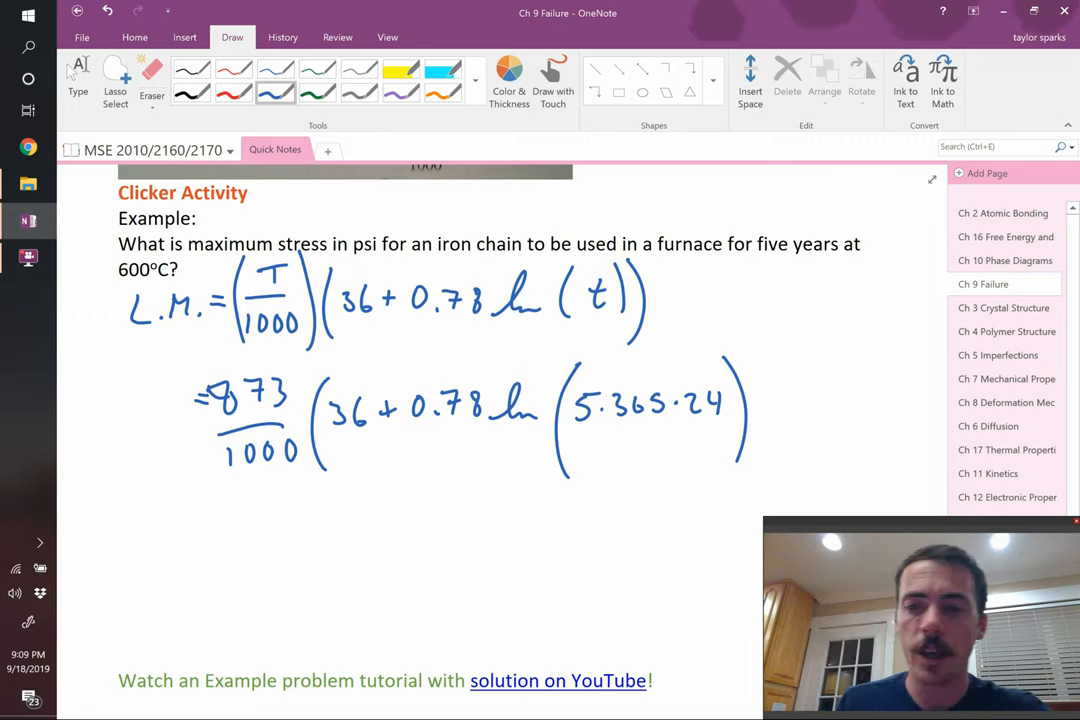
pyautogui.moveTo(200, 504); pyautogui.dragTo(244, 504)
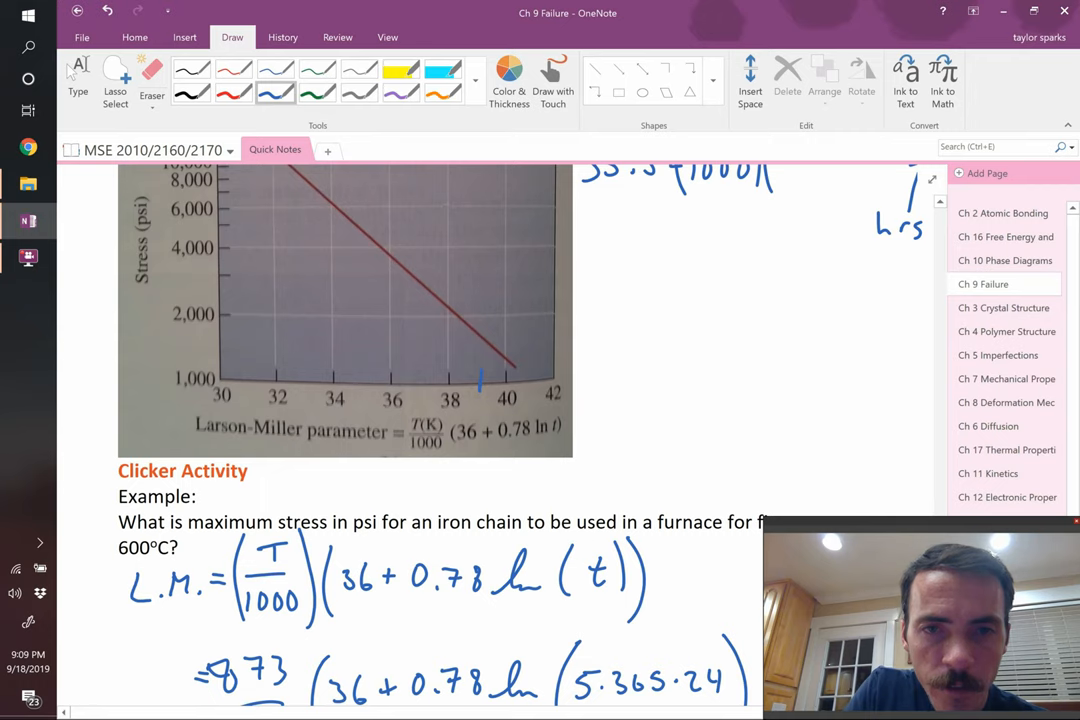
# Return to the first Larson-Miller chart with the inked 35.5 = (T/1000)(36 + 0.78 ln t).
pyautogui.click(478, 378)
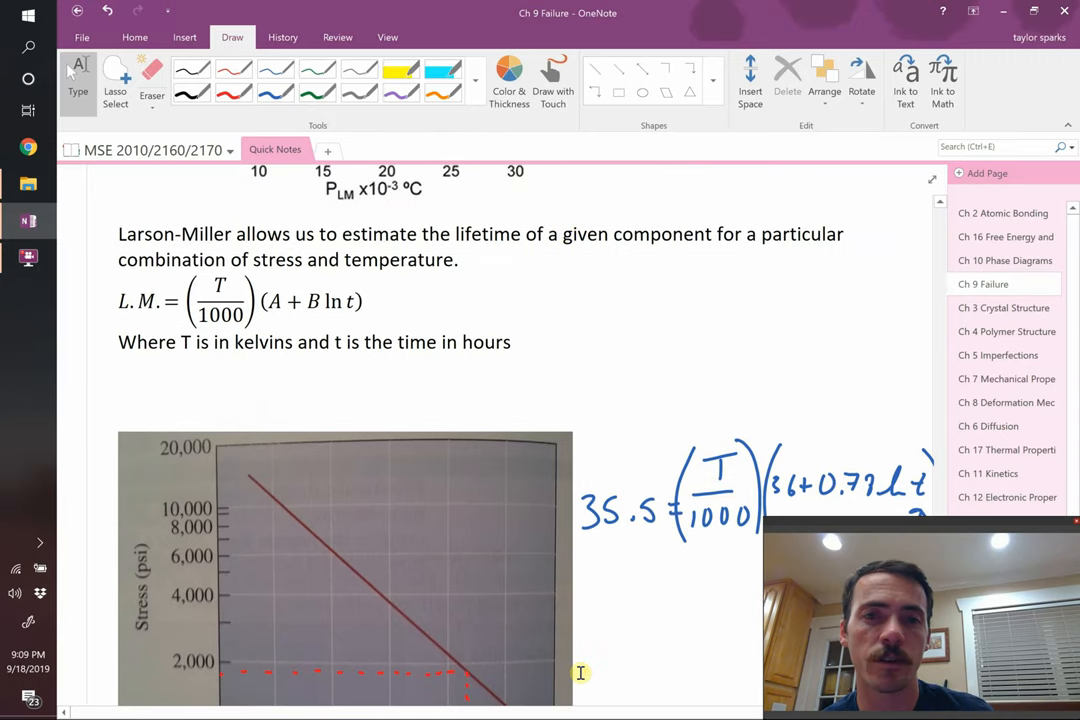
pyautogui.moveTo(704, 300)
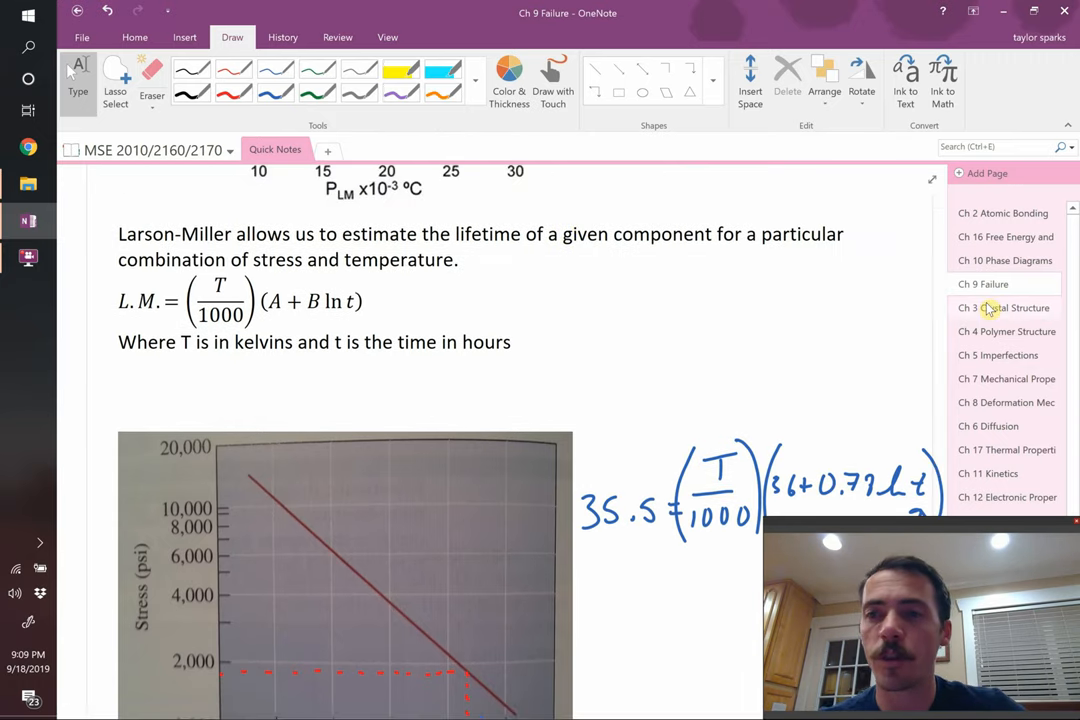
# Visit the Ch 3 Crystal Structure page, then return to Ch 9 Failure.
pyautogui.click(1004, 308)
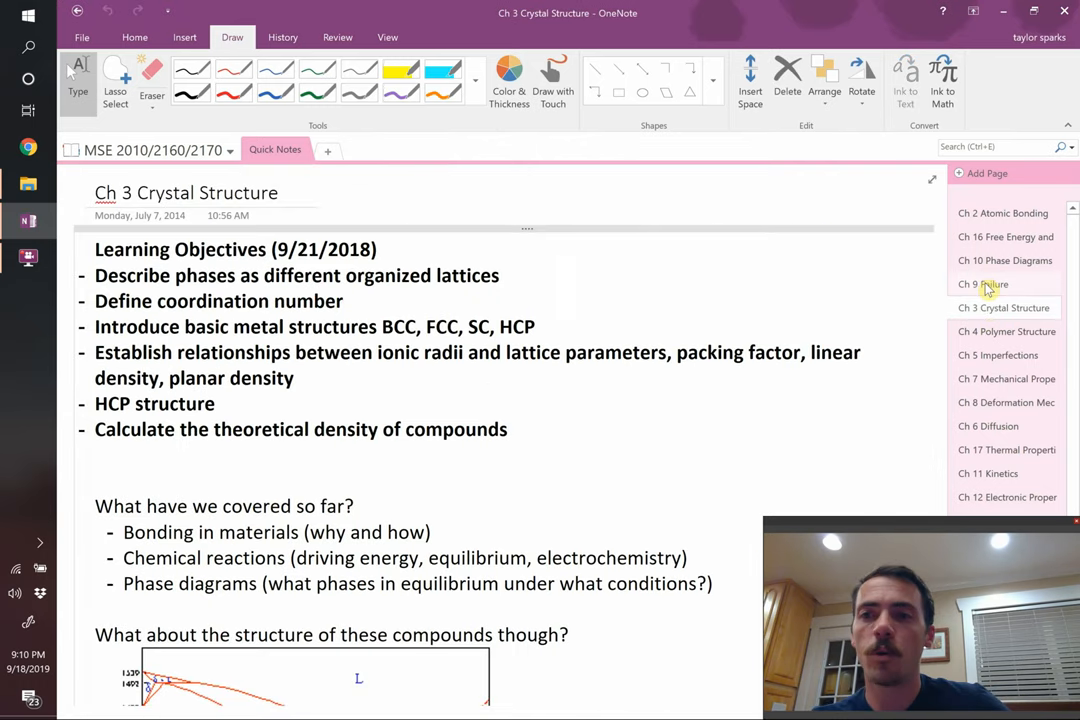
pyautogui.click(982, 284)
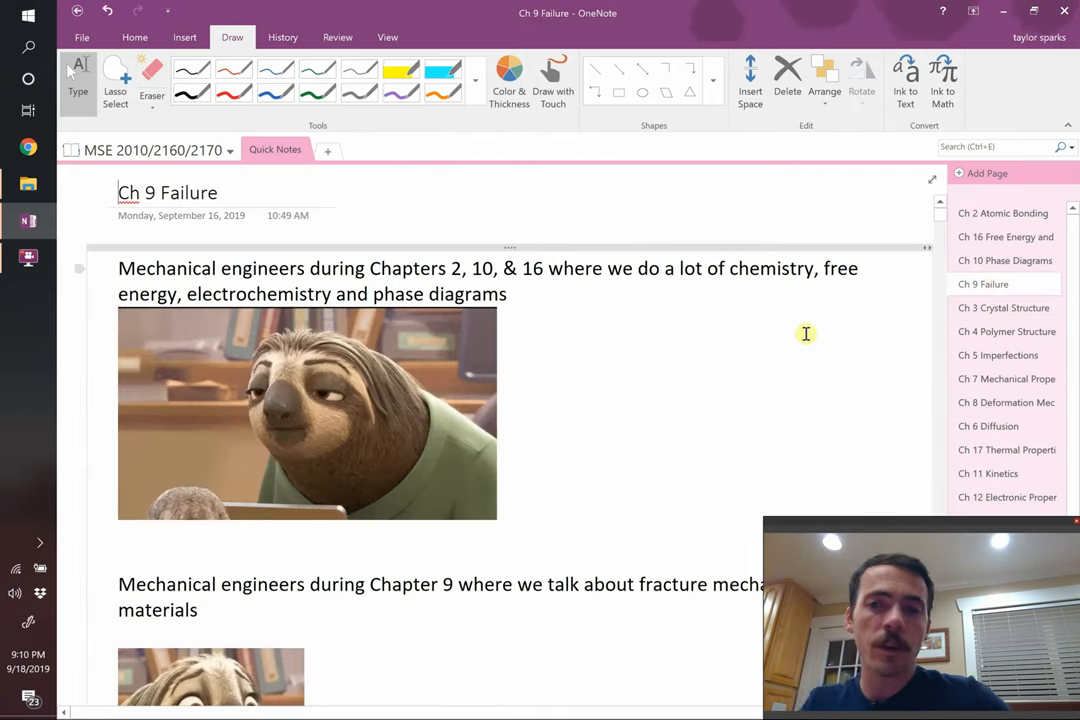
# Scroll down to the Arrhenius strain-rate equation in the creep notes.
pyautogui.scroll(-3)
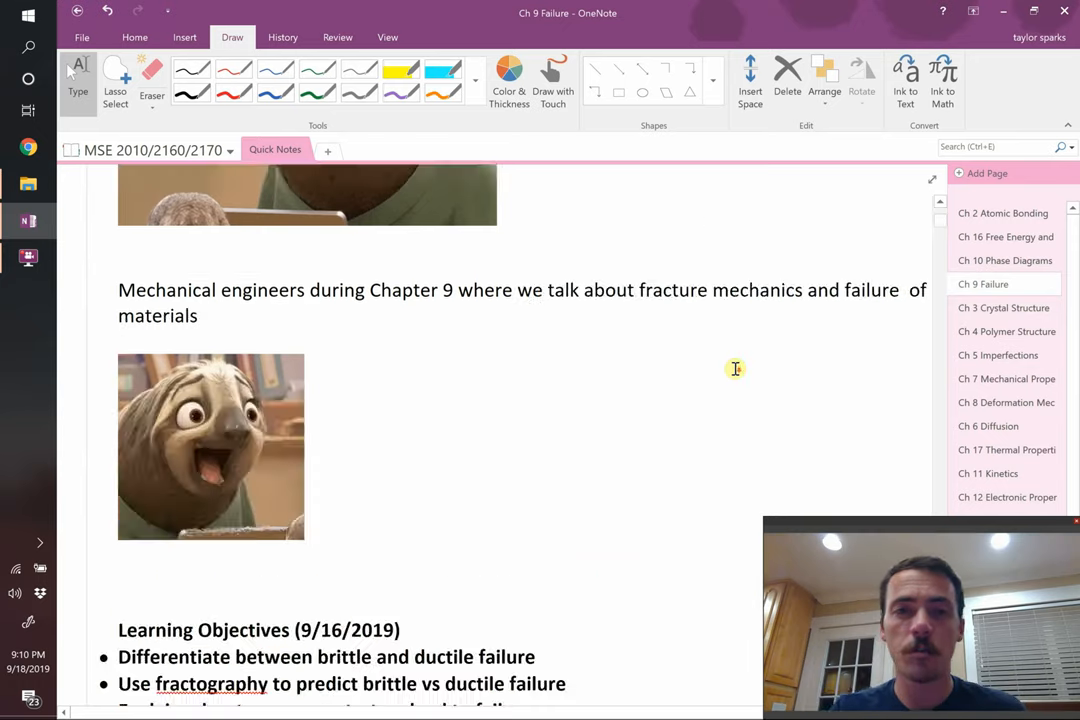
pyautogui.scroll(-3)
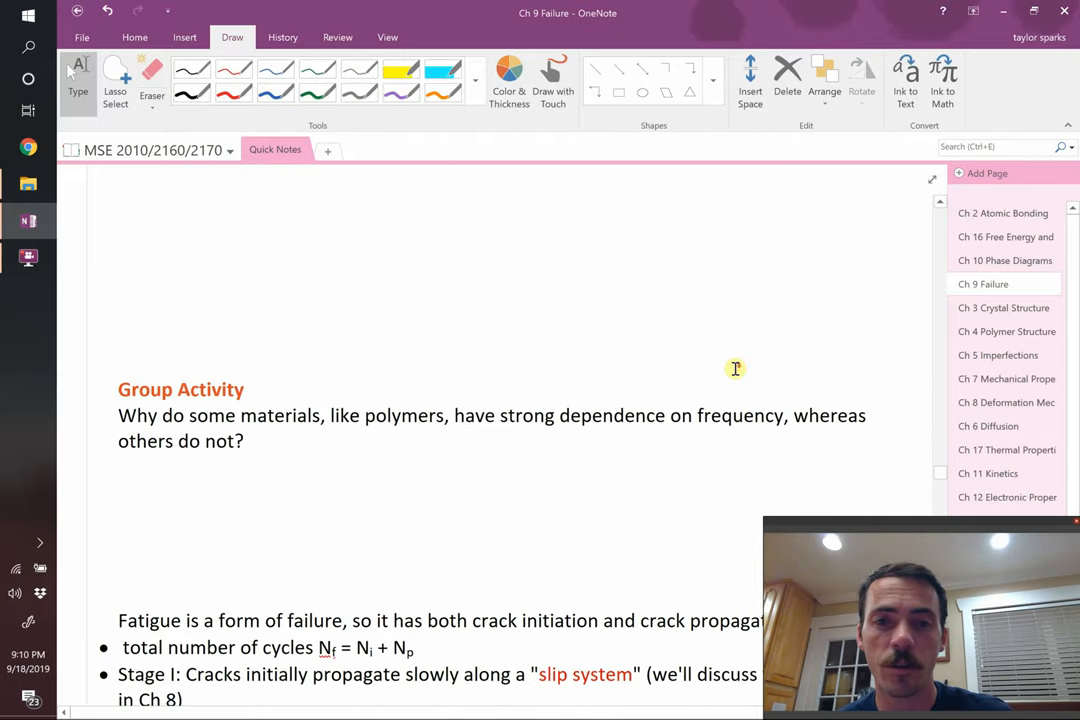
pyautogui.scroll(-3)
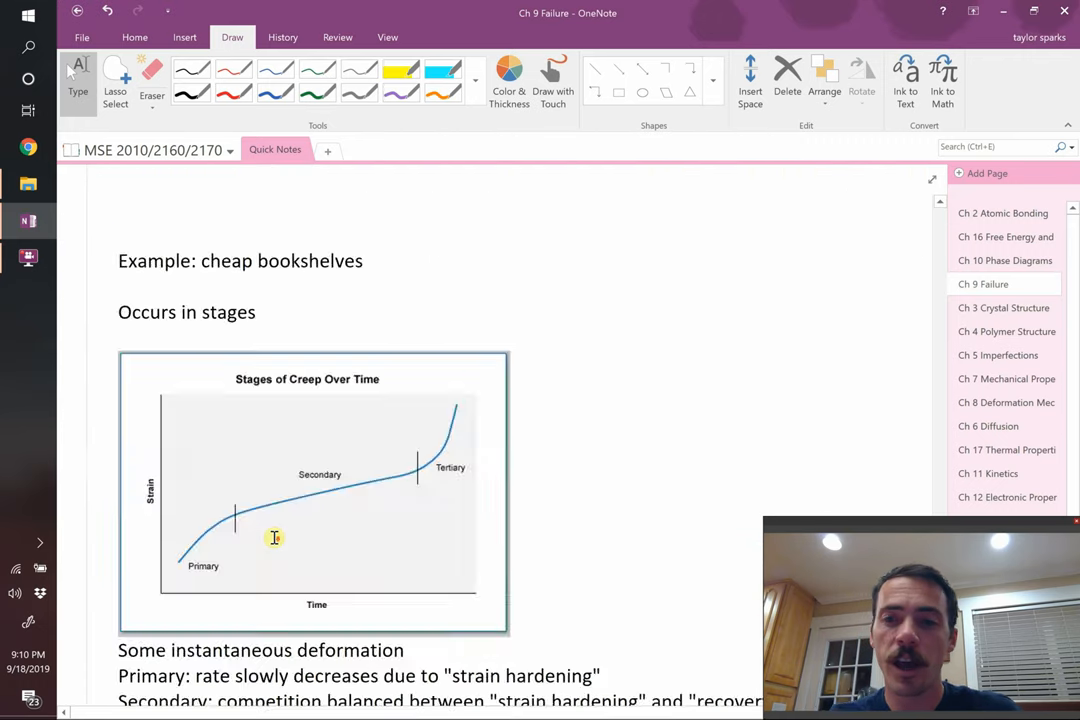
pyautogui.scroll(-3)
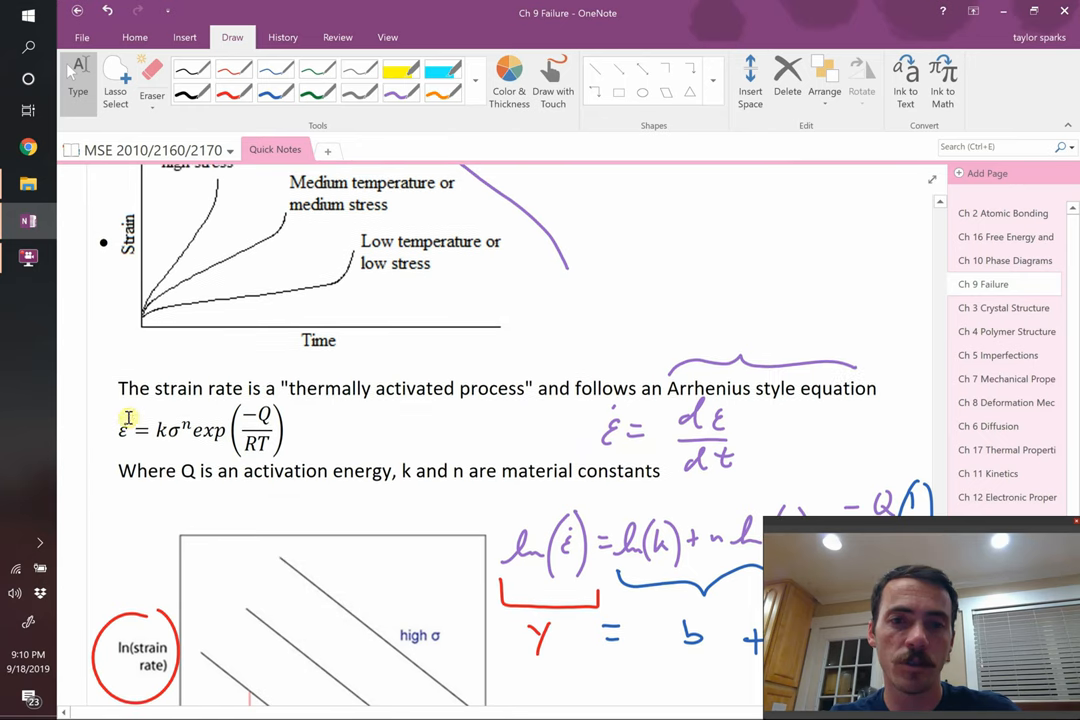
pyautogui.moveTo(252, 460)
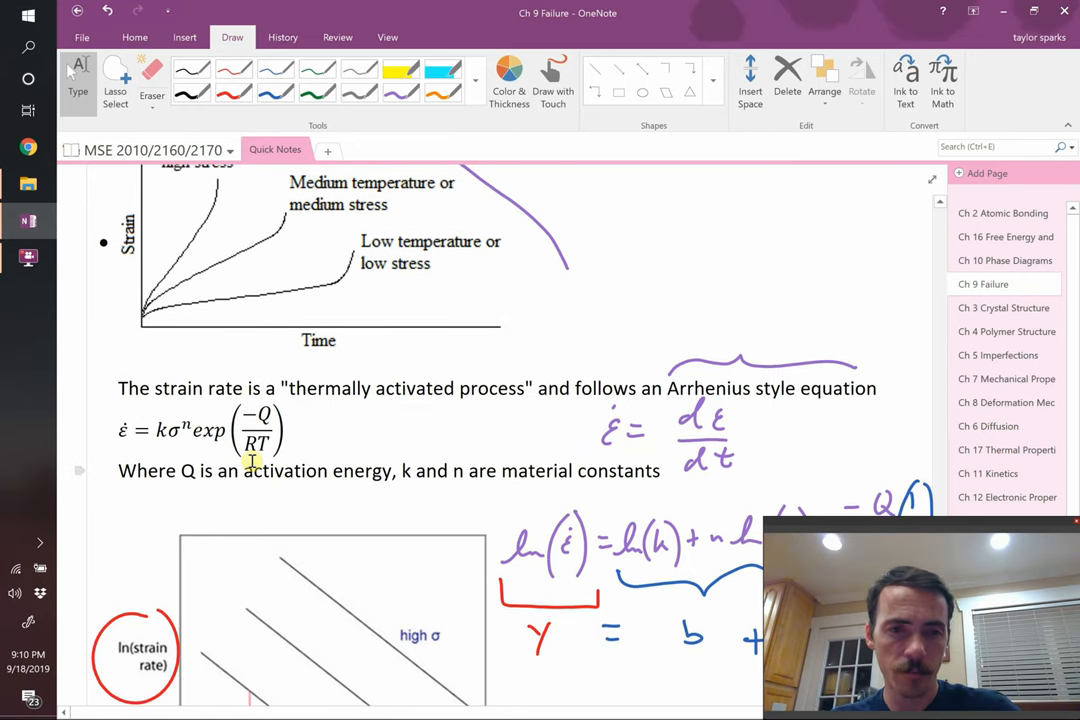